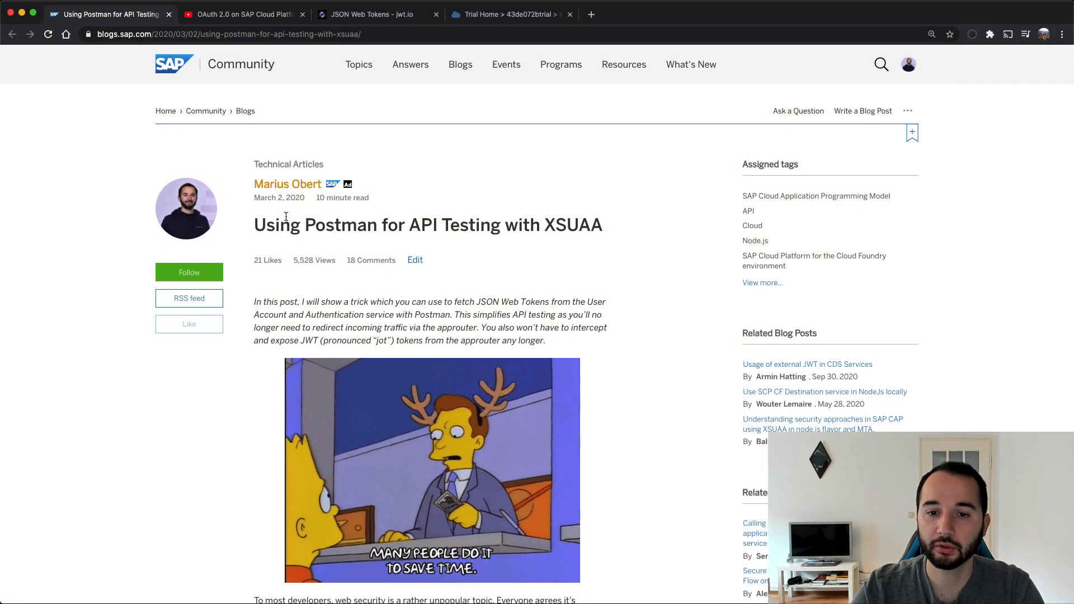
Scroll the 'Using Postman for API Testing with XSUAA' post to its JWT explanation and sequence chart
scroll("down", 3)
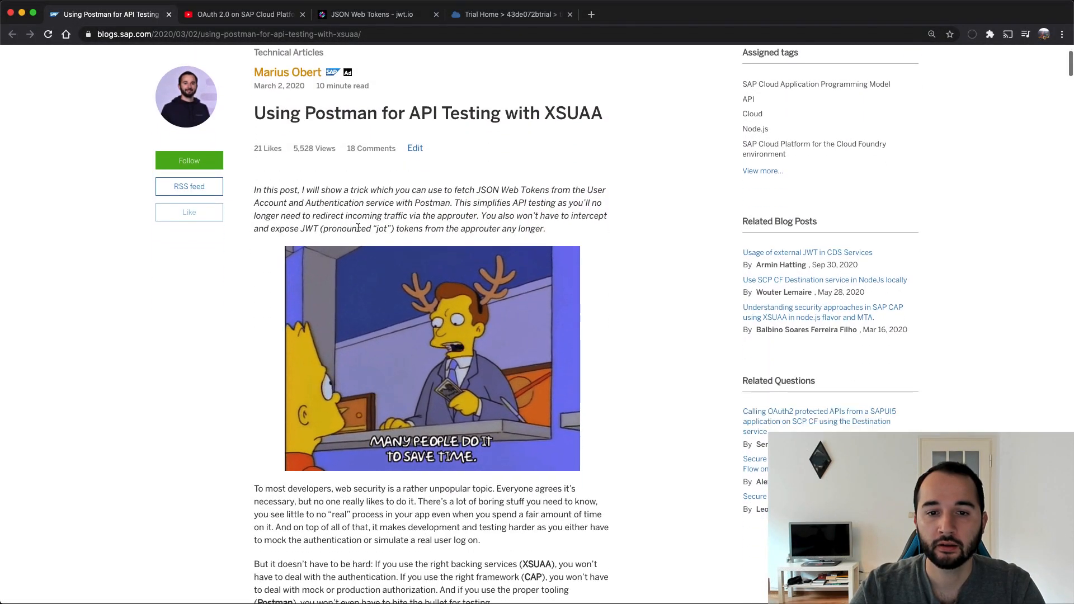
scroll("down", 3)
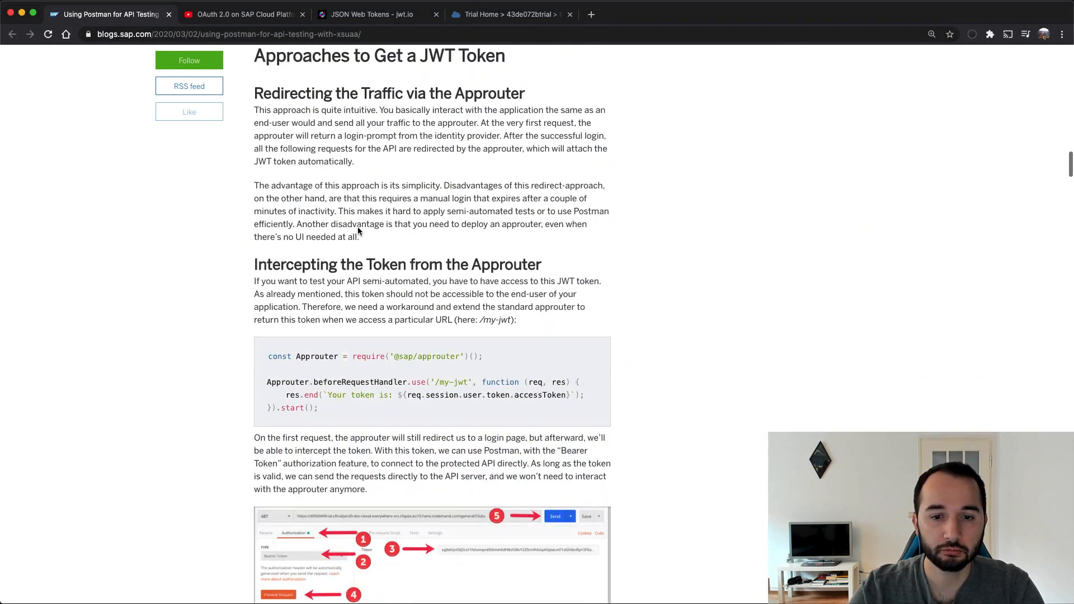
scroll("down", 3)
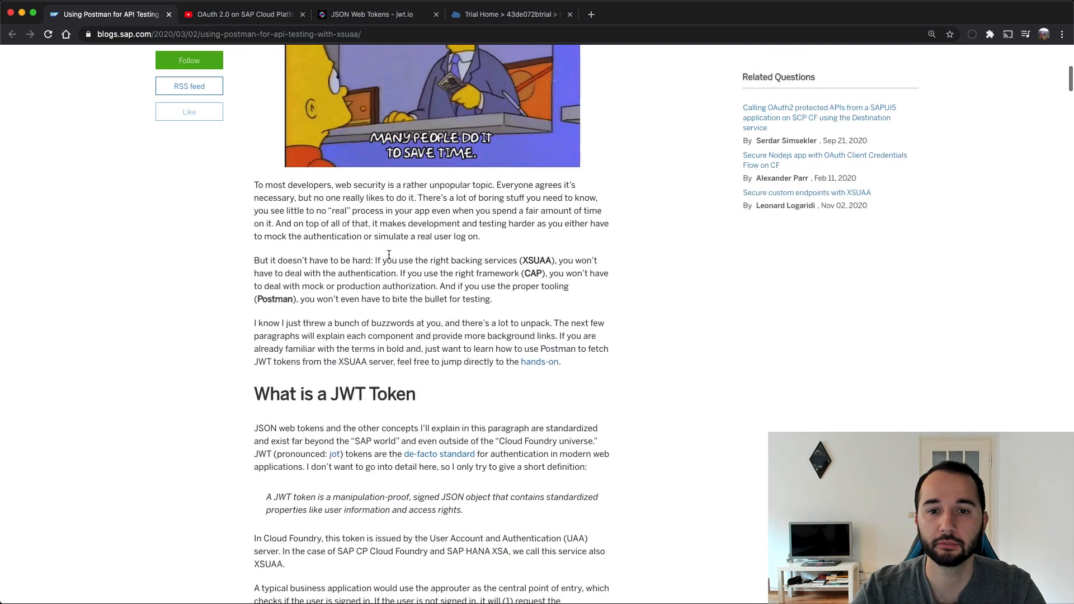
scroll("up", 3)
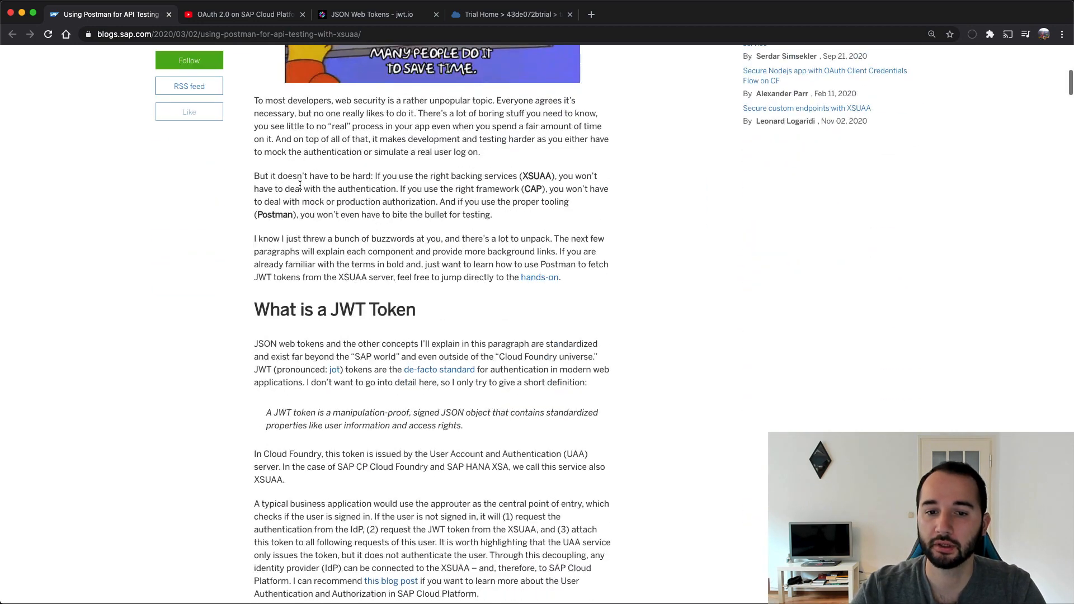
scroll("down", 3)
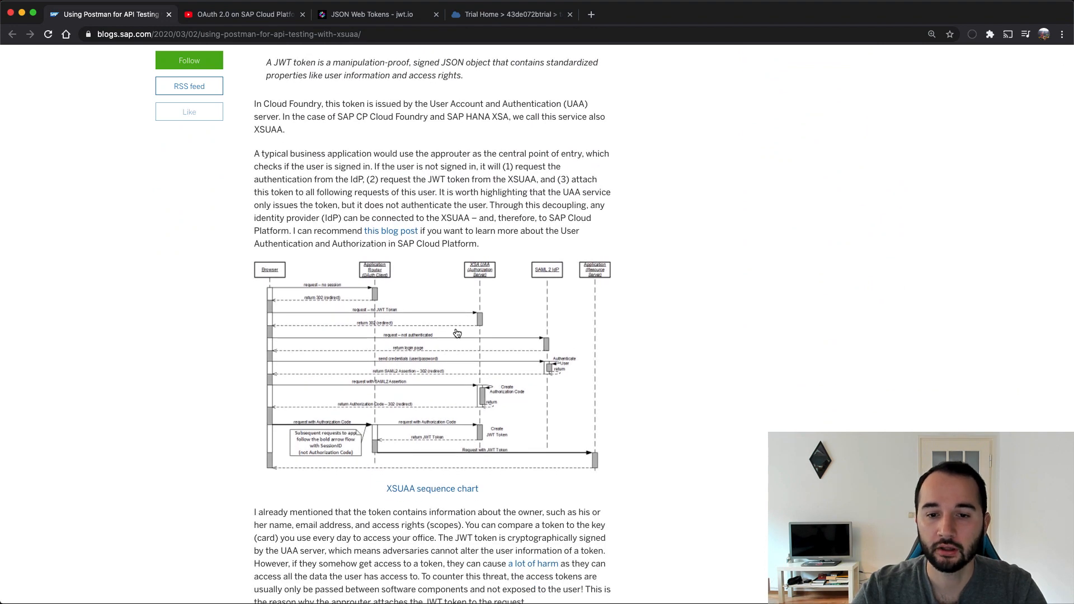
Open the XSUAA sequence chart image enlarged in the lightbox viewer
left_click(433, 370)
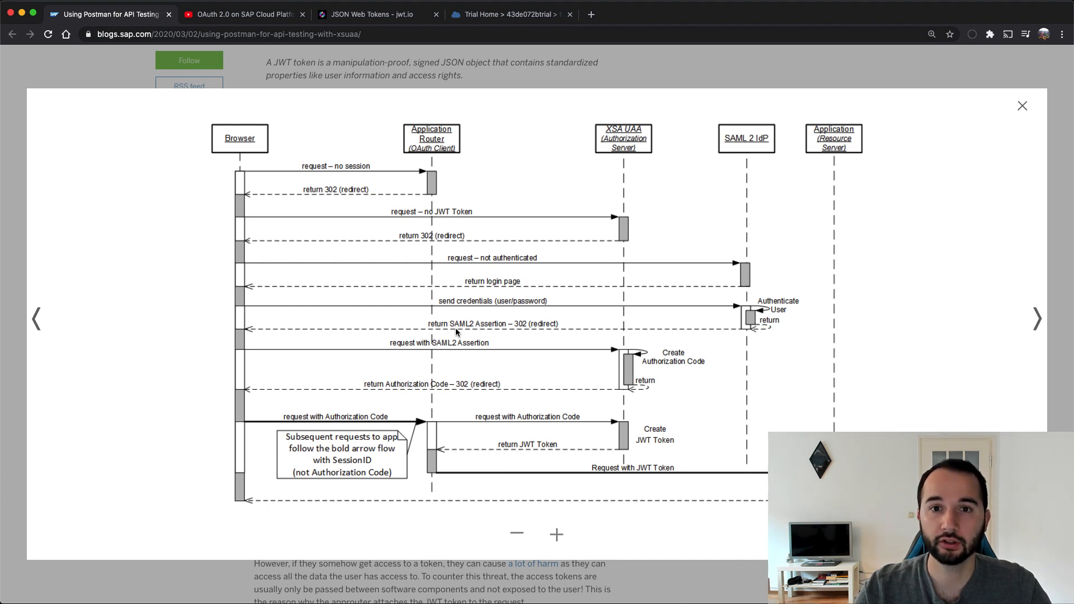
mouse_move(644, 477)
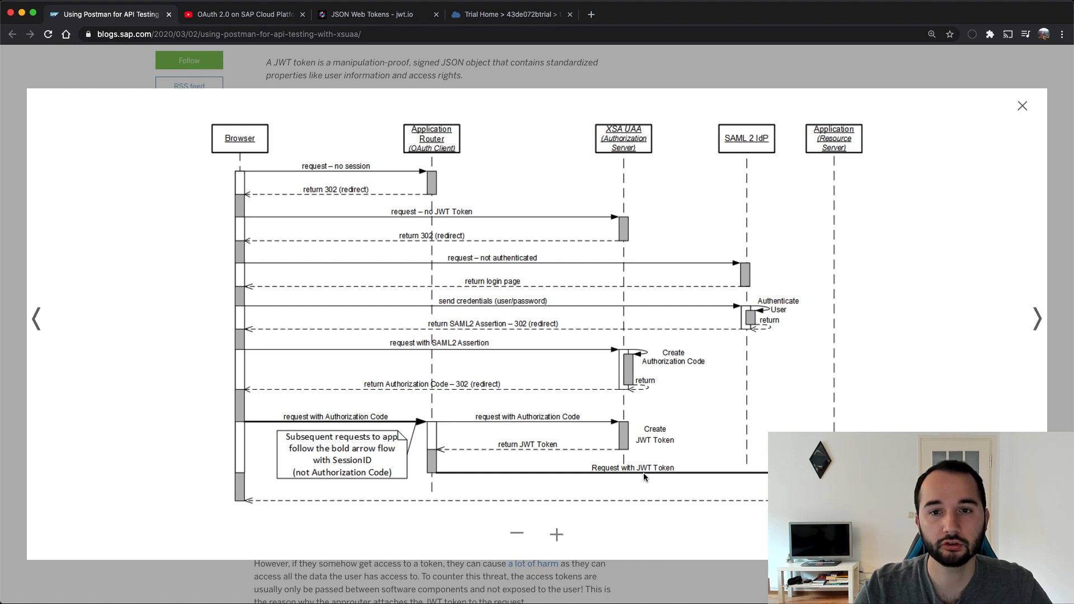
mouse_move(647, 477)
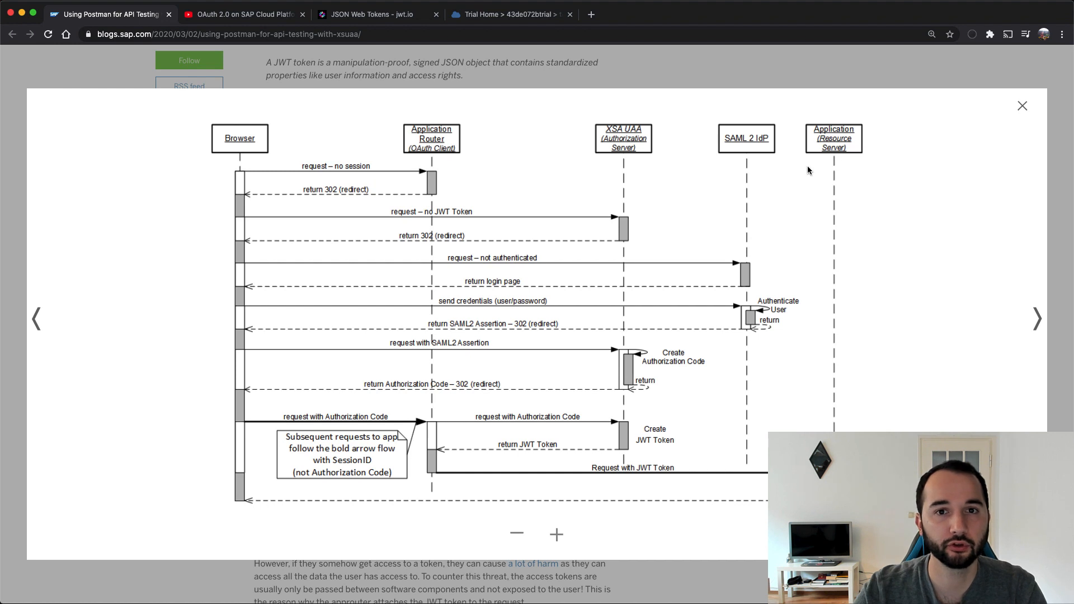
mouse_move(846, 152)
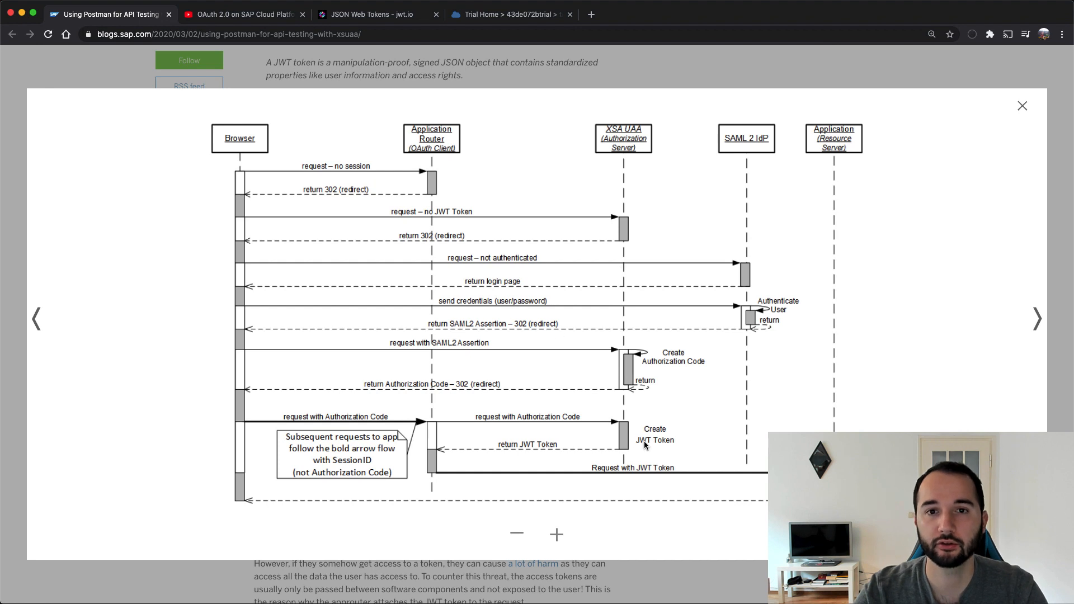
mouse_move(649, 475)
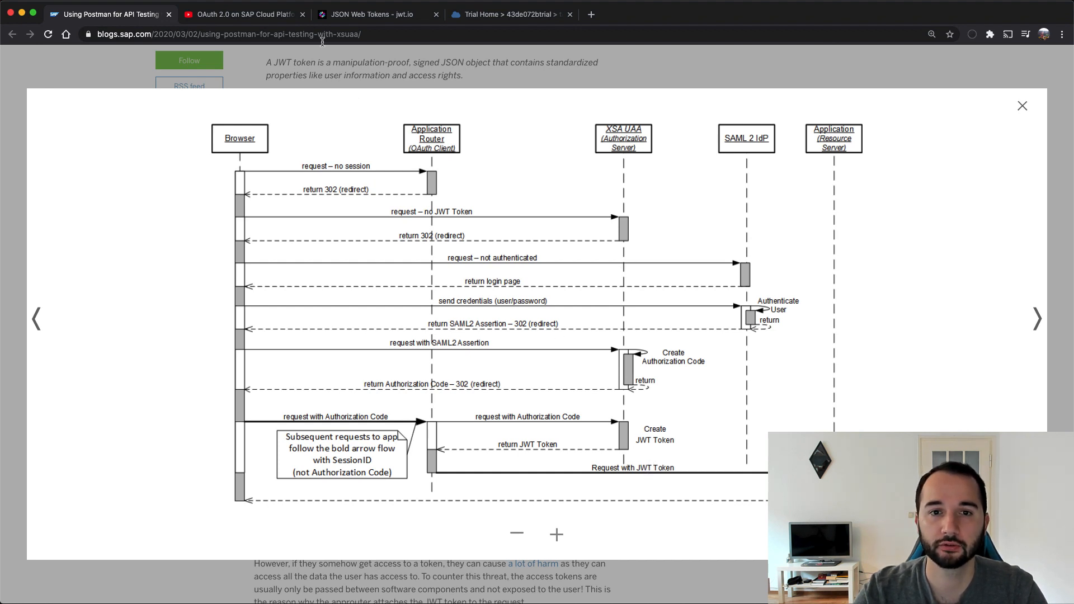
mouse_move(486, 311)
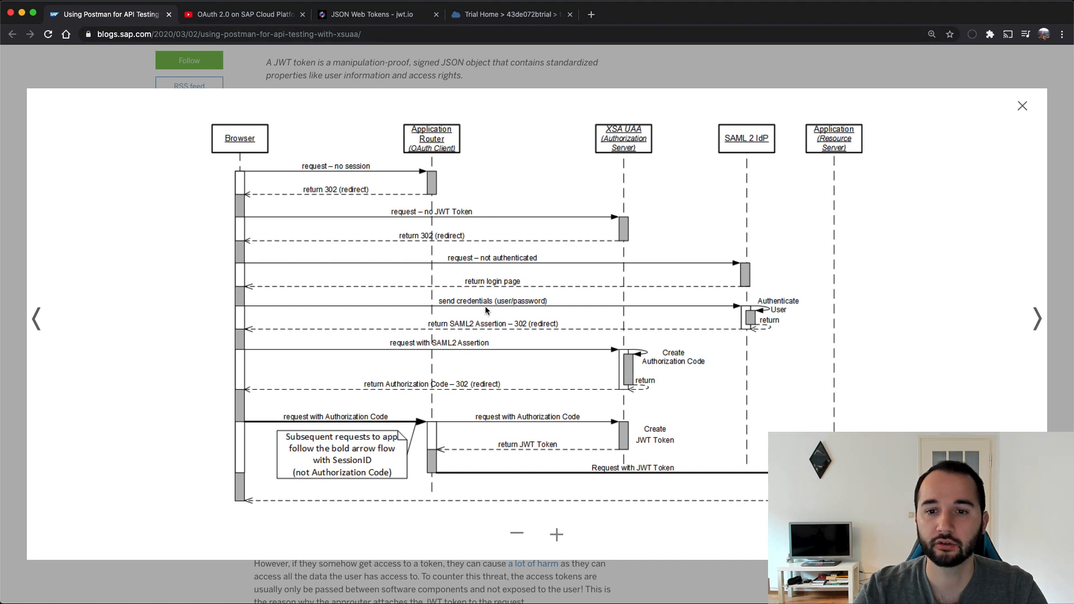
mouse_move(328, 198)
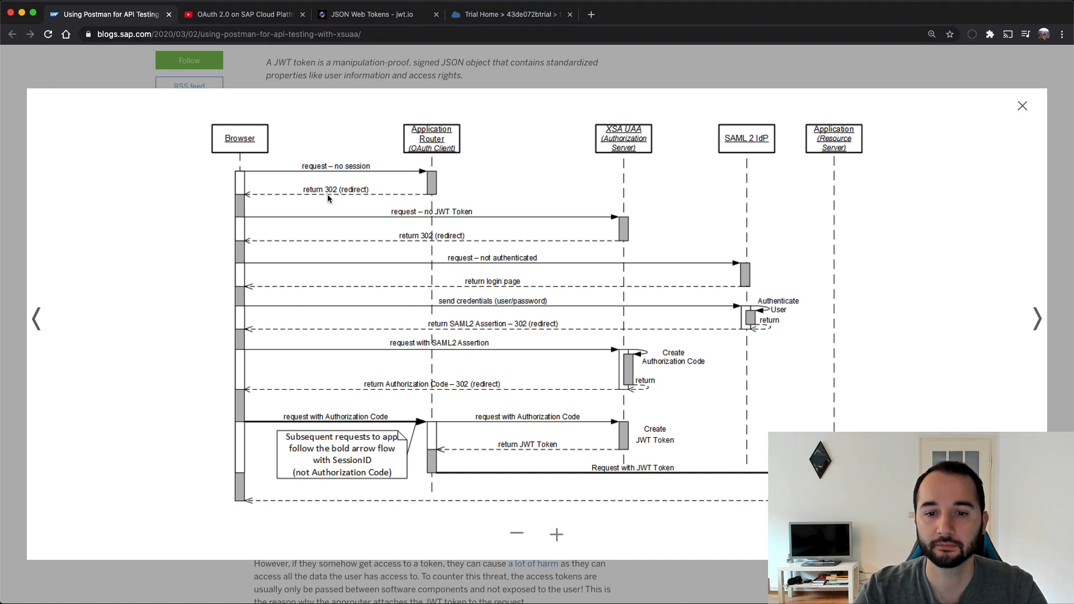
Switch to the YouTube tab showing the eight-episode OAuth 2.0 Deep Dive playlist
left_click(241, 13)
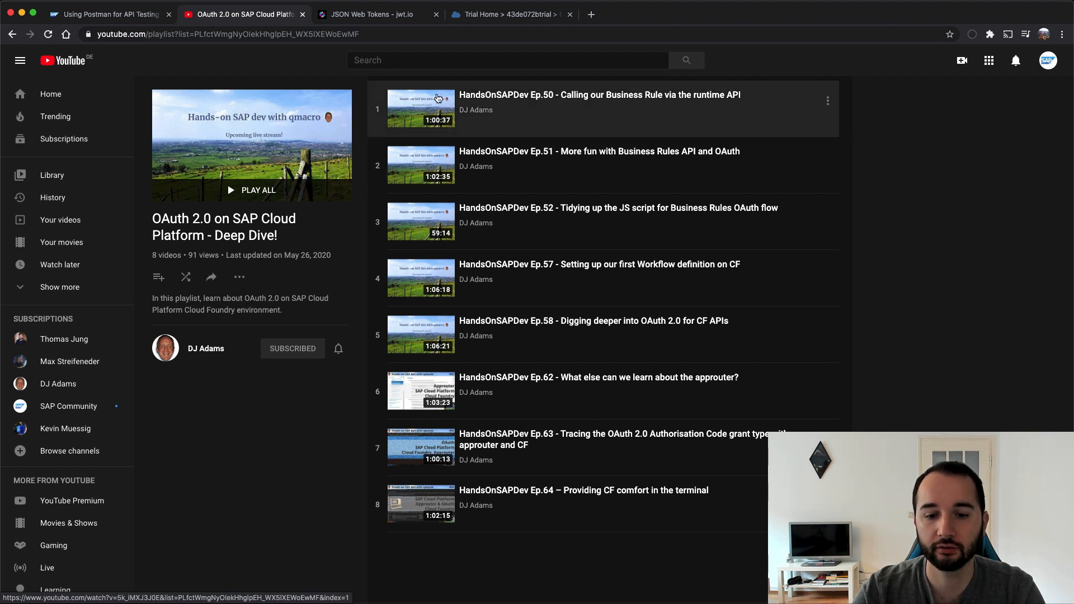
mouse_move(439, 254)
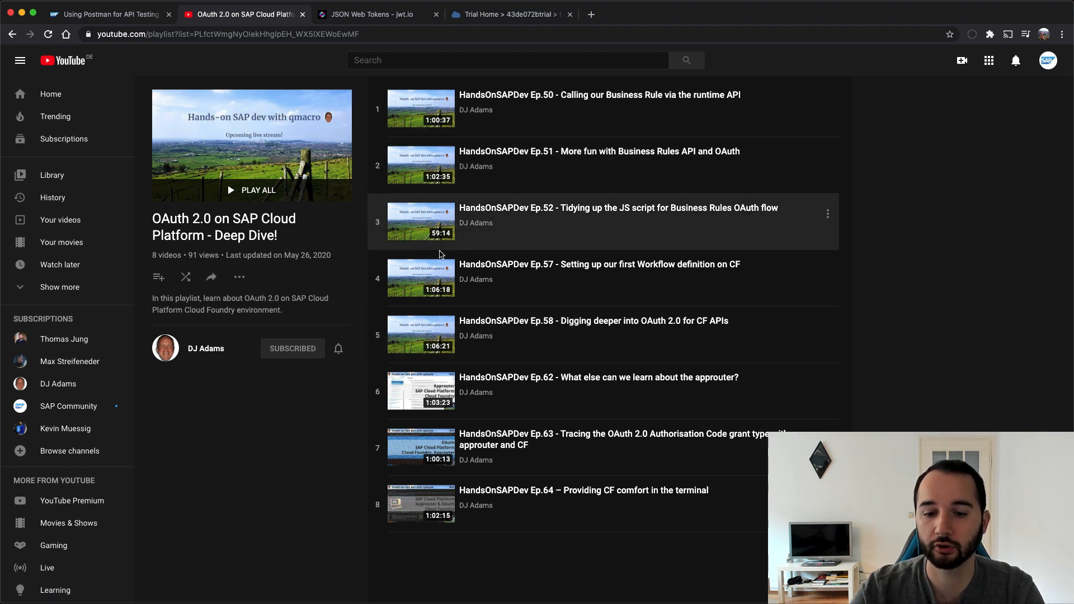
mouse_move(479, 162)
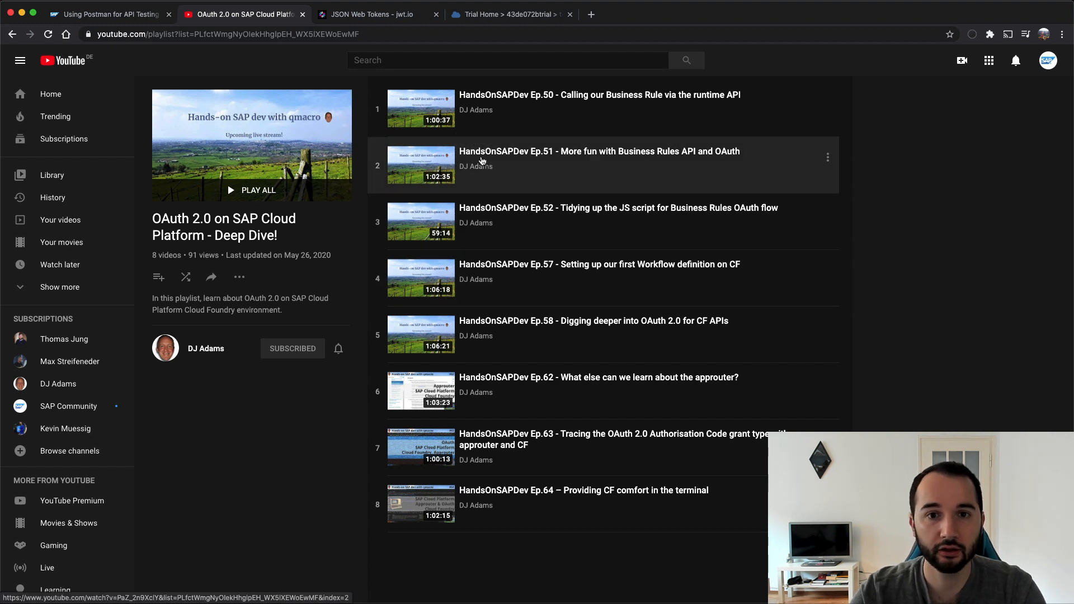
mouse_move(435, 125)
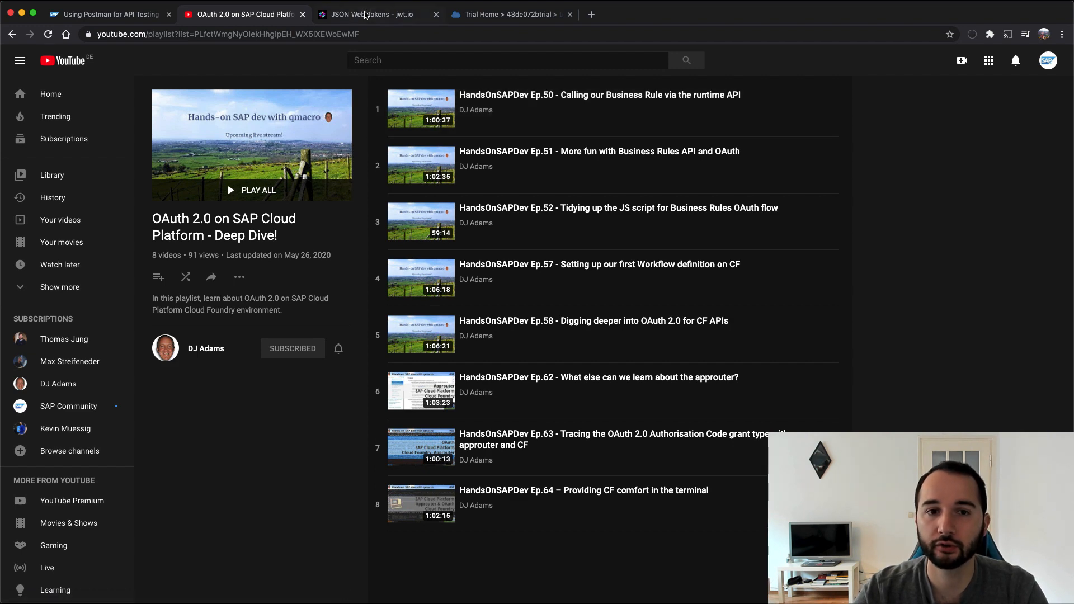
Switch to jwt.io and scroll down to the decoded token payload
left_click(367, 13)
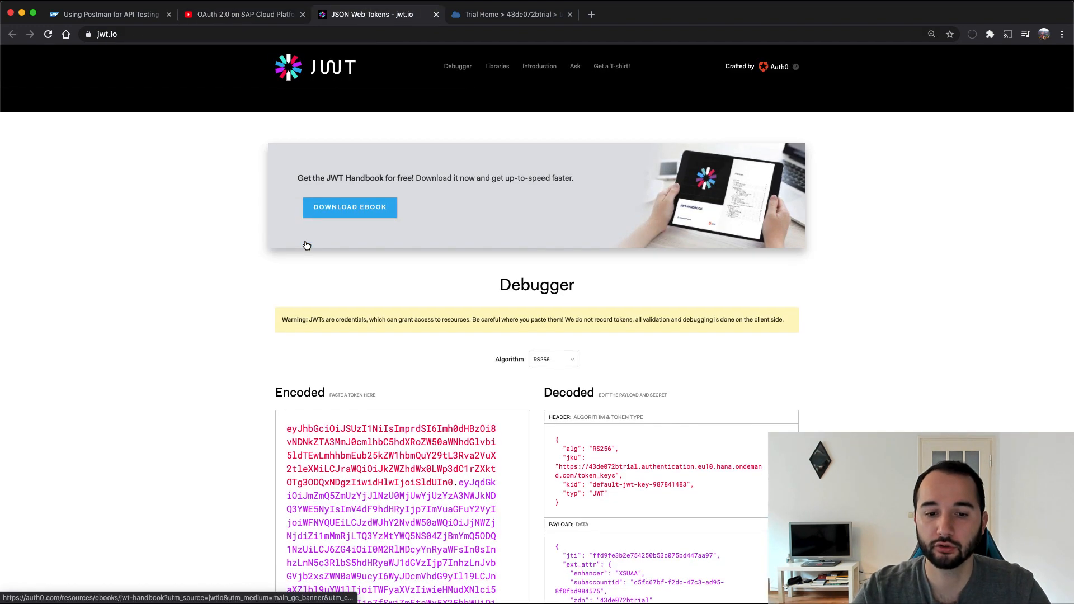
scroll("down", 3)
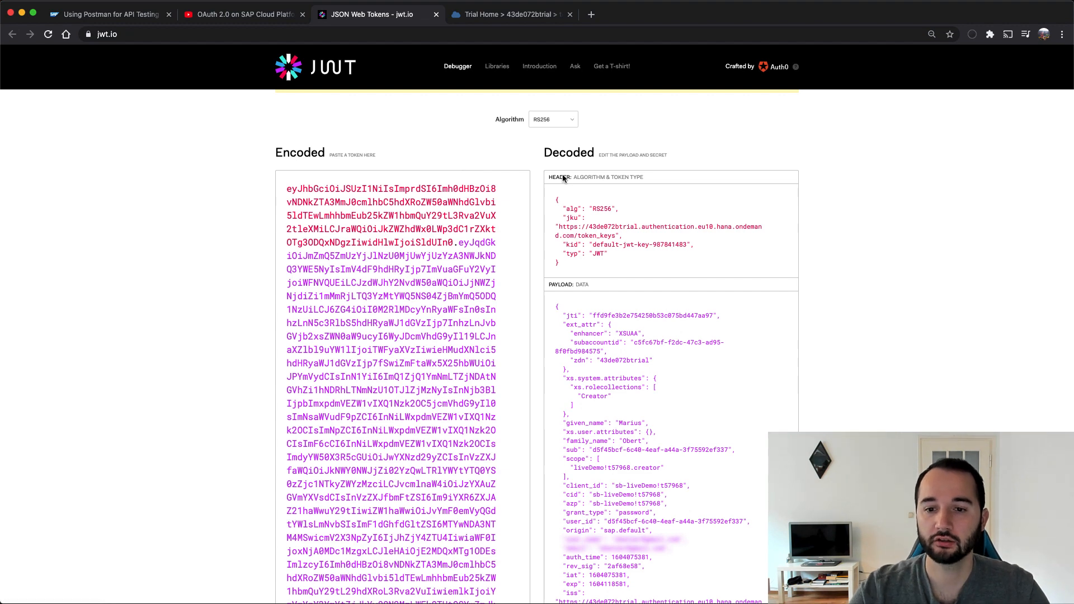
scroll("down", 3)
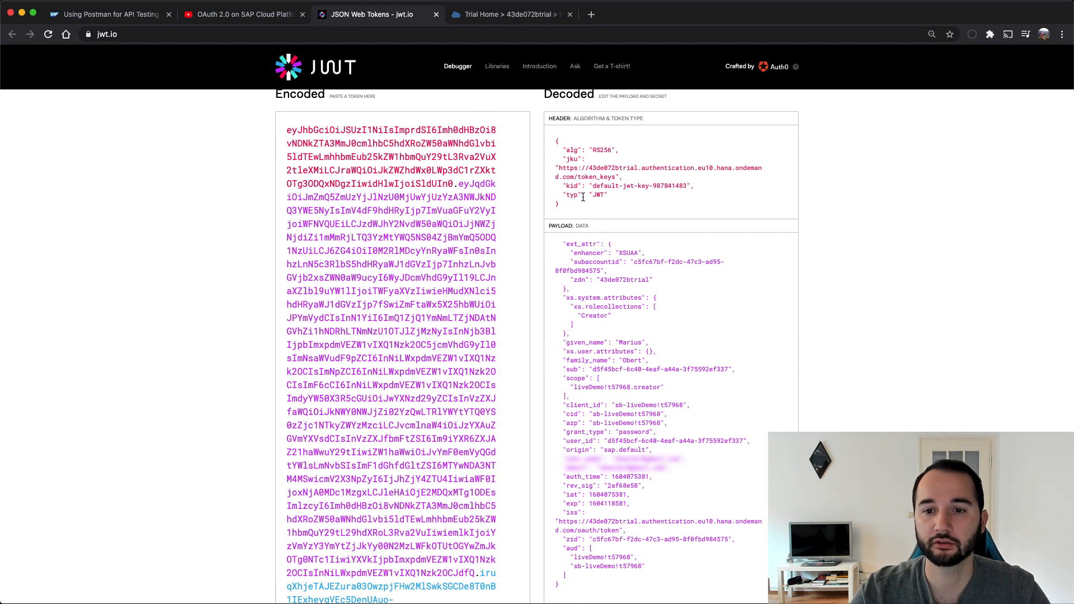
mouse_move(597, 152)
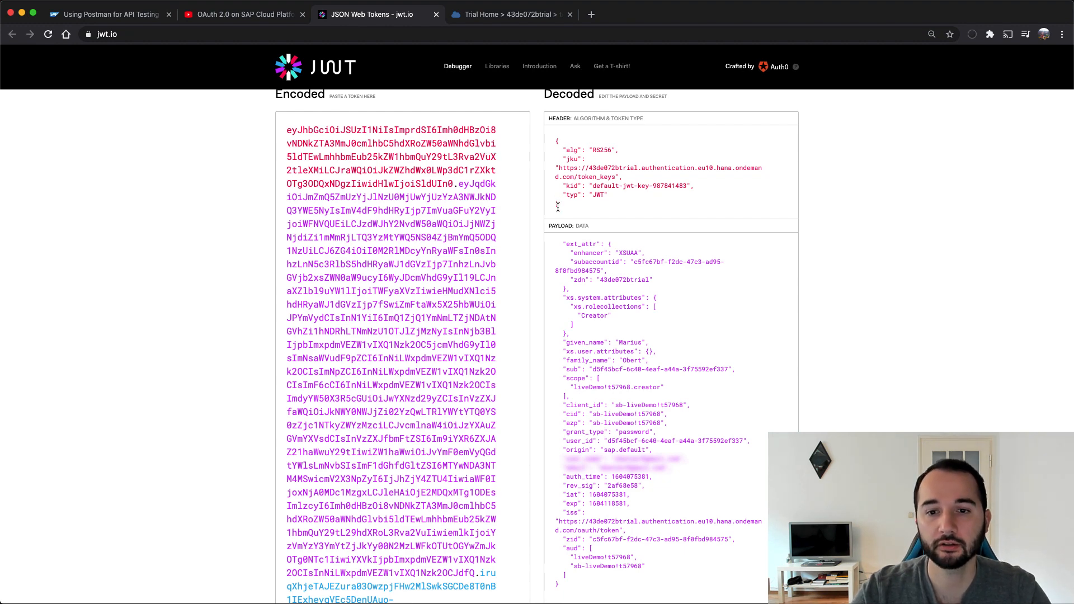
scroll("down", 3)
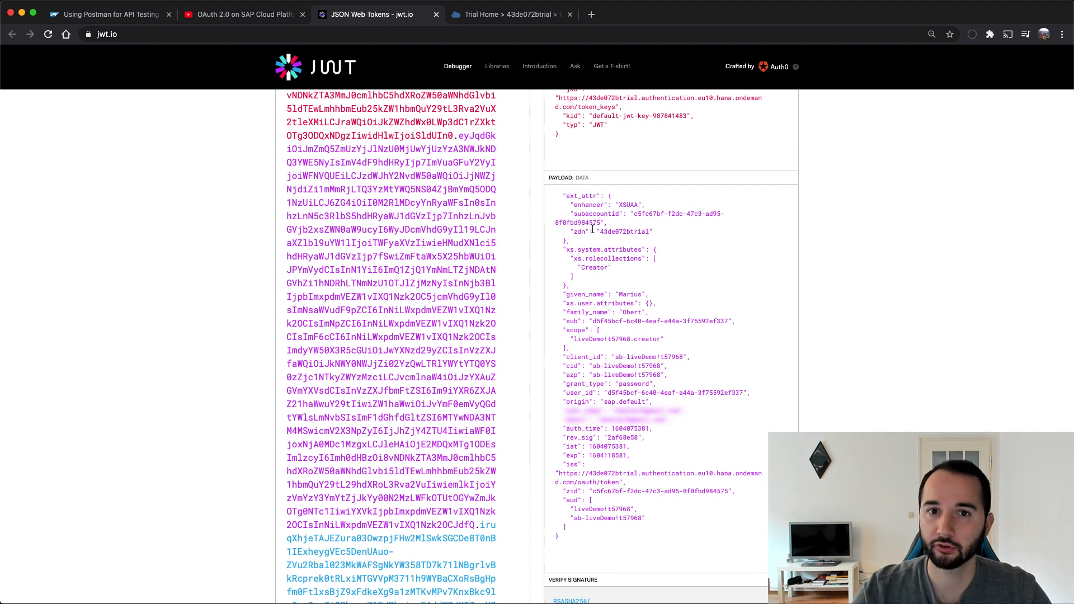
mouse_move(634, 302)
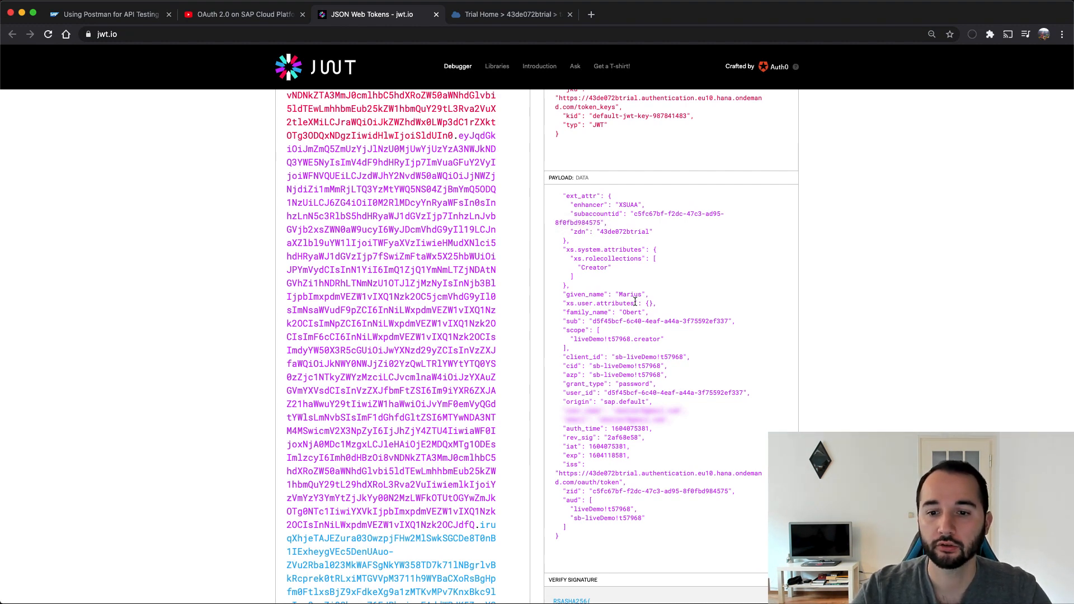
Highlight the given name and the liveDemo!t57968.creator scope in the payload, then scroll further
double_click(630, 294)
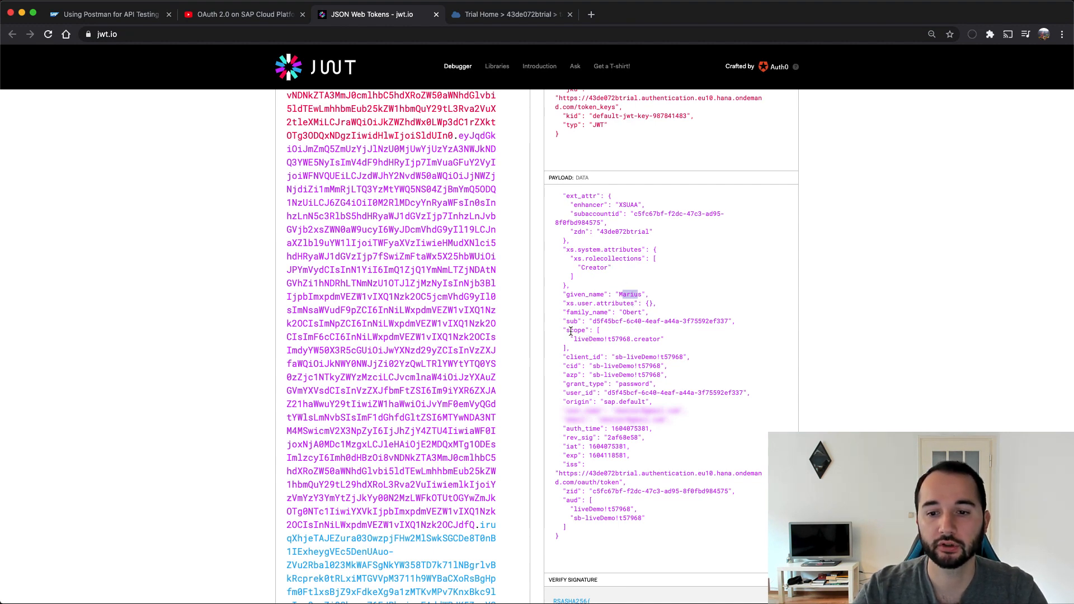
double_click(589, 339)
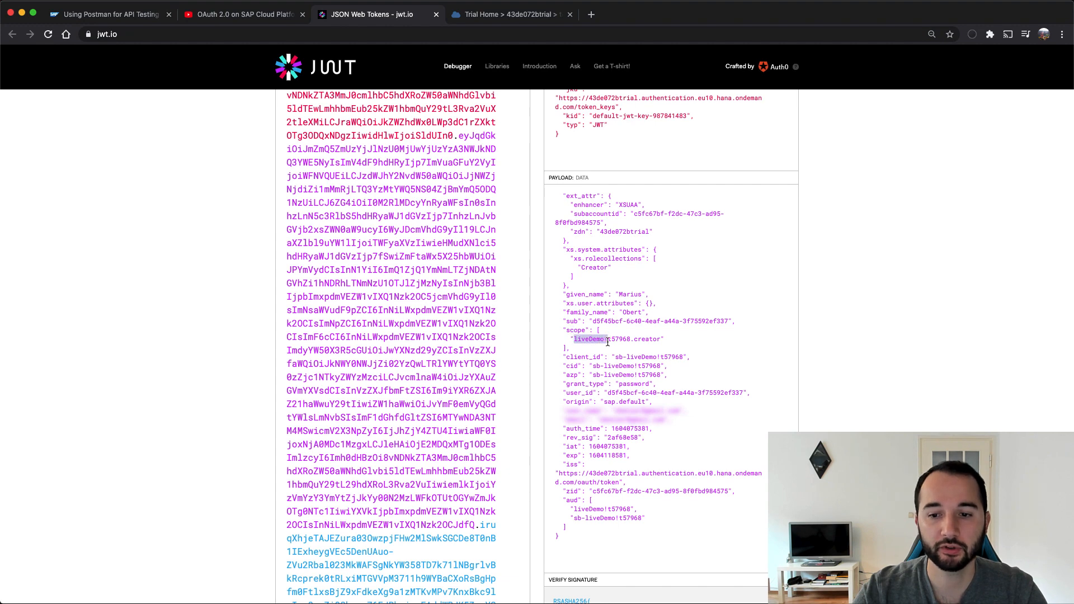
double_click(647, 339)
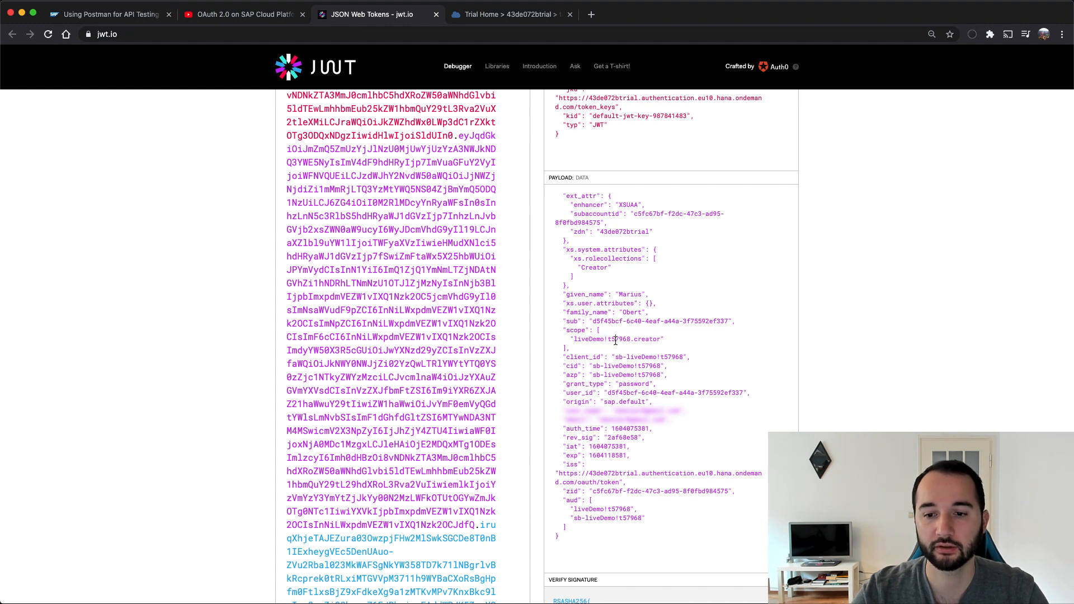
double_click(647, 339)
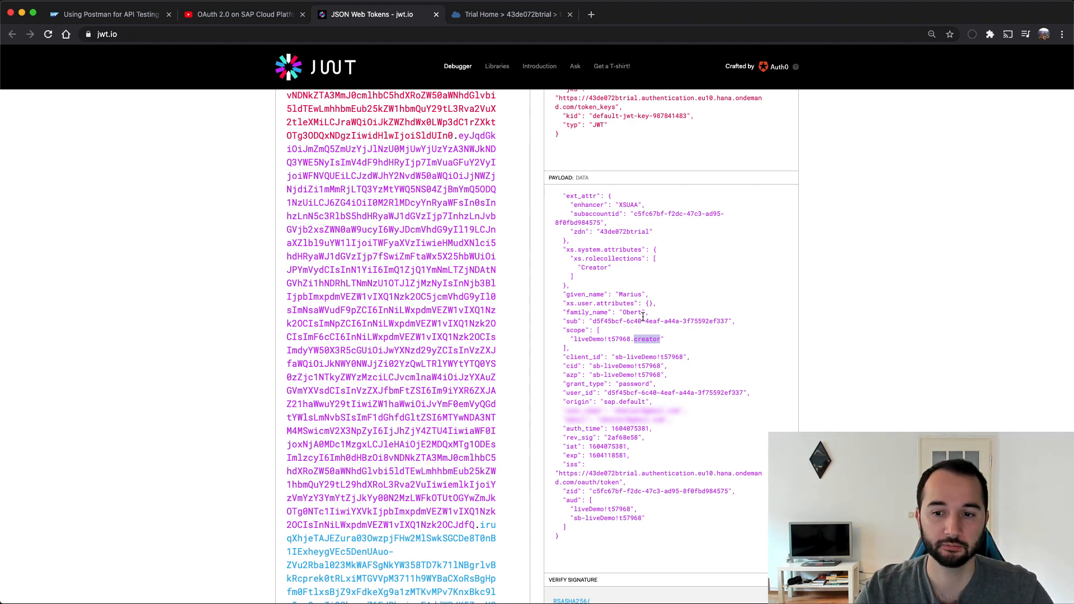
scroll("down", 3)
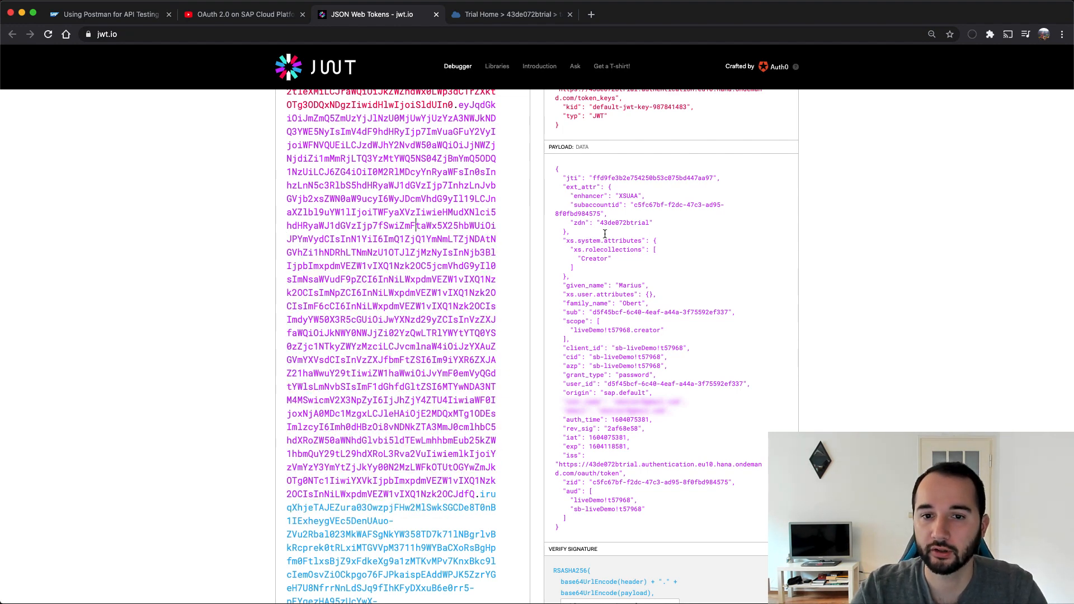
scroll("down", 3)
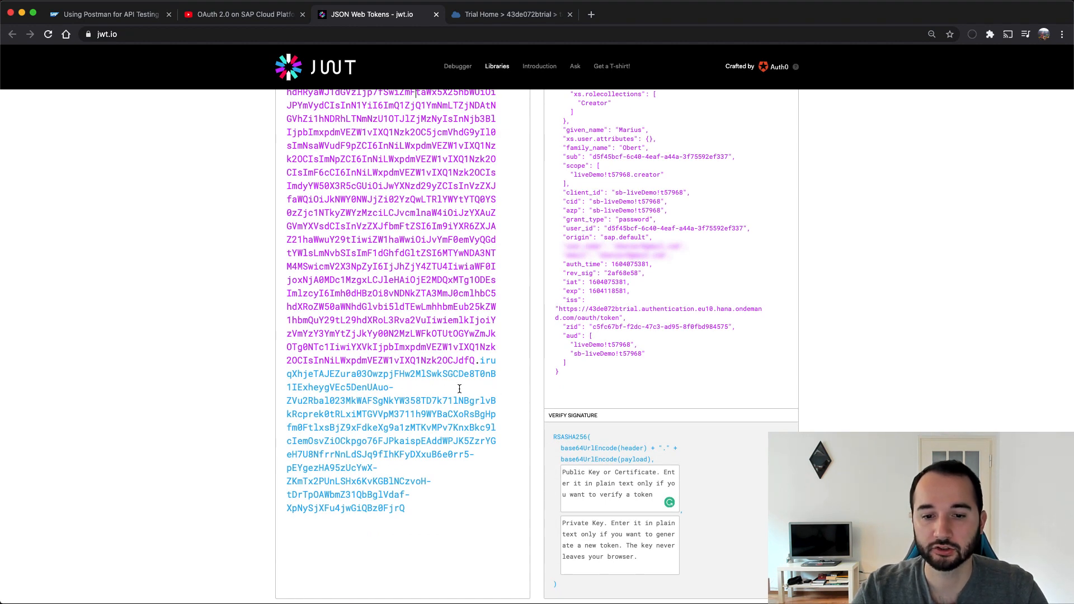
scroll("down", 3)
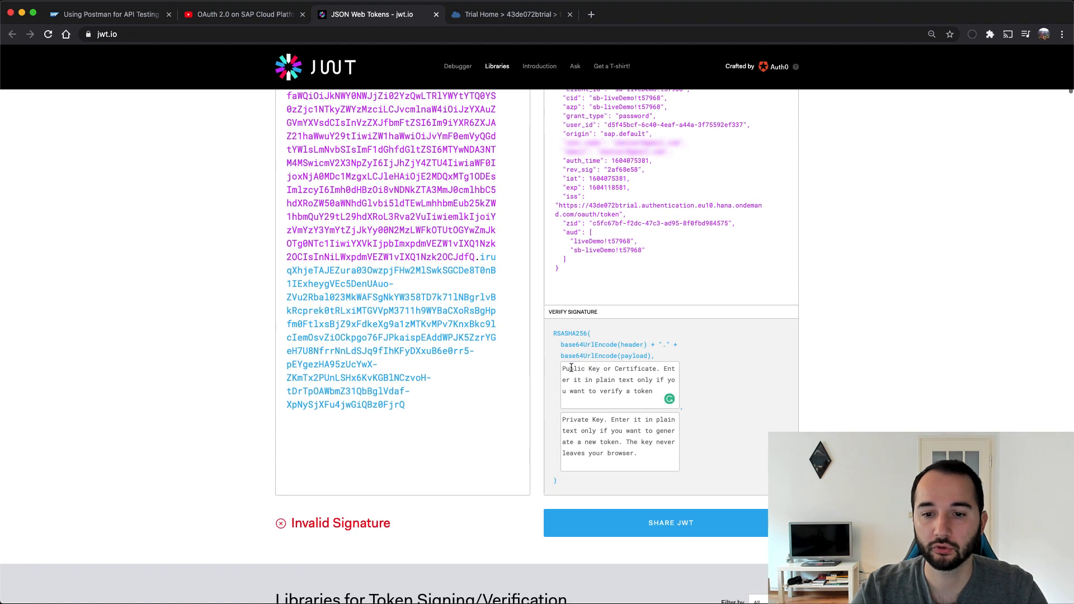
left_click(618, 384)
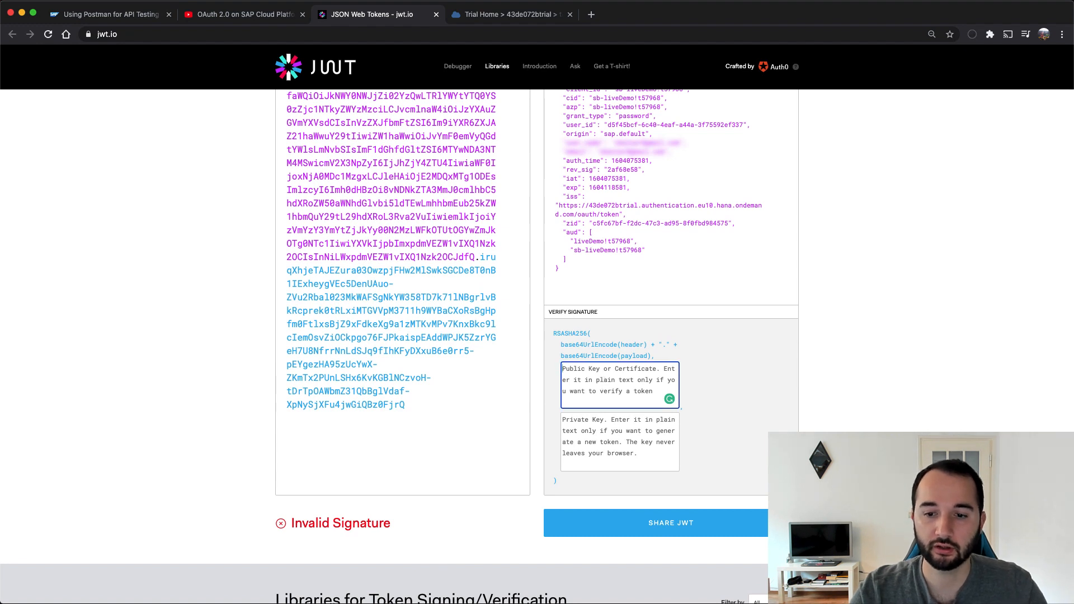
type("sfasdasd")
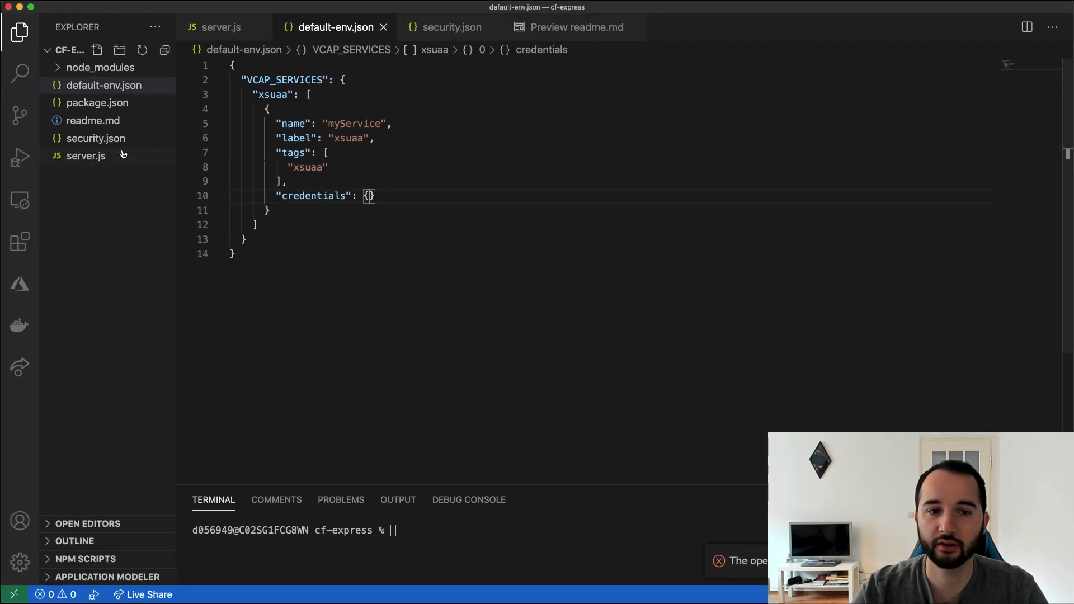
Open server.js and highlight the express, passport and JWTStrategy imports
left_click(86, 155)
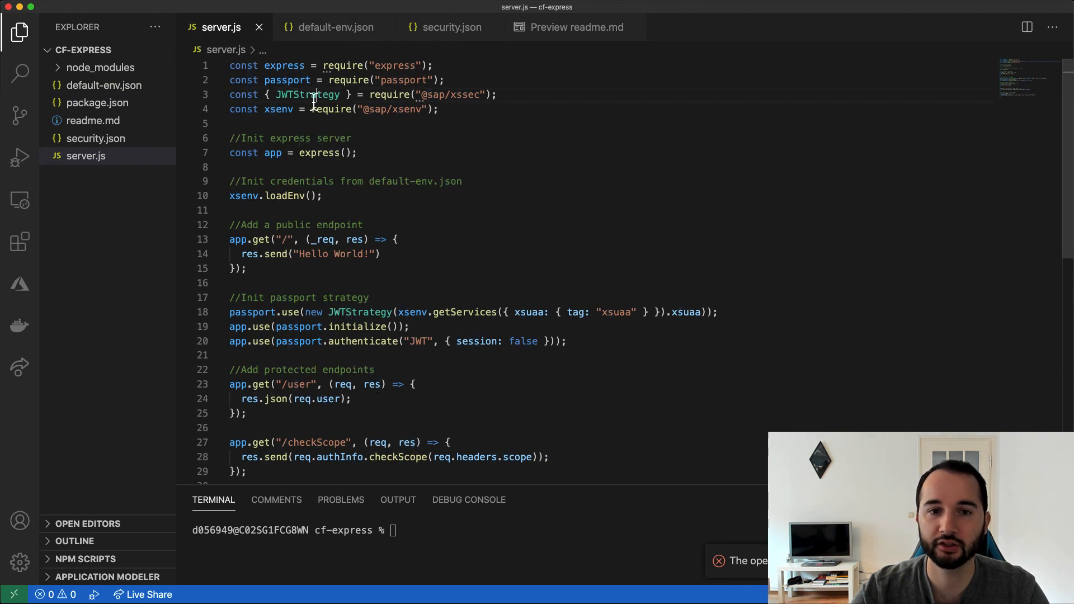
left_click(440, 109)
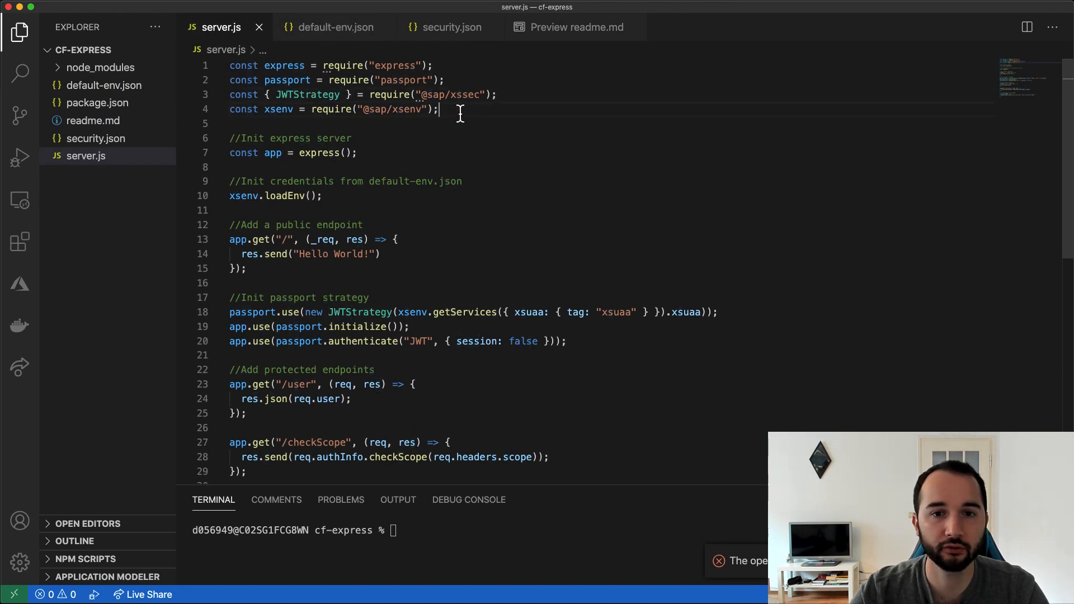
mouse_move(427, 128)
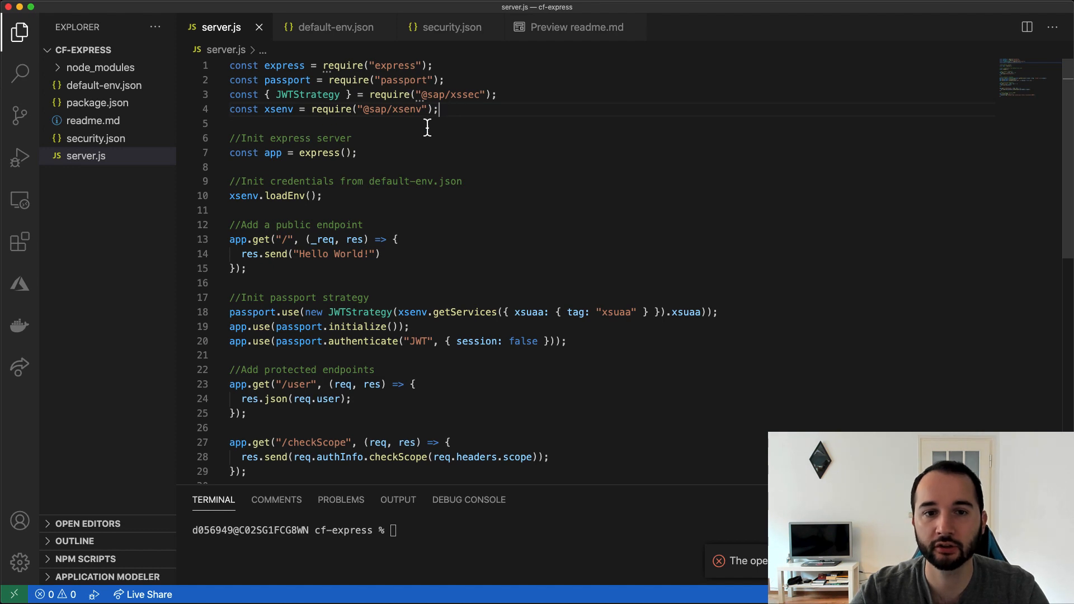
scroll("down", 3)
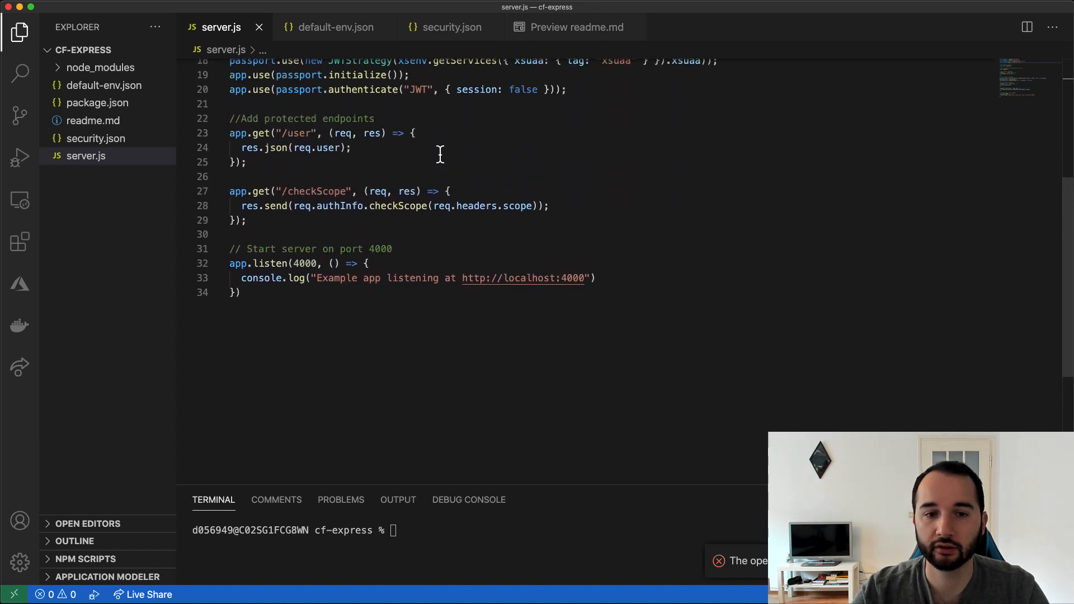
scroll("up", 3)
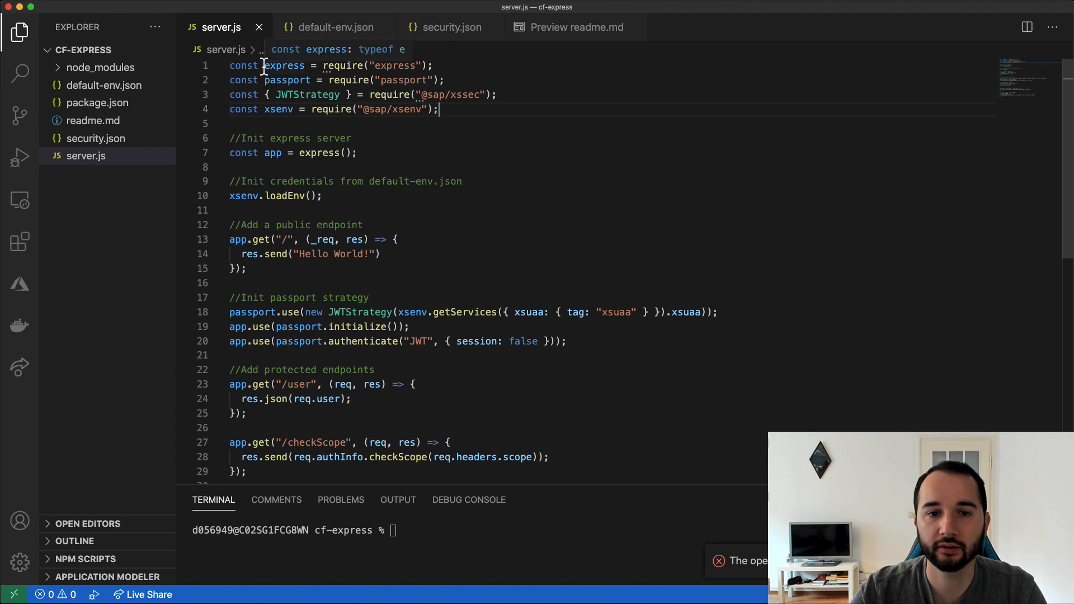
double_click(283, 65)
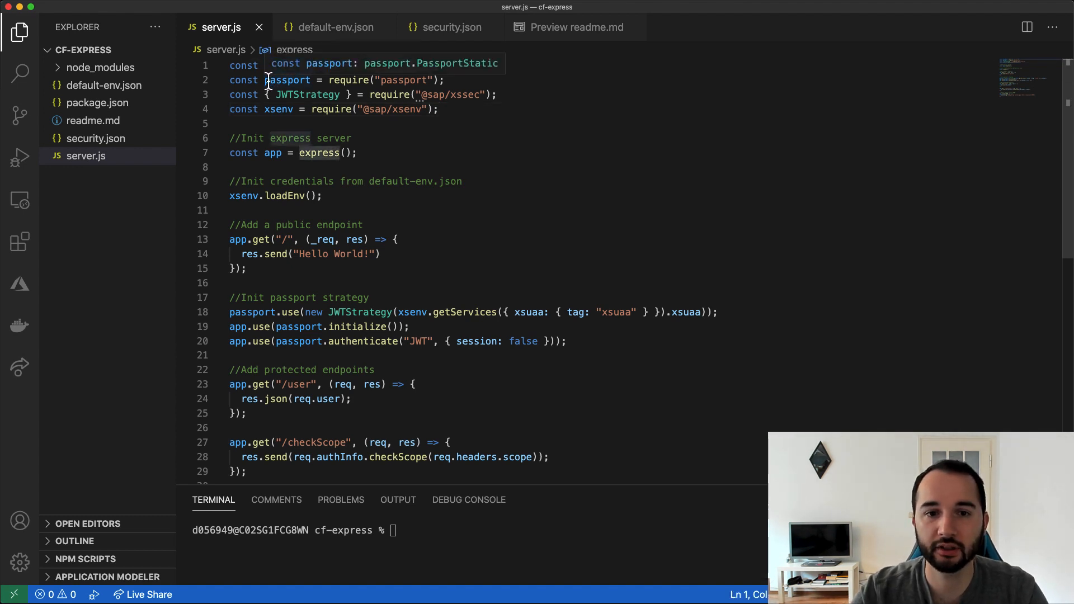
double_click(287, 80)
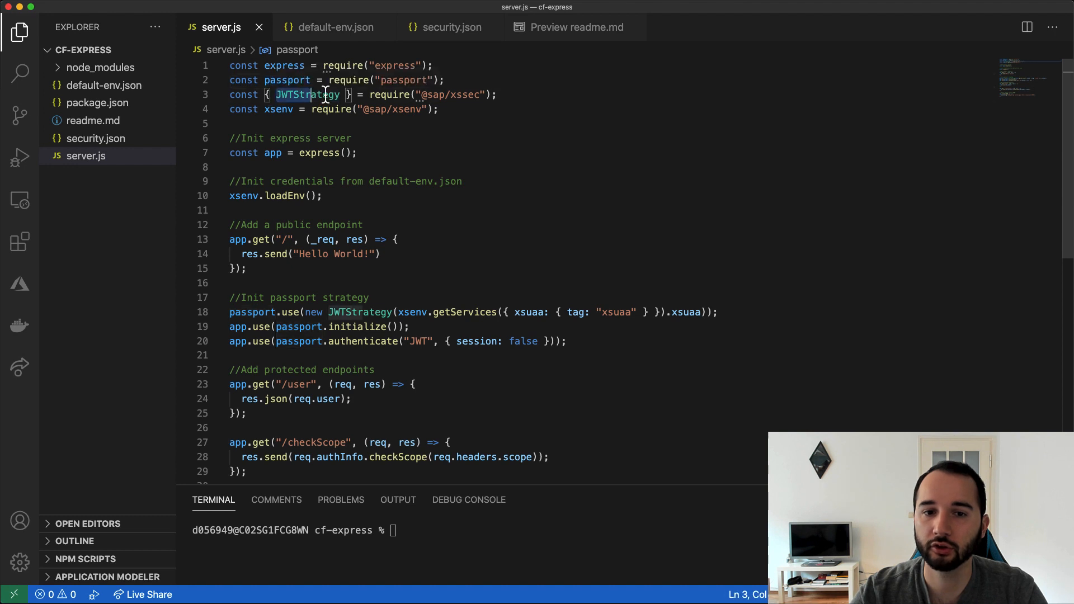
double_click(308, 94)
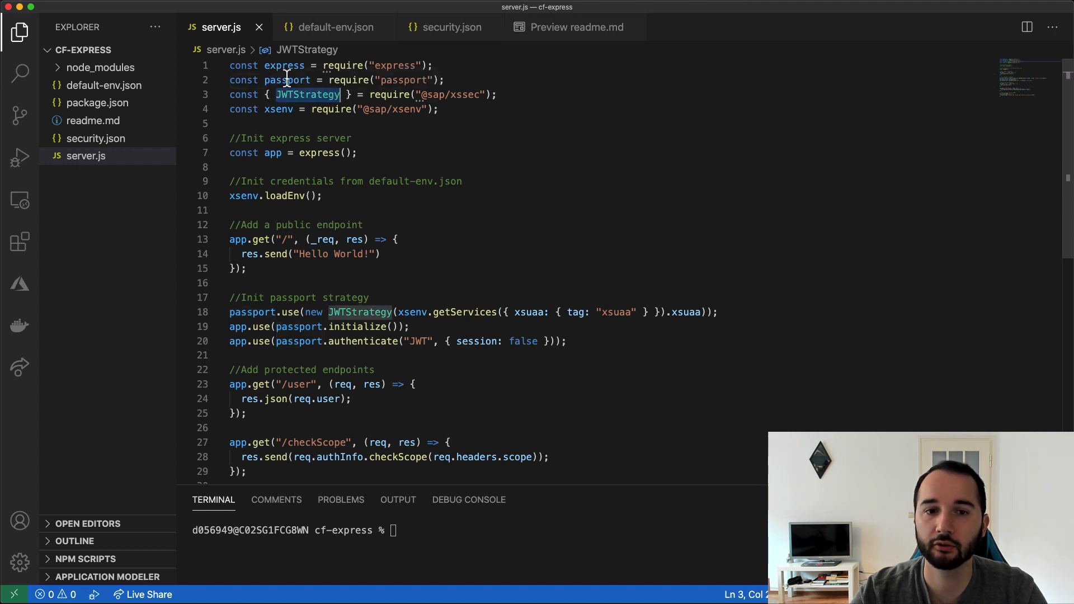
mouse_move(416, 109)
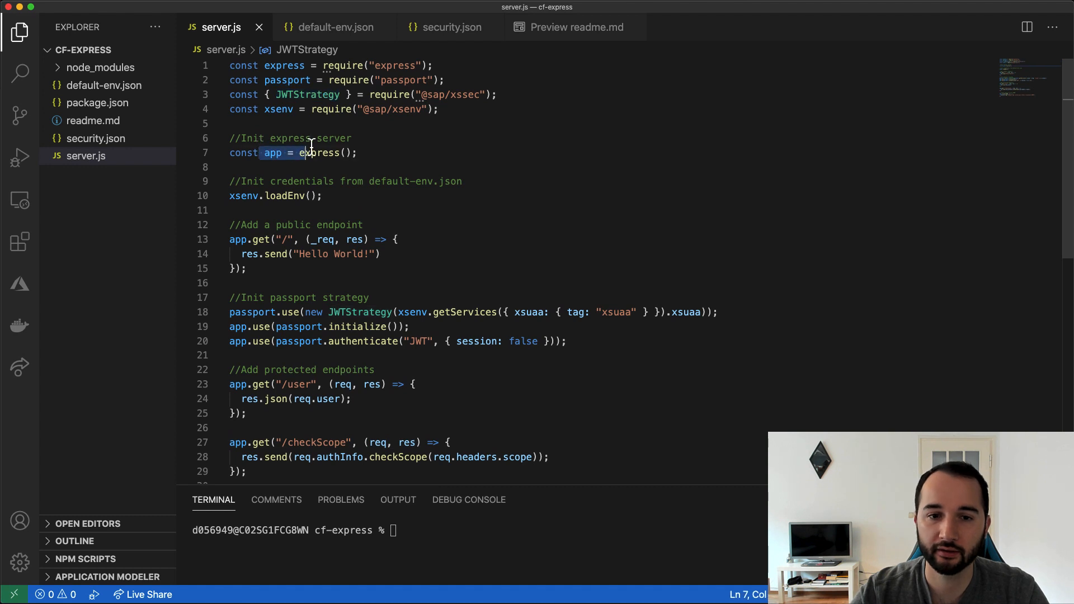
mouse_move(318, 152)
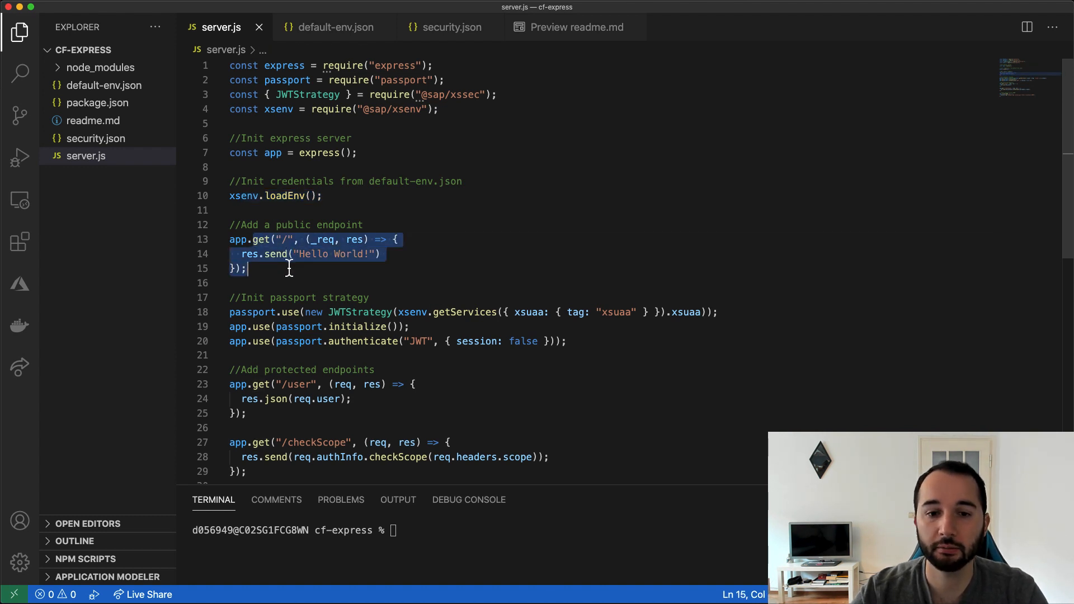
mouse_move(275, 254)
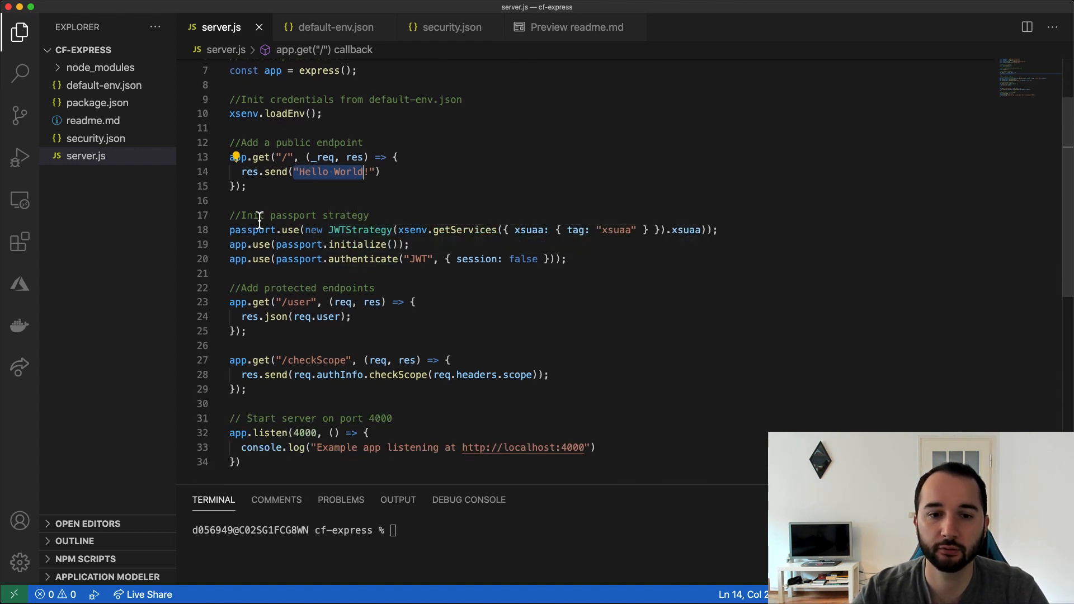
Point out the Hello World response, the passport strategy comment and the protected endpoints
double_click(309, 215)
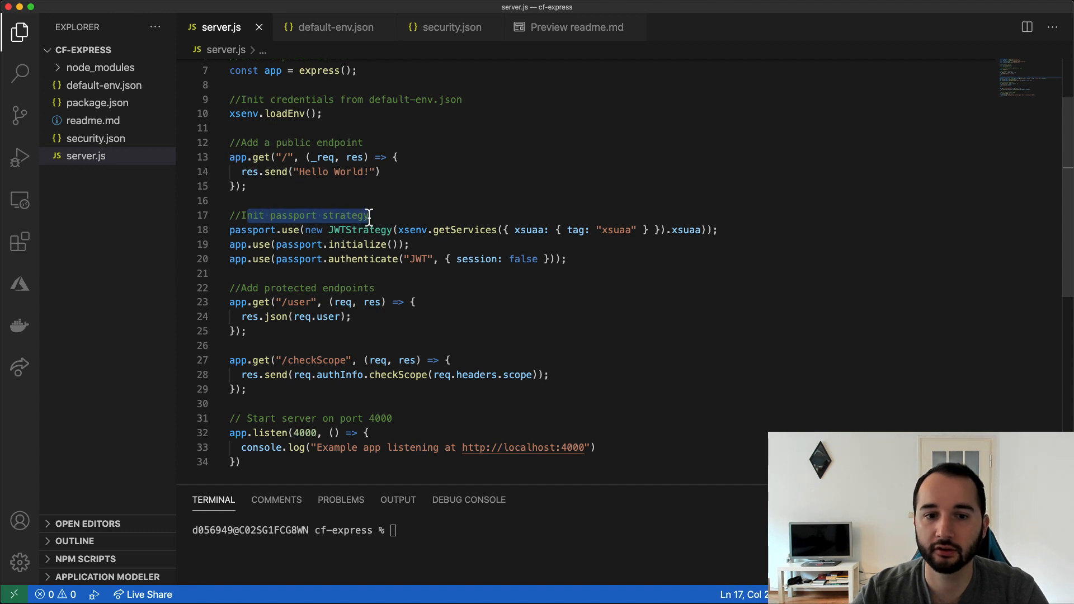
left_click(264, 220)
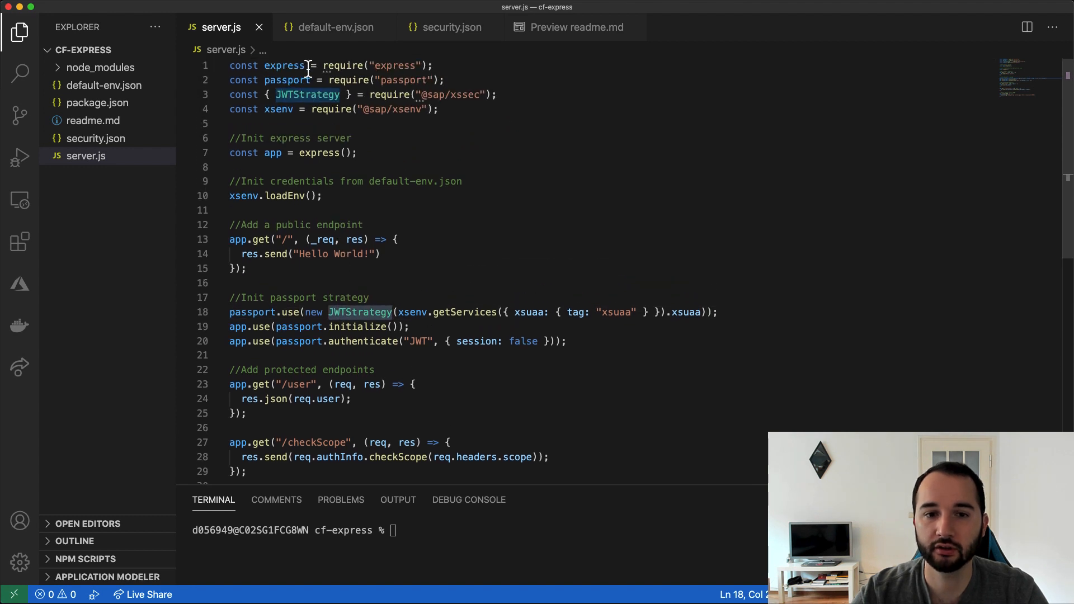
mouse_move(310, 94)
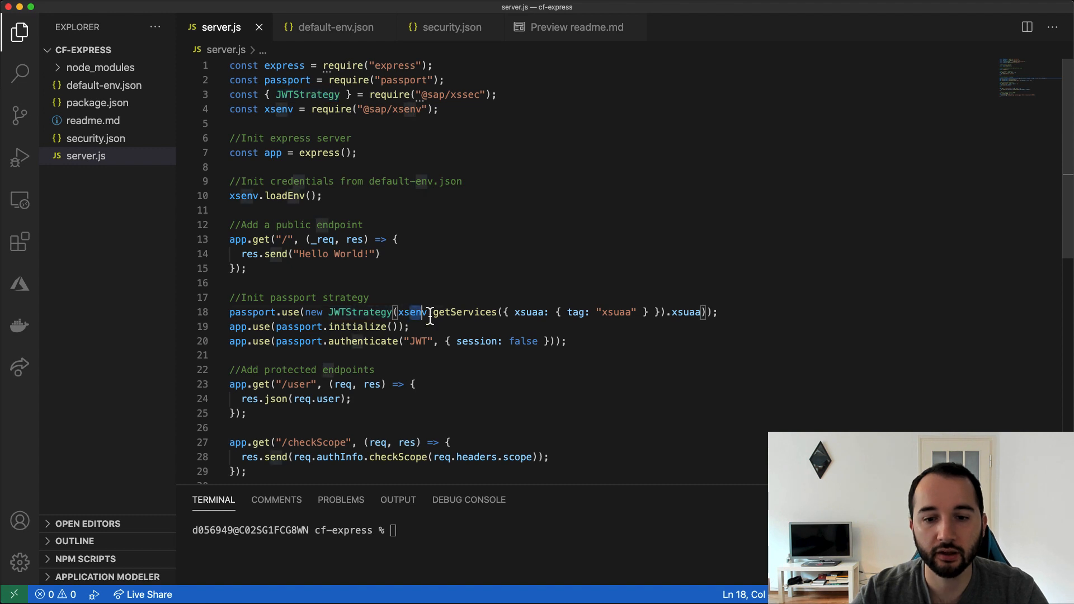
mouse_move(461, 312)
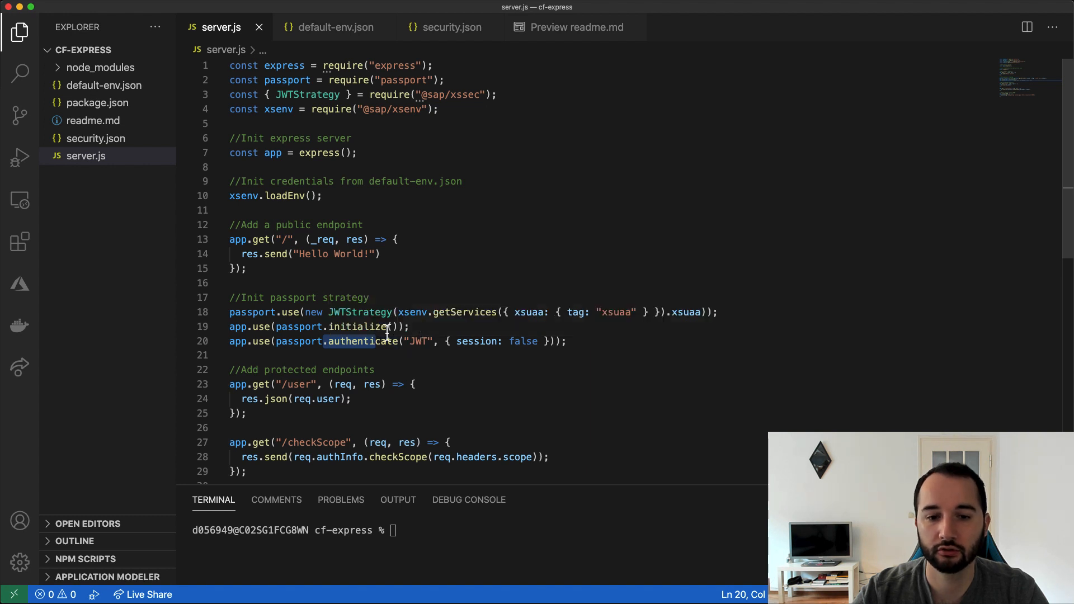
mouse_move(370, 326)
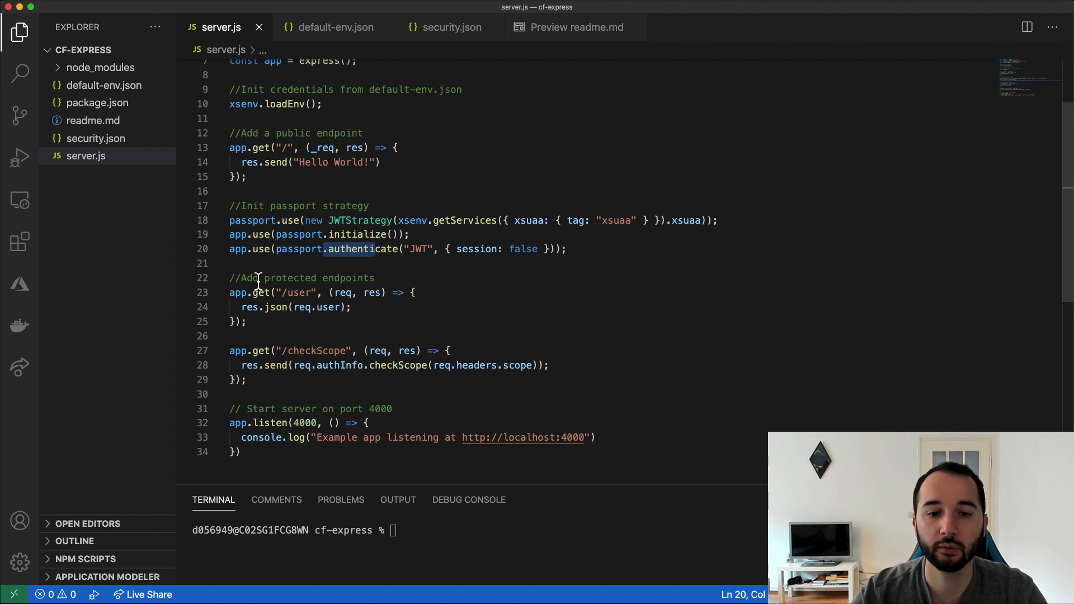
left_click(295, 307)
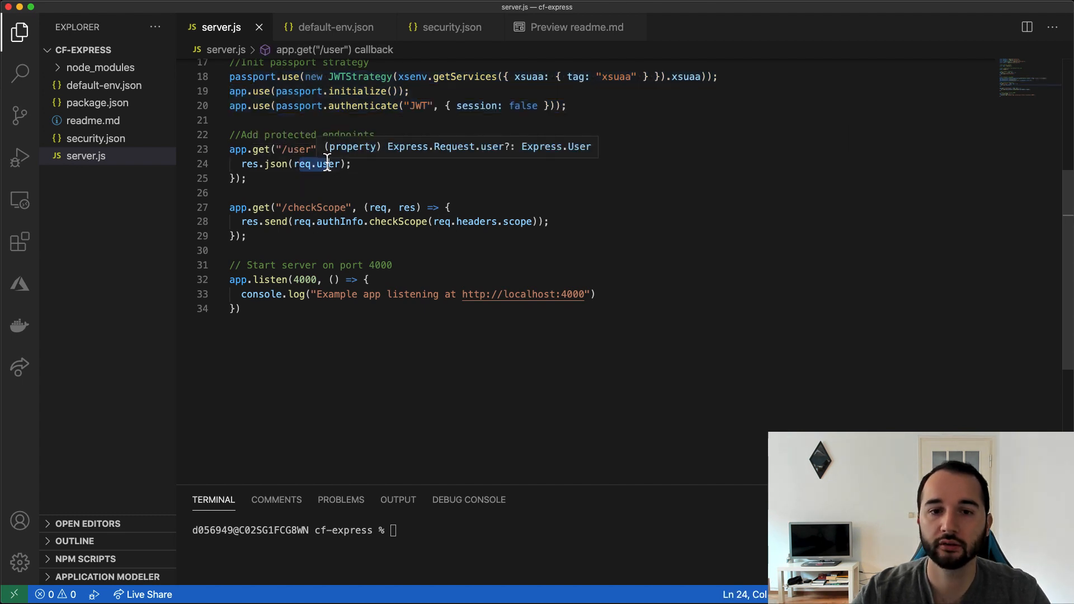
mouse_move(311, 130)
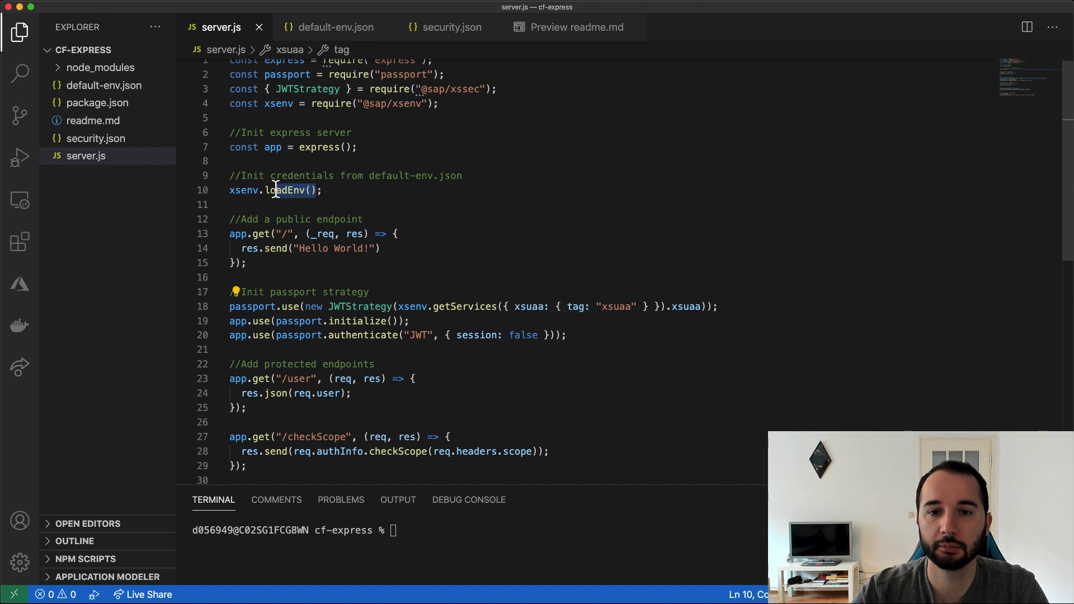
Show the readme preview and select the cf create-service-key command
left_click(575, 27)
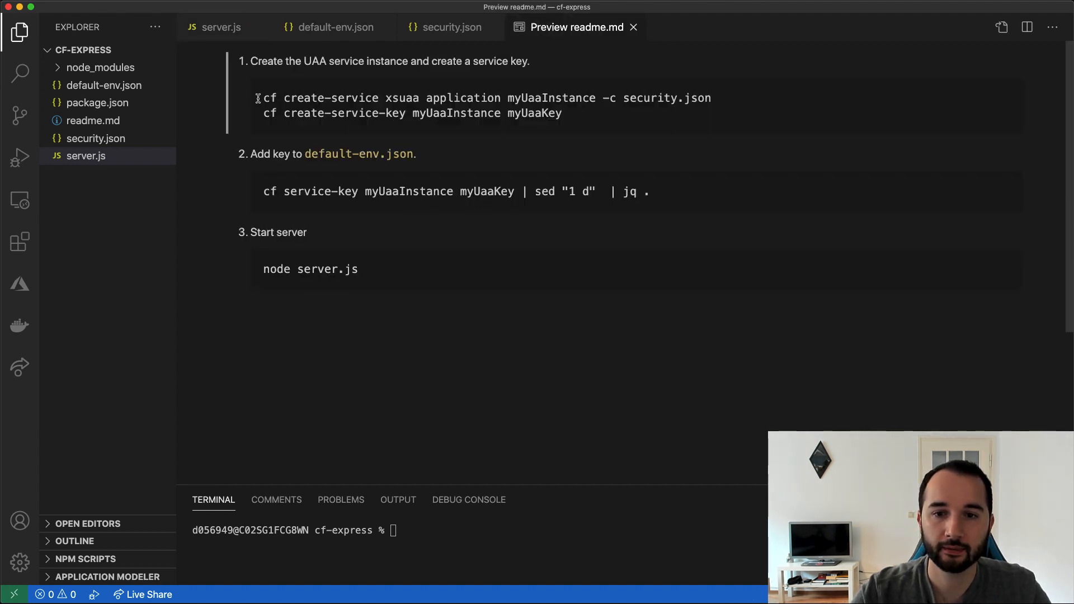
left_click_drag(263, 98, 562, 113)
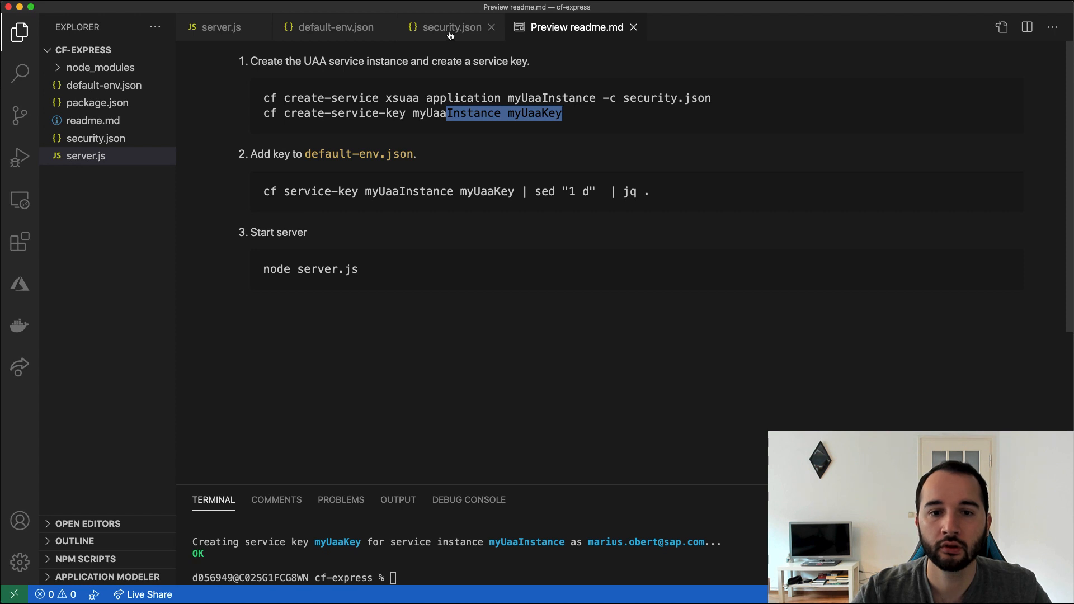
left_click(450, 26)
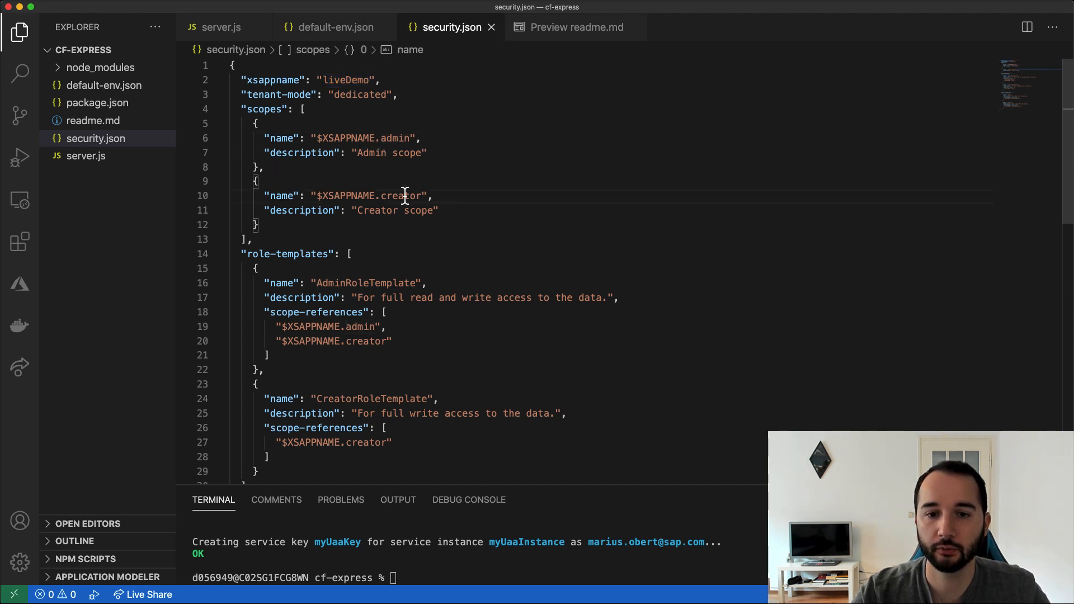
double_click(402, 195)
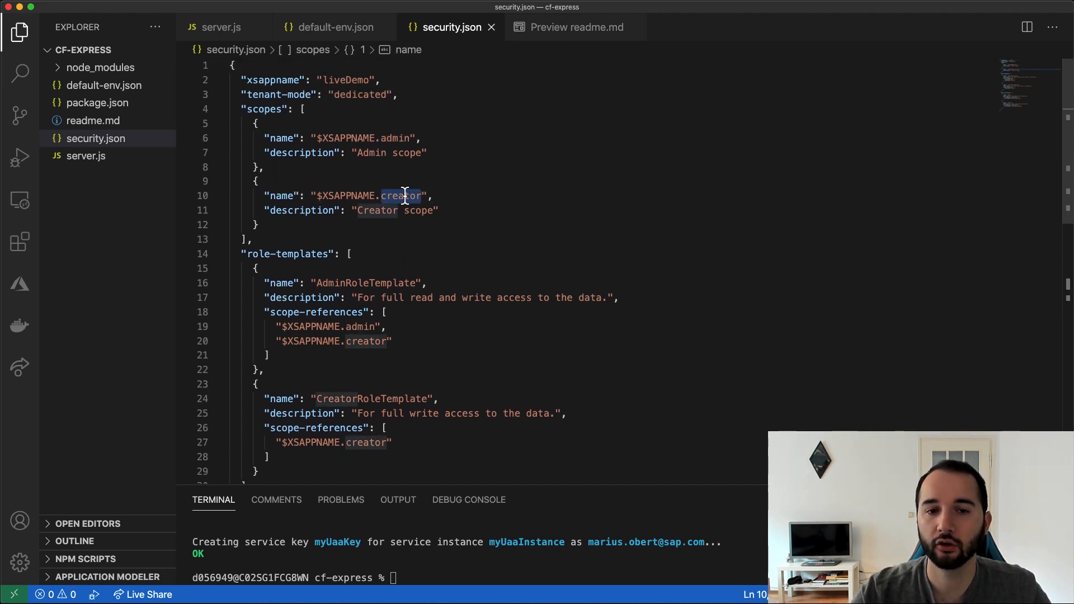
scroll("down", 3)
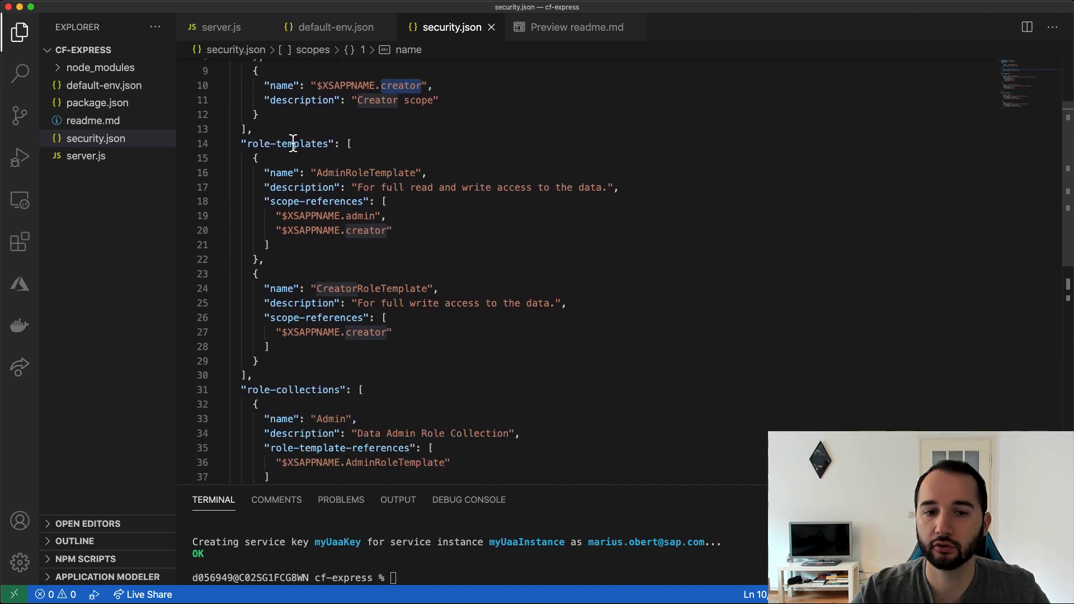
scroll("down", 3)
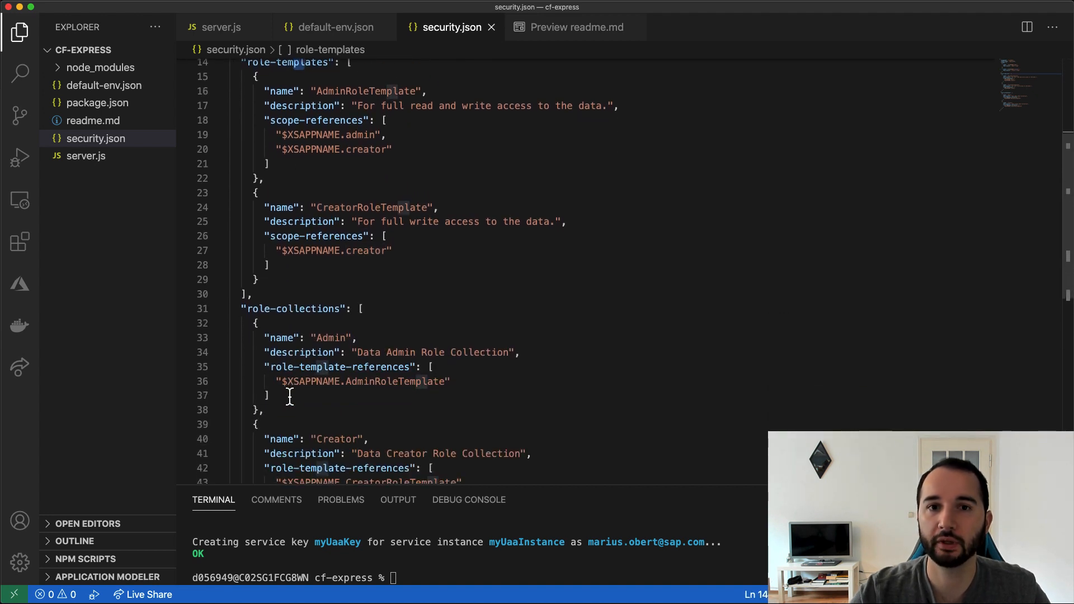
scroll("up", 3)
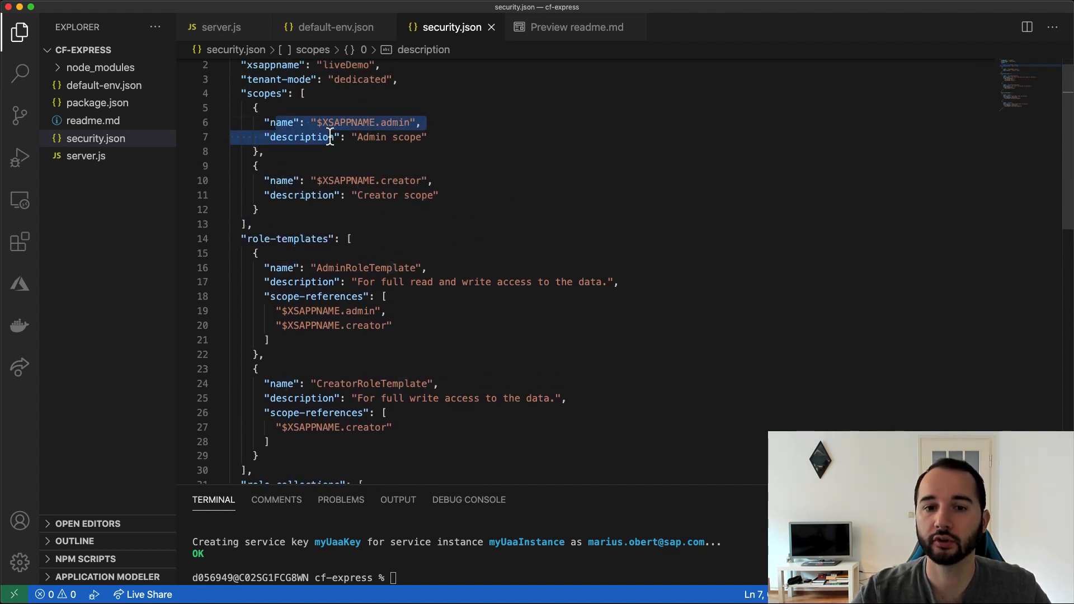
scroll("down", 3)
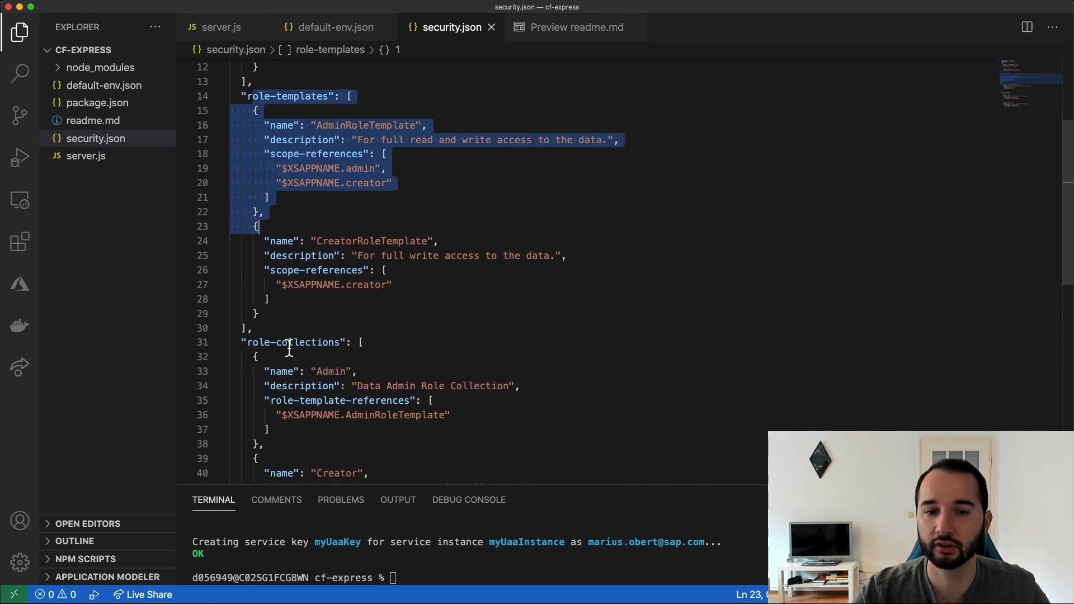
scroll("down", 3)
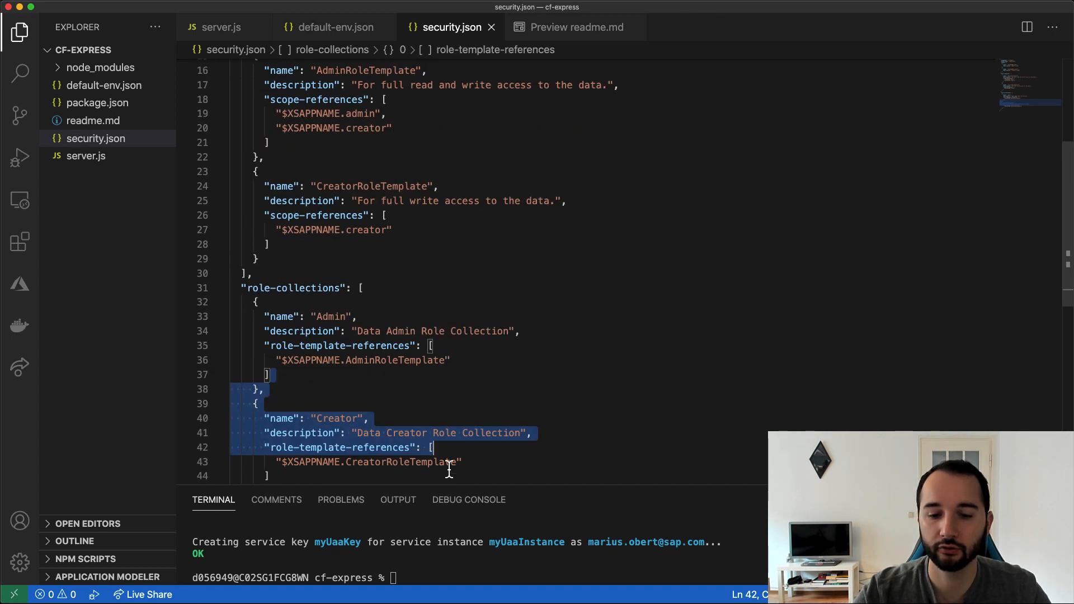
Run 'cf service-key myUaaInstance myUaaKey | sed "1 d" | jq .', then type node server.js
left_click(577, 27)
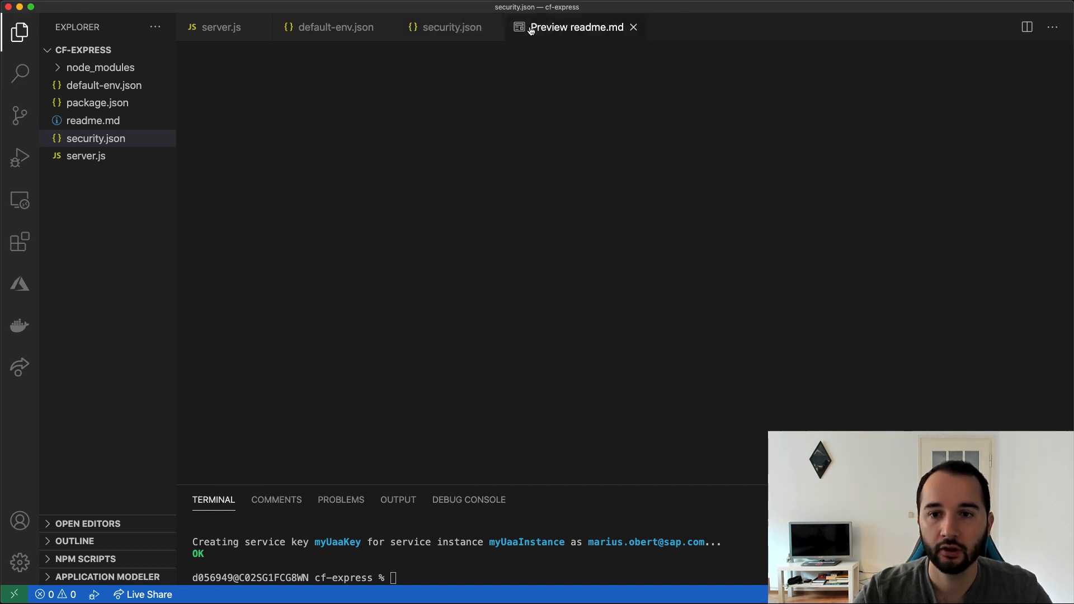
left_click(576, 26)
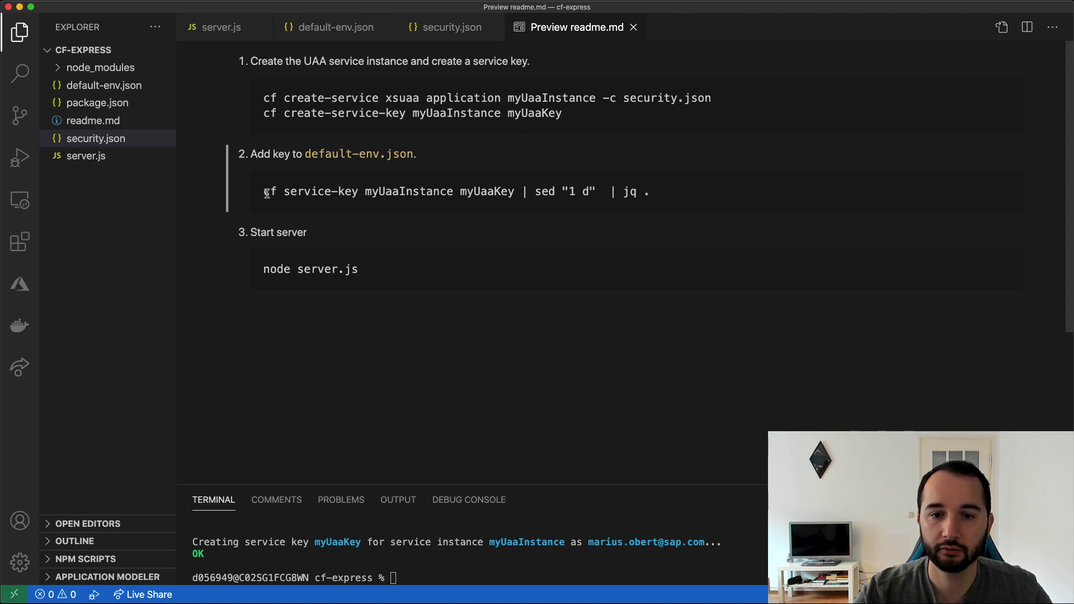
triple_click(456, 191)
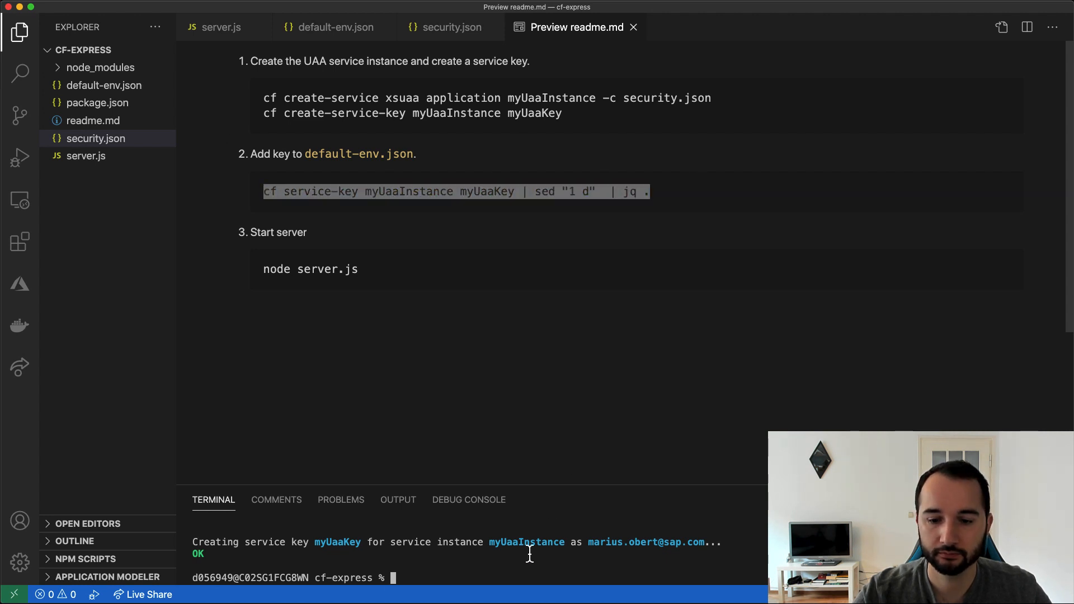
type("cf service-key myUaaInstance myUaaKey | sed \"1 d\"  | jq .")
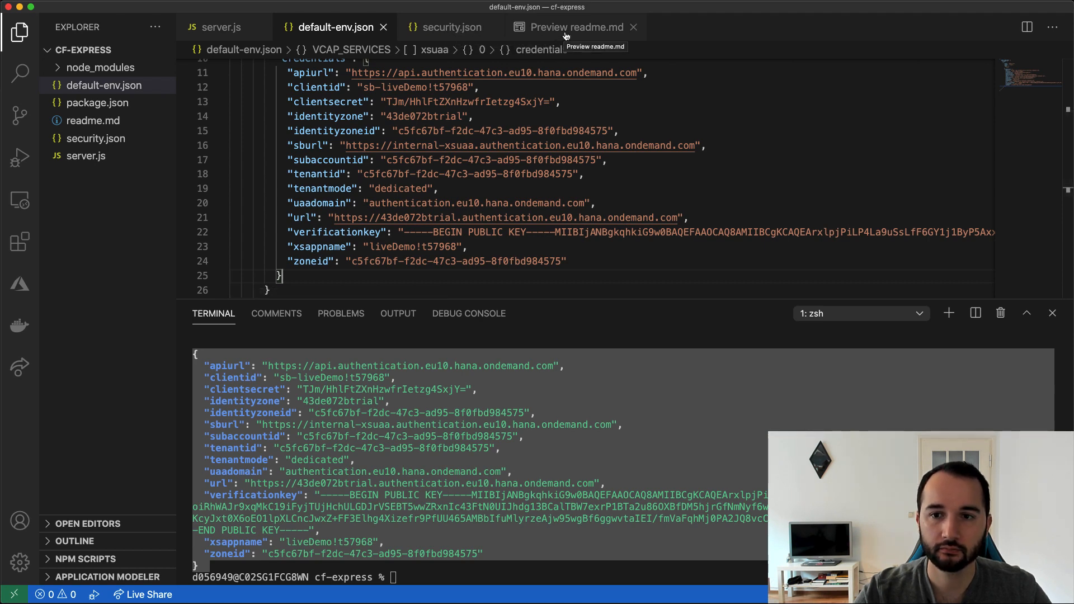
left_click(577, 27)
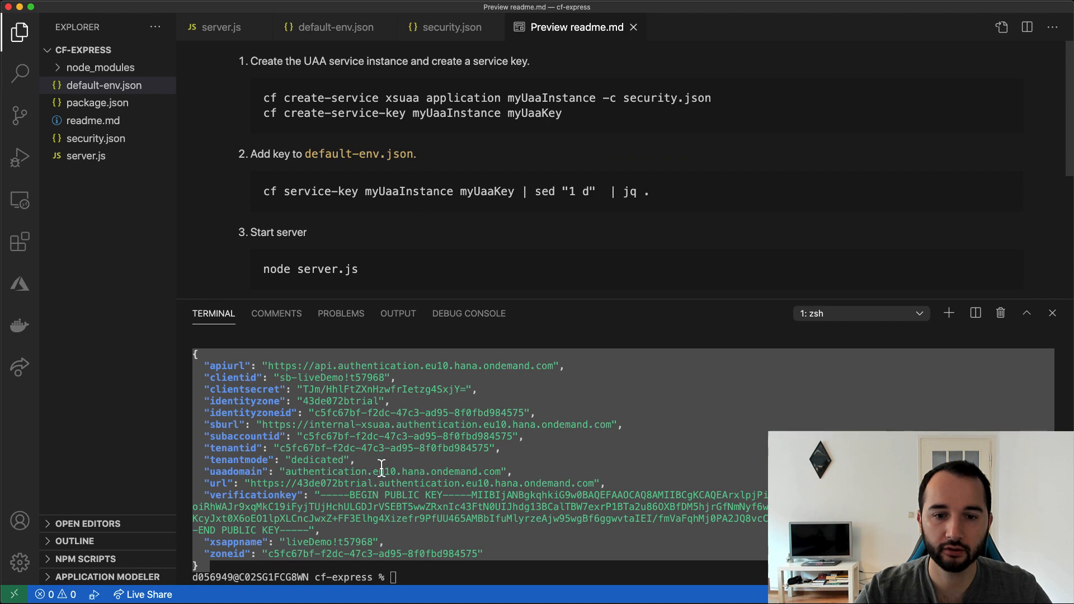
type("node server.js")
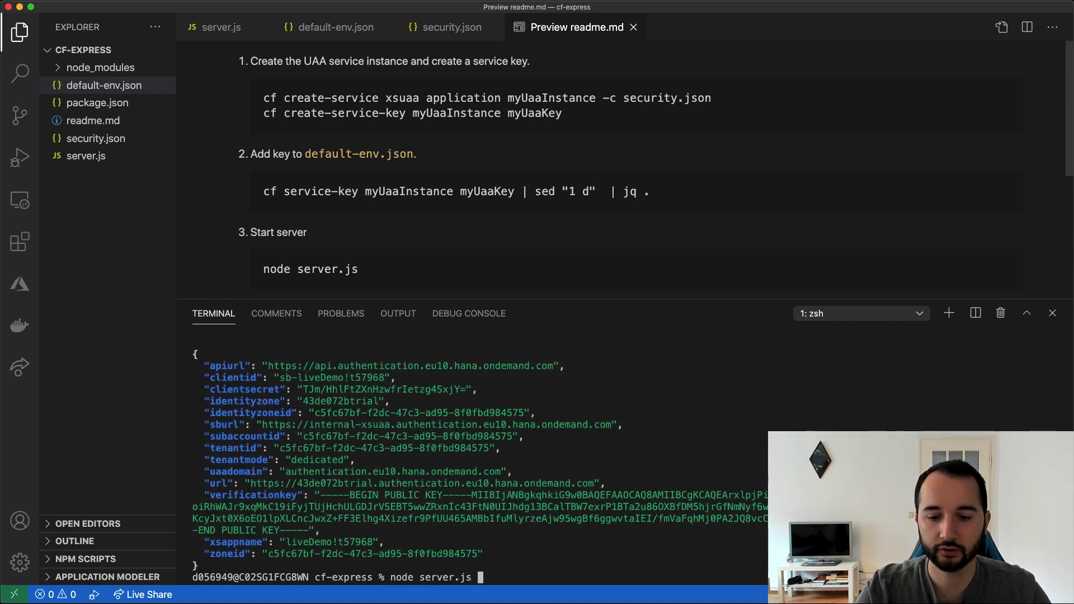
Start the server, see Hello World at localhost:4000, and get Unauthorized at /user
key("enter")
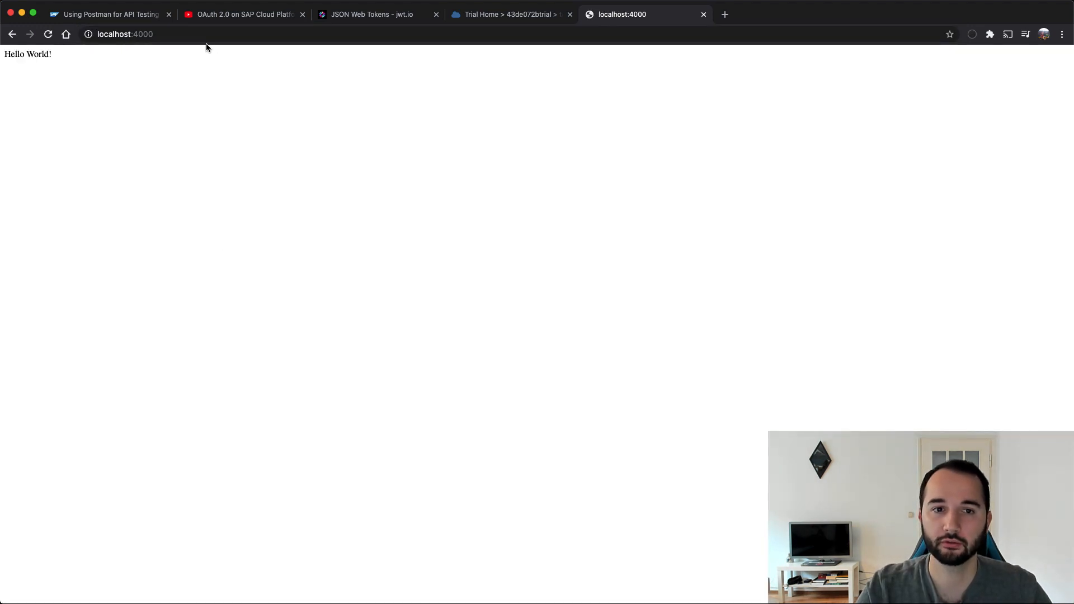
type("/user")
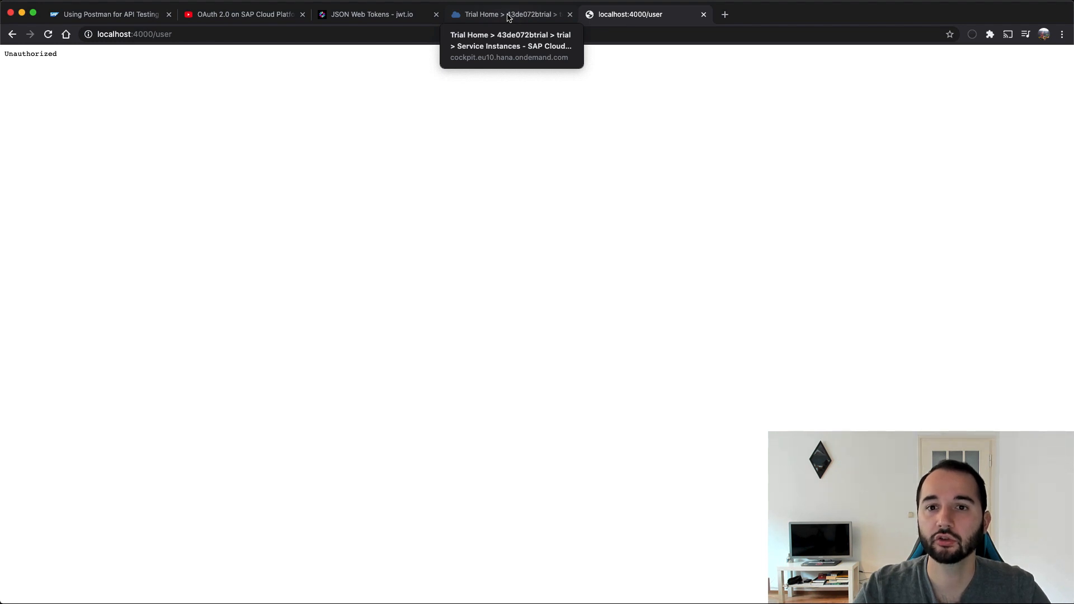
Switch to the cockpit and scroll through Role Collections, including Admin and Creator
left_click(506, 14)
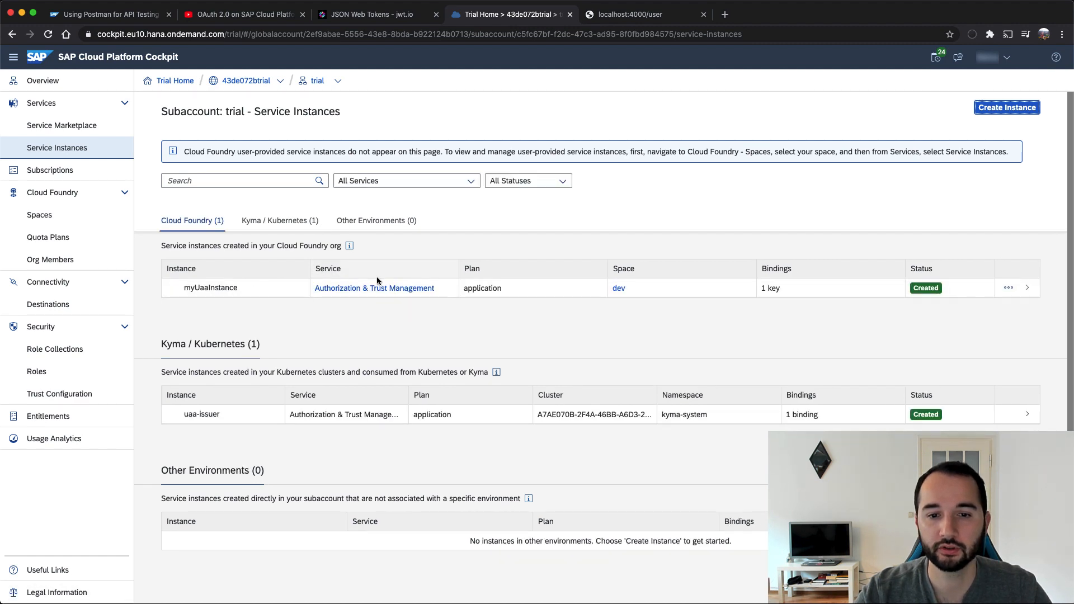
left_click(55, 349)
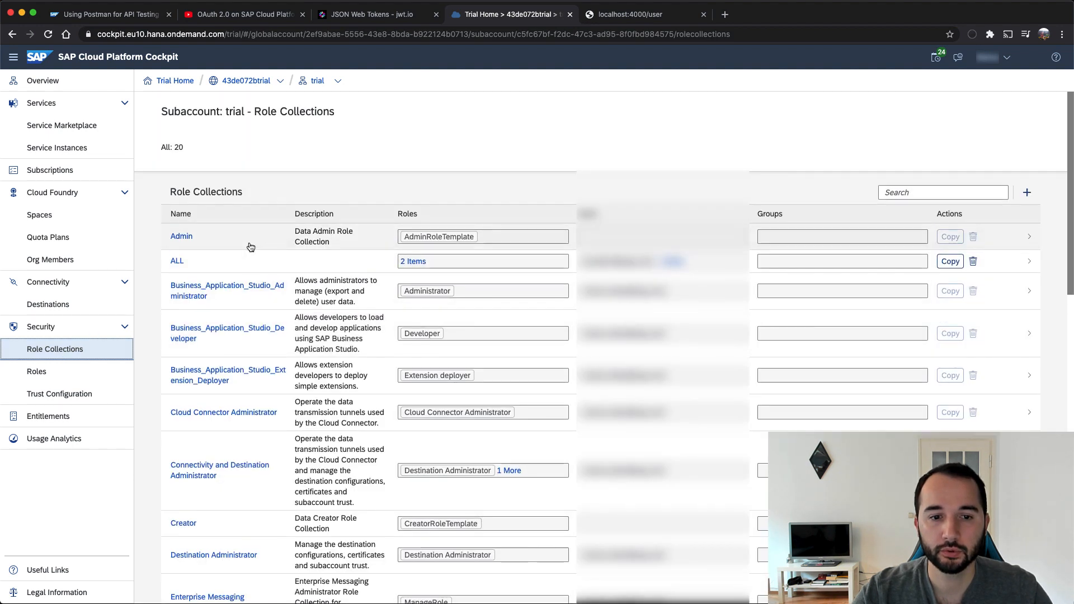
scroll("down", 3)
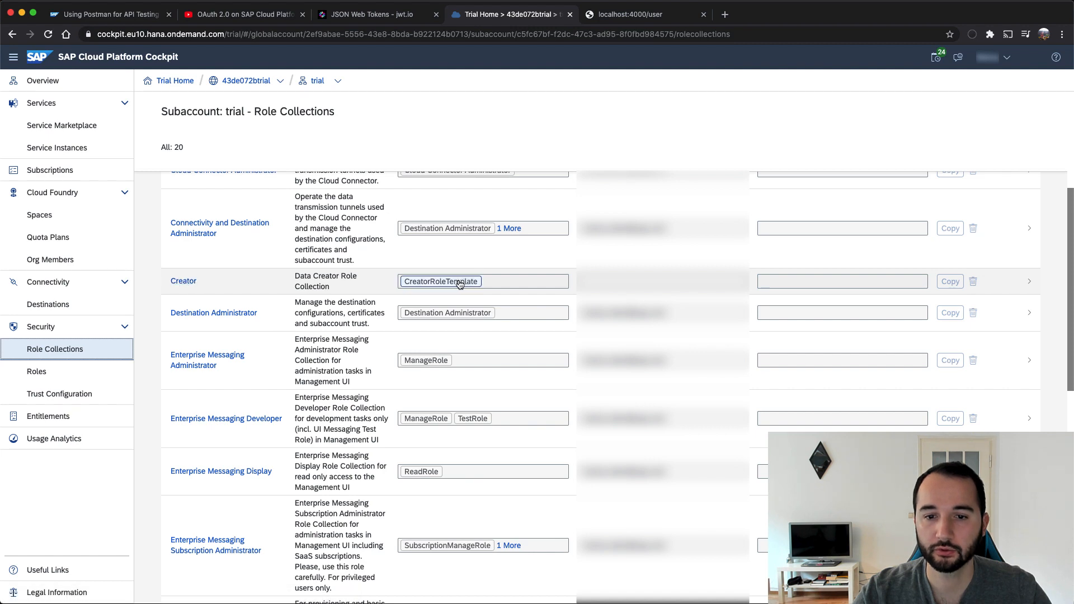
scroll("down", 3)
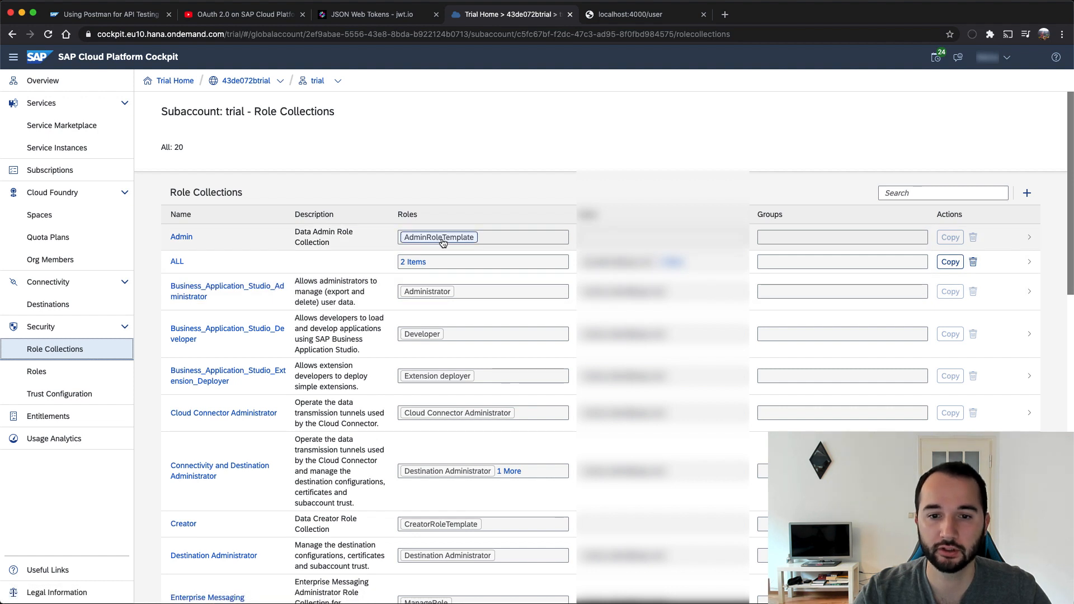
In sap.default trust configuration, assign the Admin role collection to the first user's e-mail
left_click(59, 394)
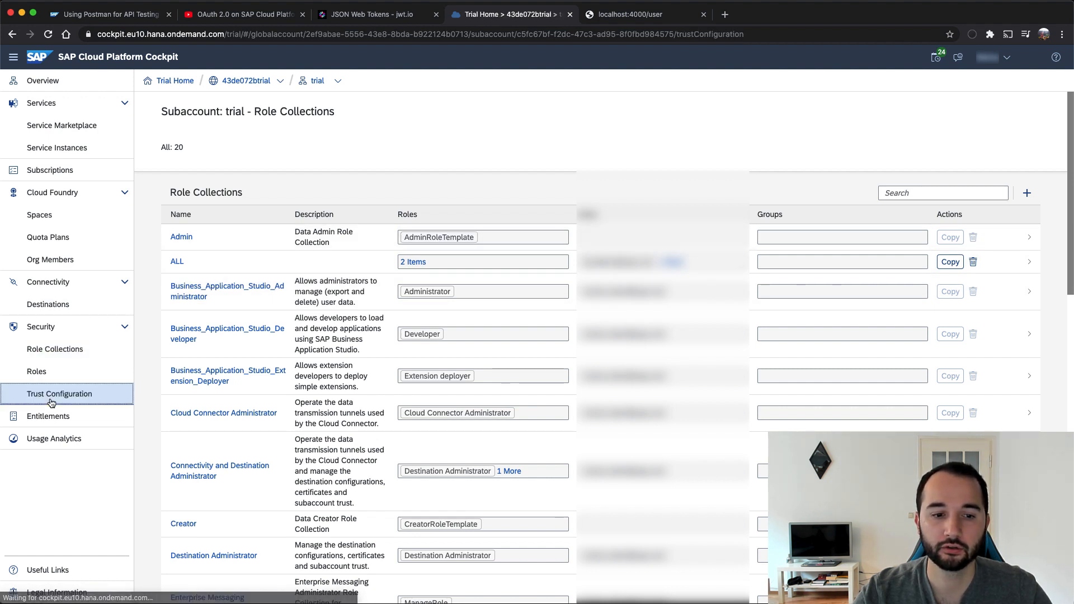
left_click(59, 394)
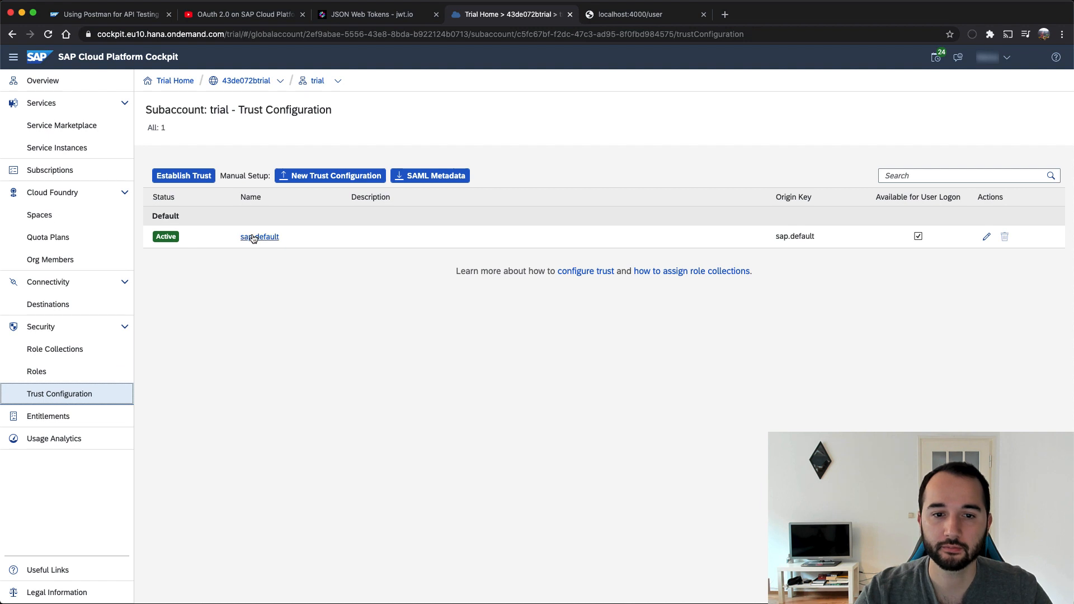
left_click(259, 236)
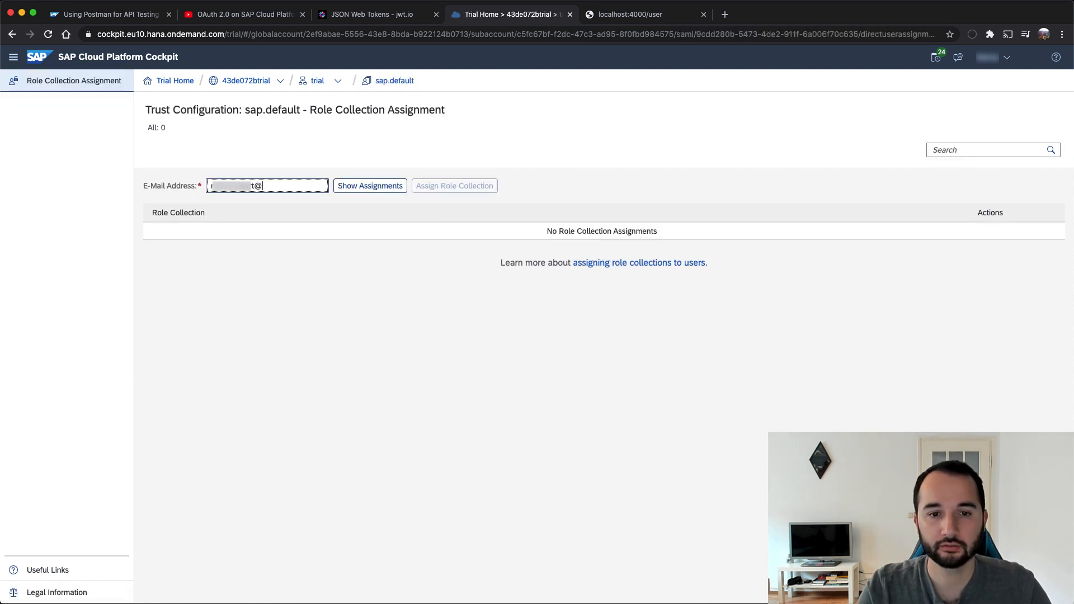
type("sap.com")
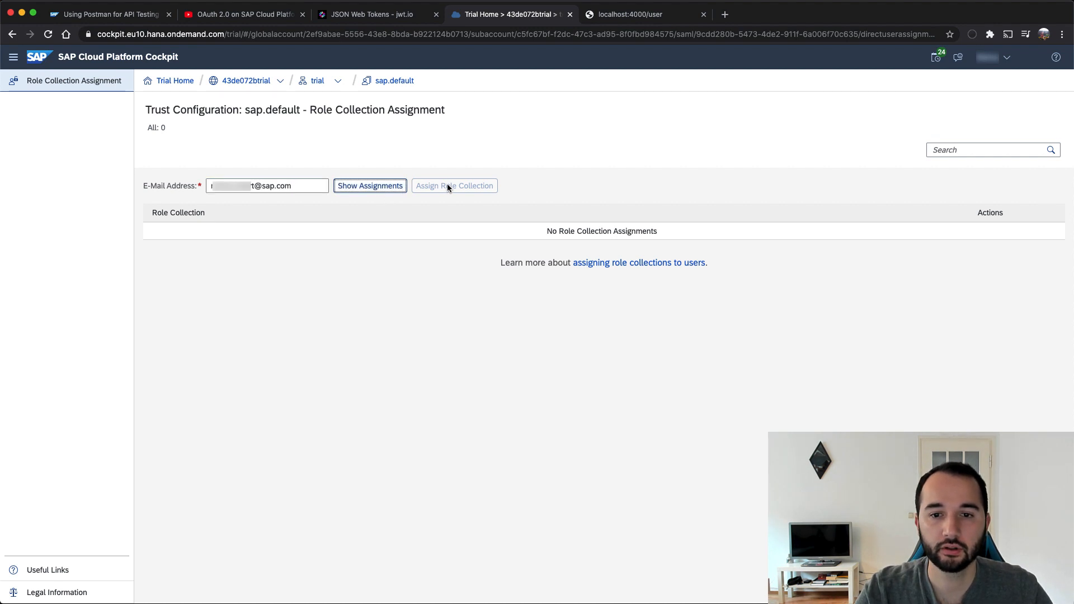
left_click(454, 186)
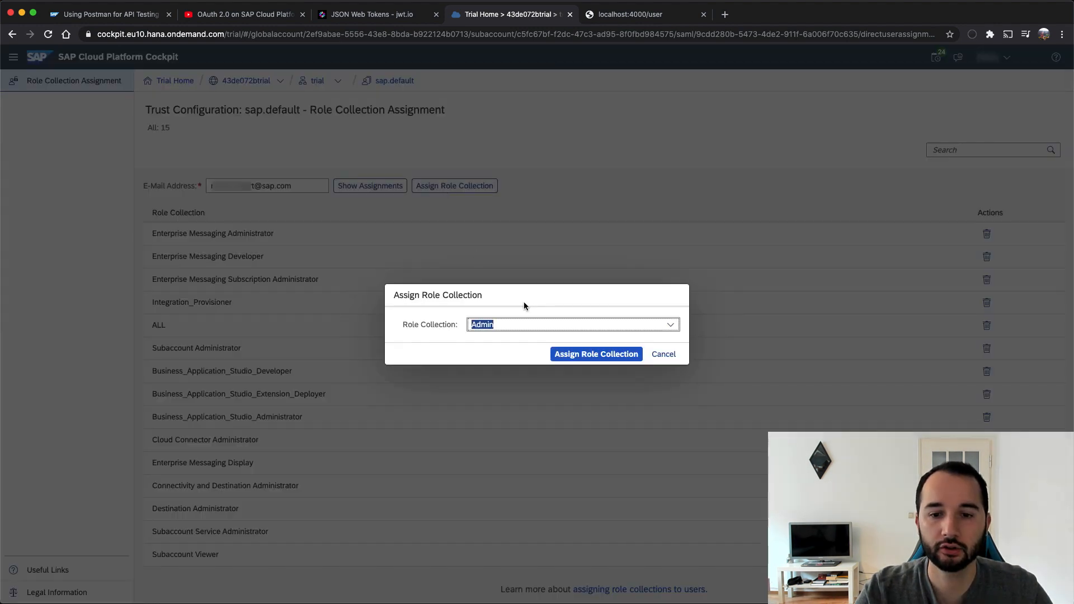
left_click(595, 354)
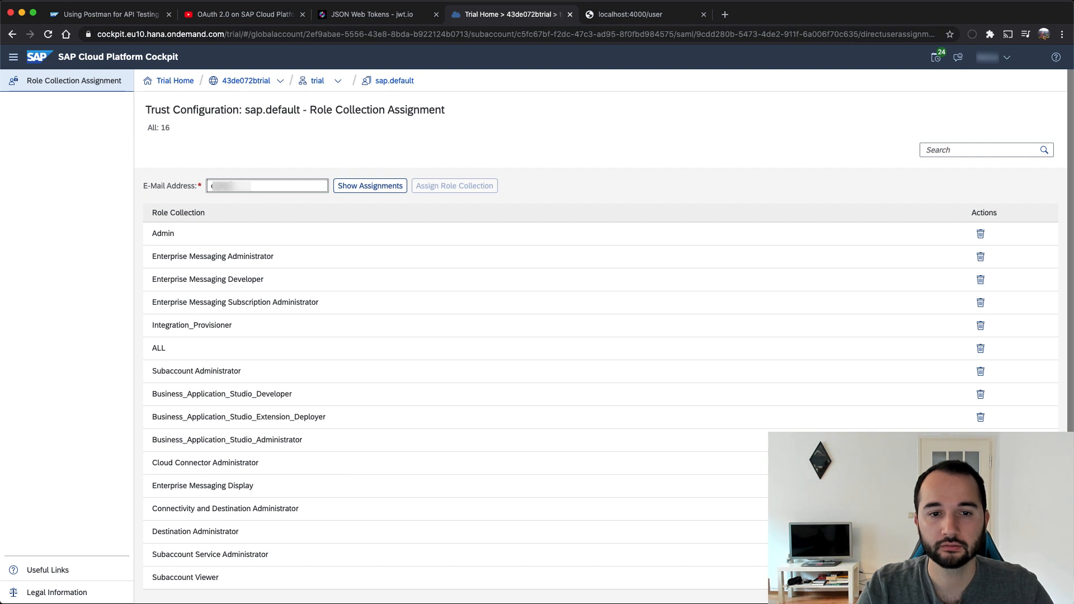
Assign the Creator role collection to the second user's e-mail
type("mail")
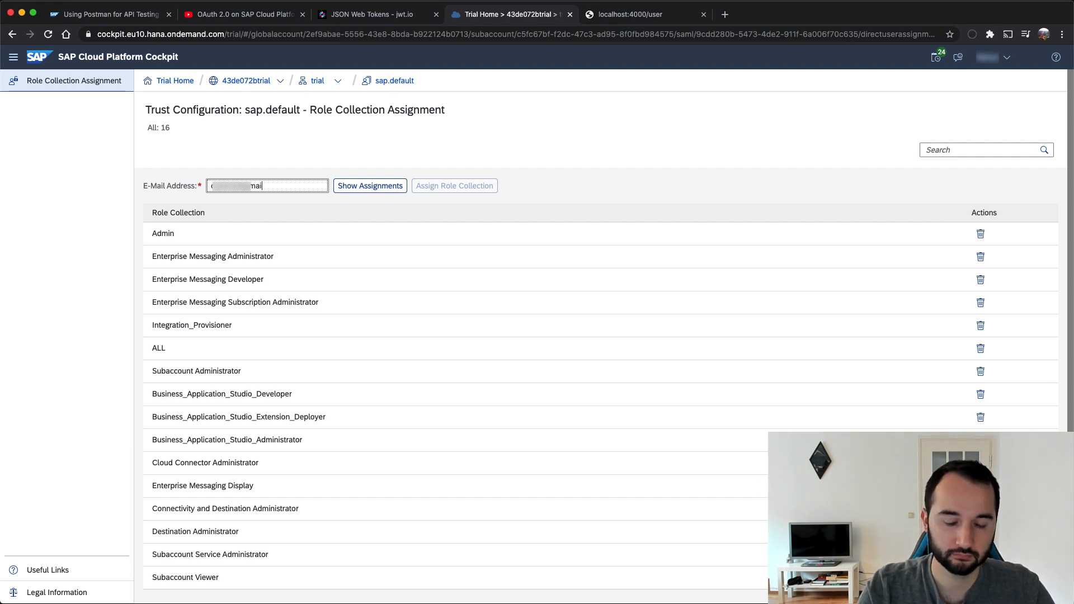
left_click(369, 185)
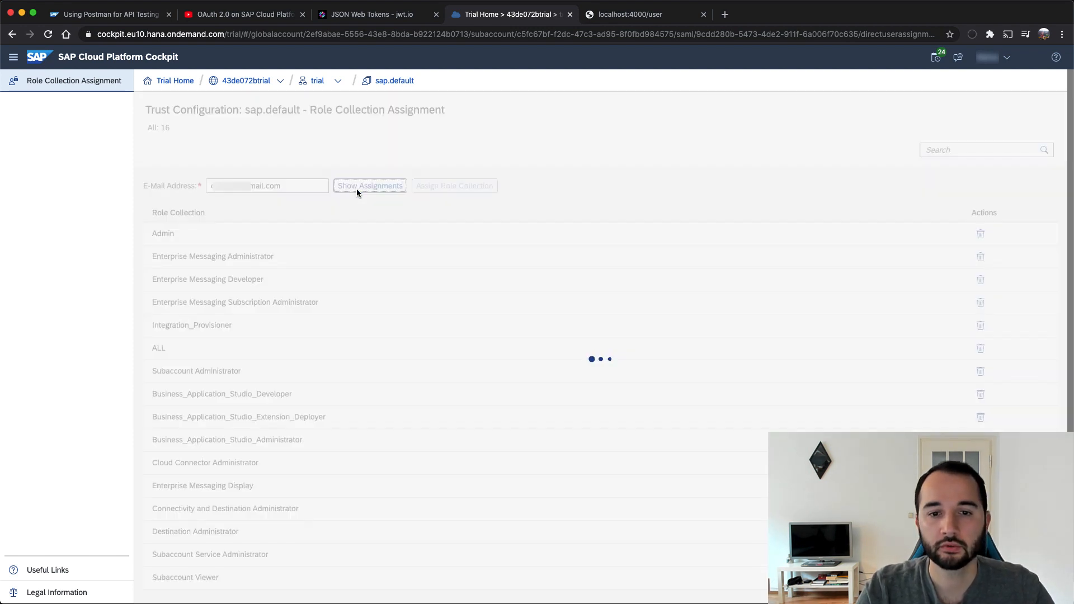
left_click(454, 186)
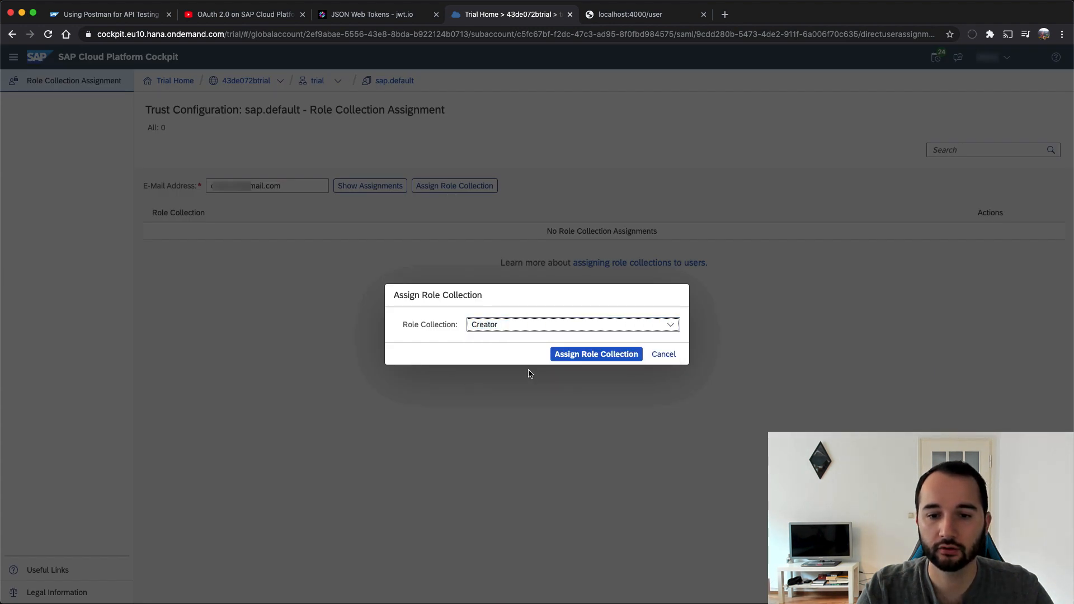
left_click(595, 353)
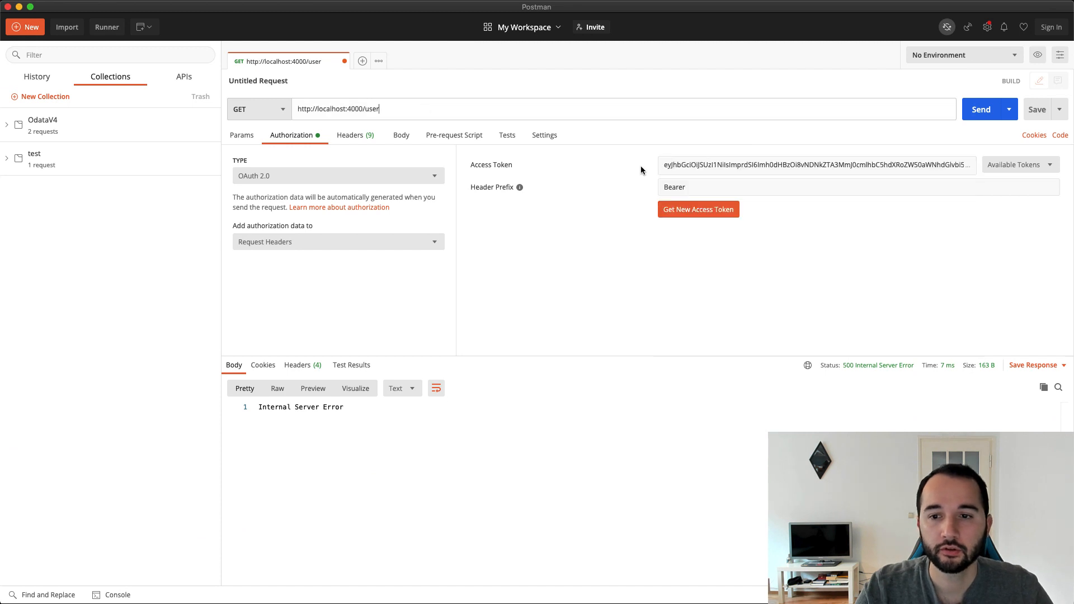
mouse_move(539, 185)
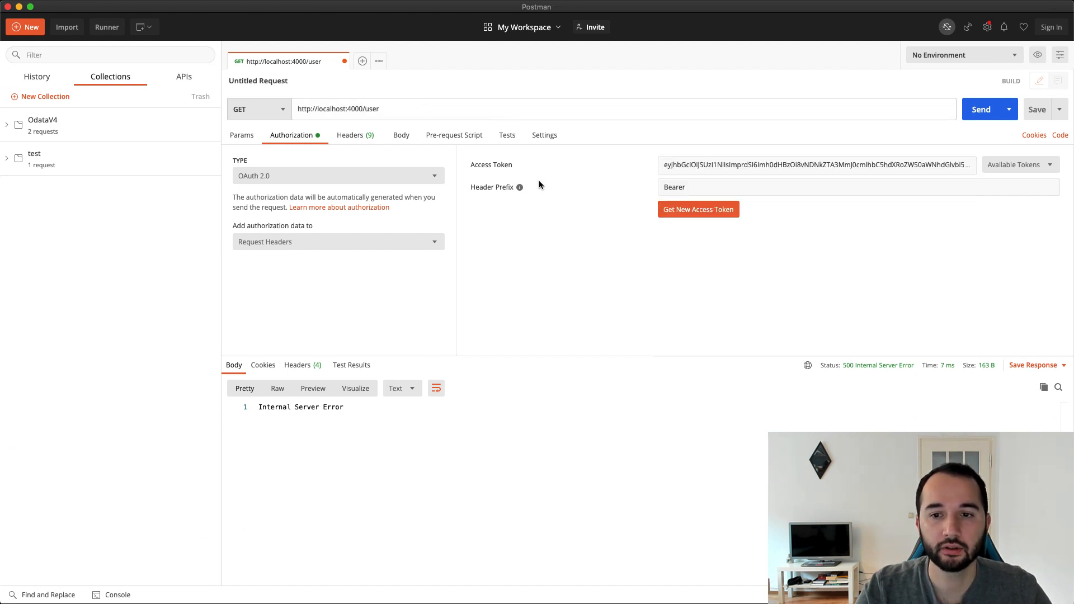
Send the /user request with no authorization and get 401 Unauthorized
left_click(337, 175)
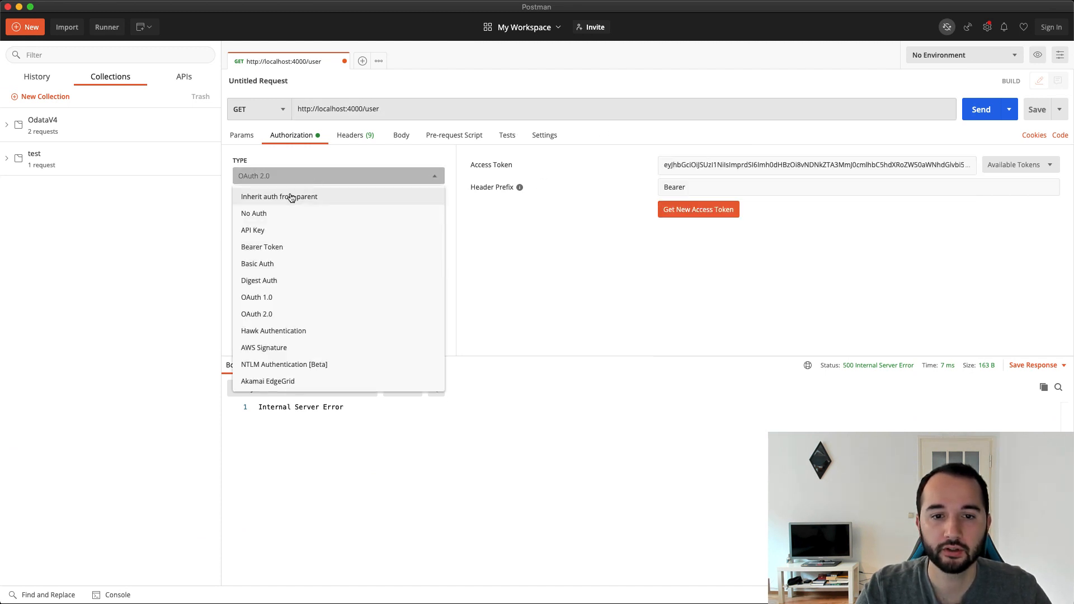
left_click(254, 213)
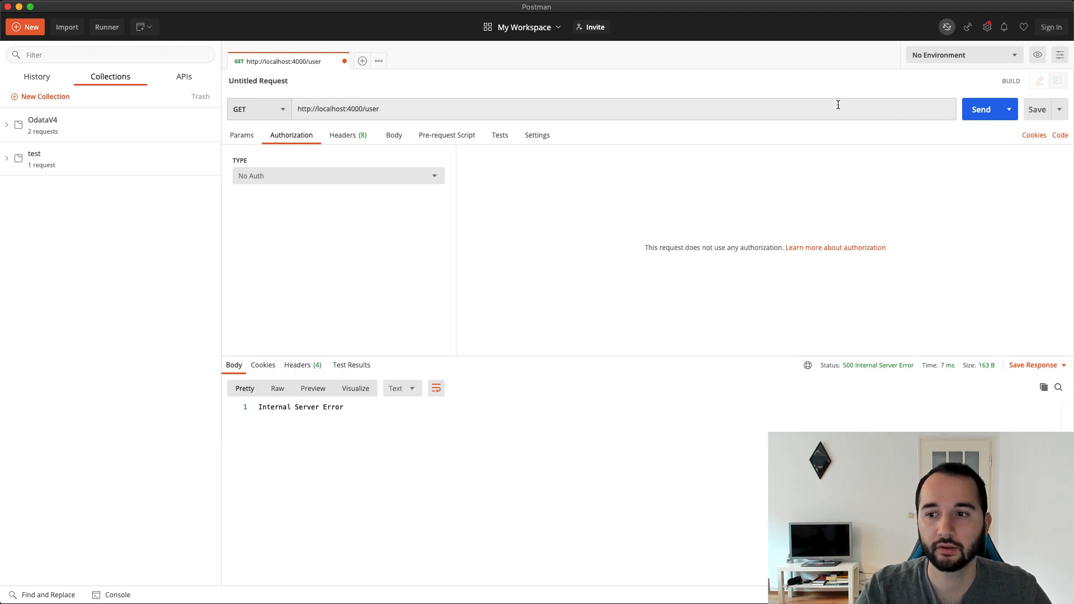
left_click(980, 110)
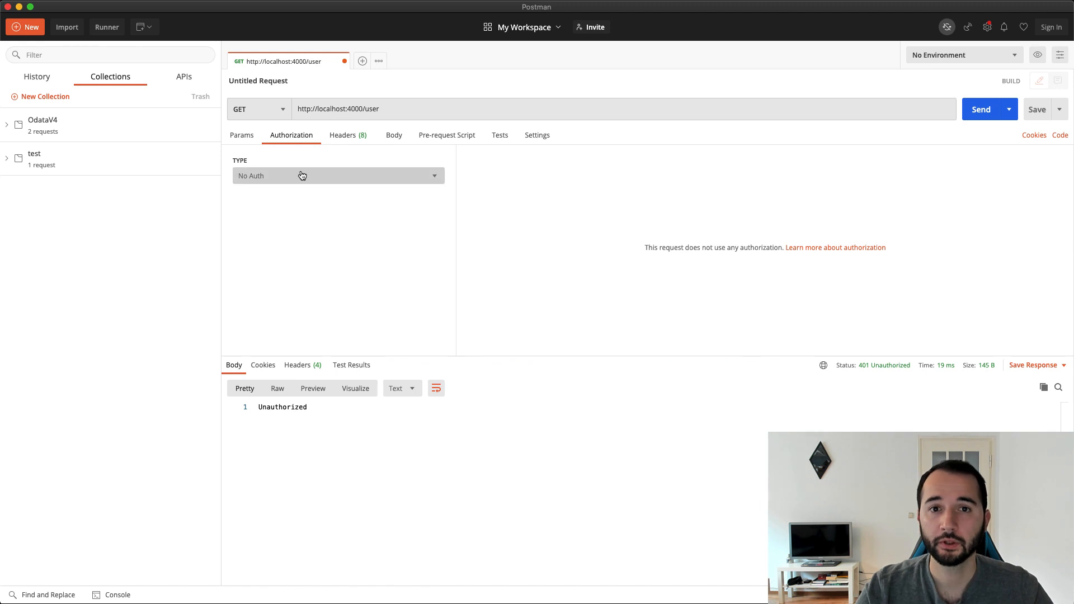
Switch the request's authorization back to OAuth 2.0 to request a new access token
left_click(337, 175)
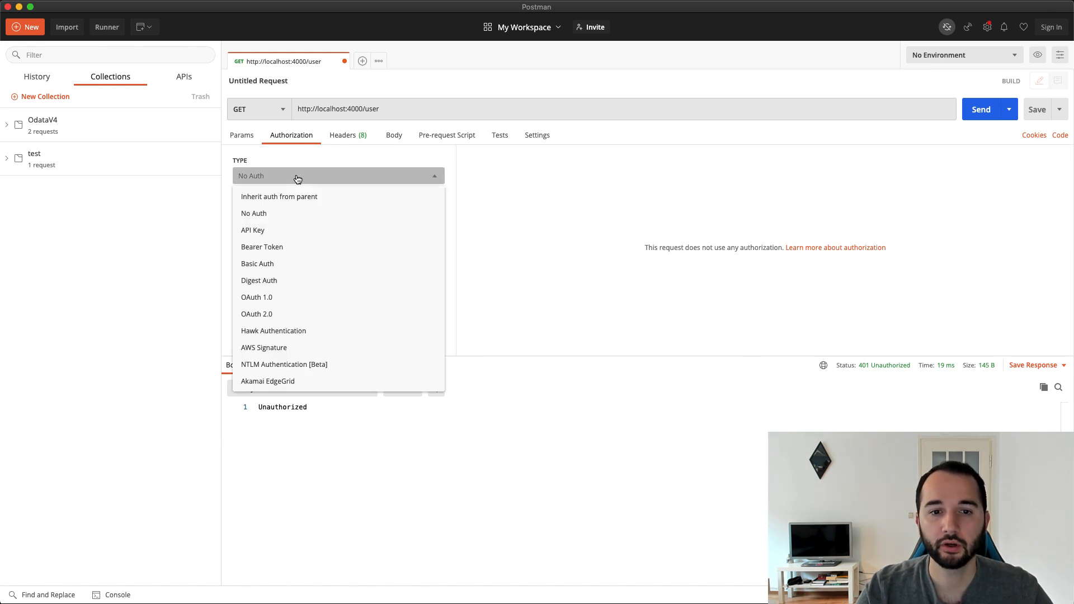
mouse_move(274, 313)
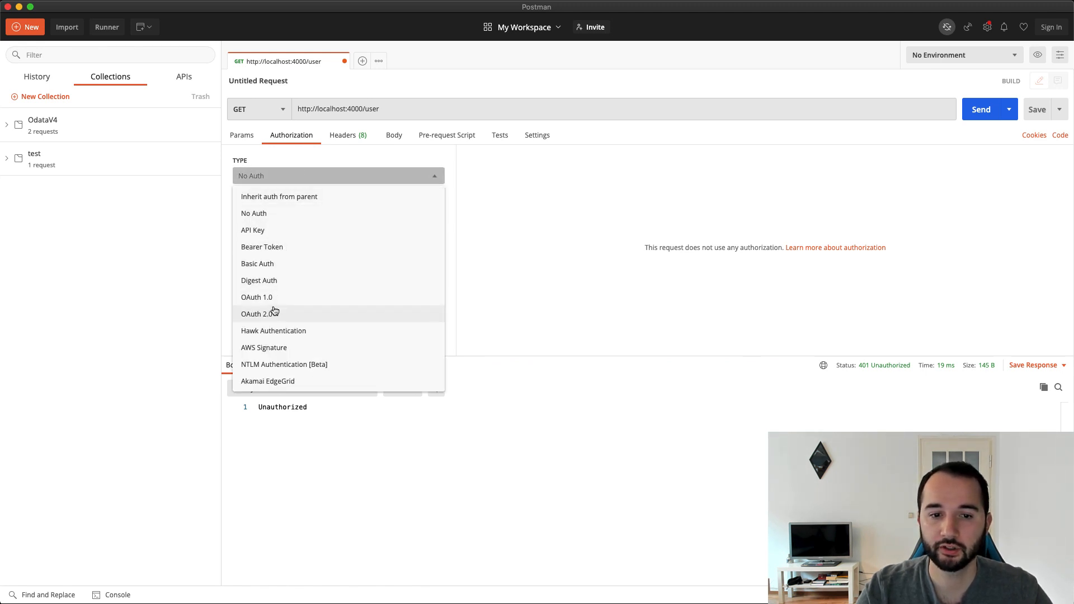
left_click(259, 314)
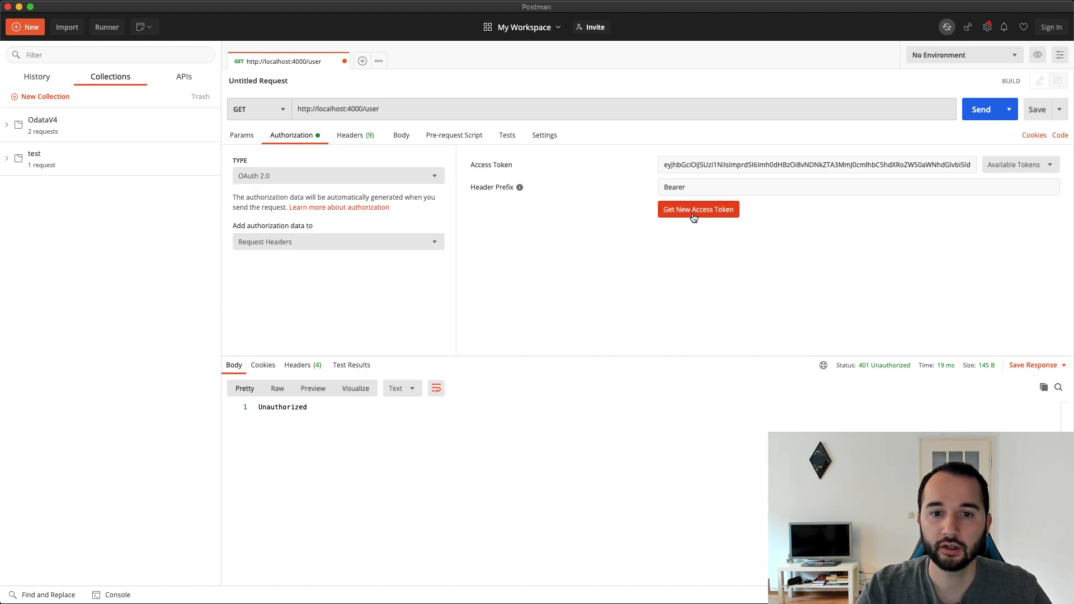
left_click(698, 209)
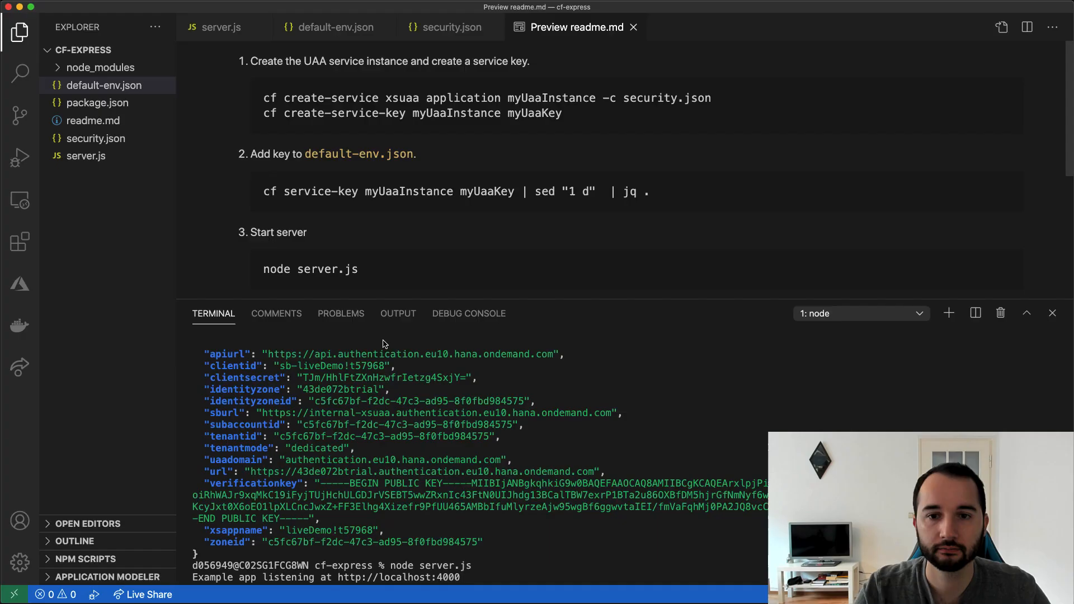
mouse_move(290, 372)
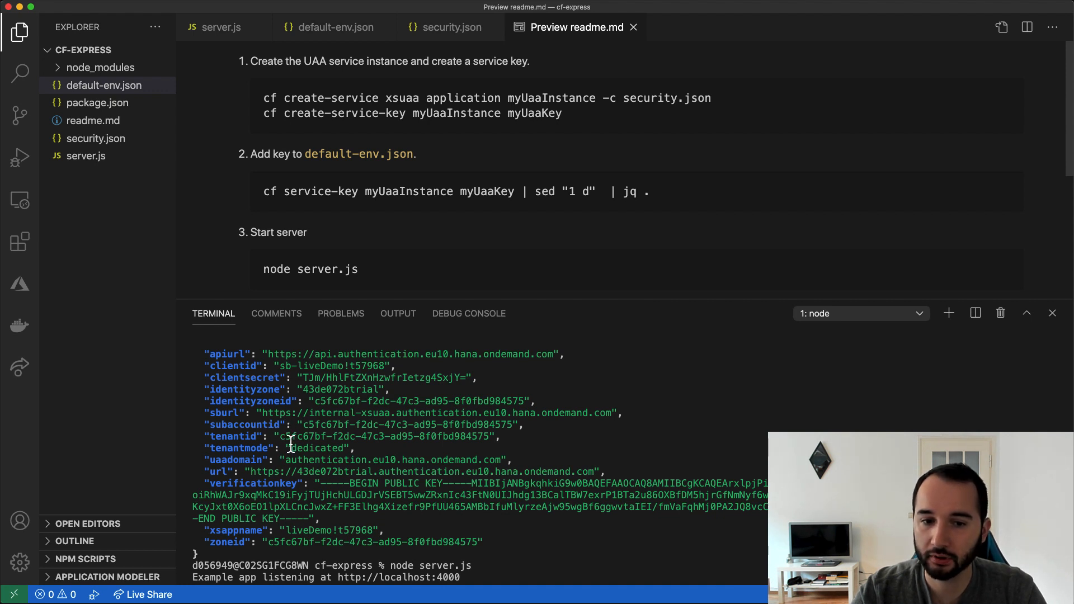
mouse_move(286, 458)
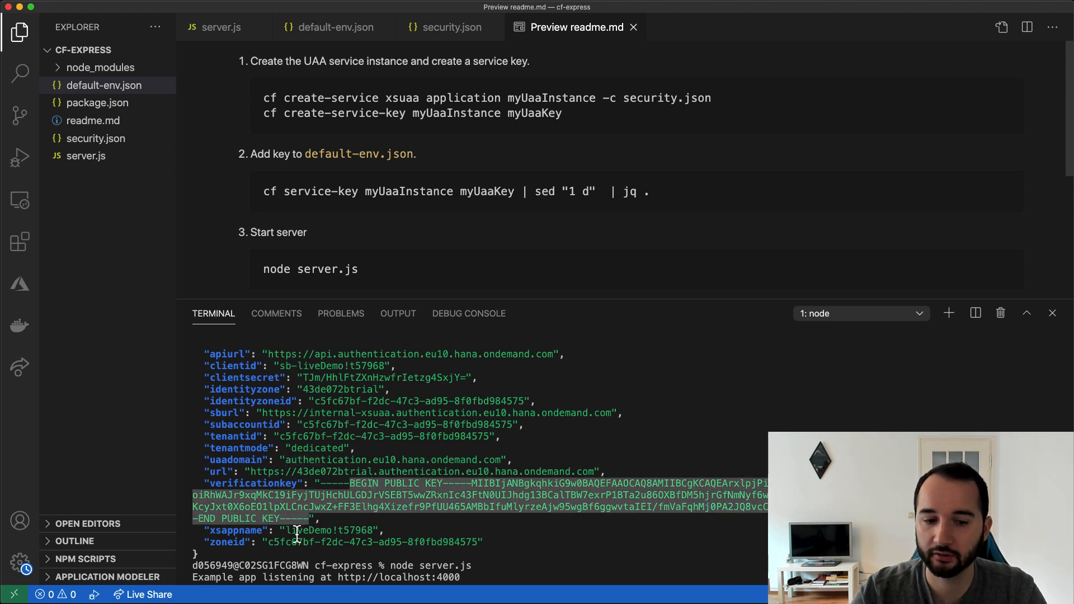
double_click(329, 530)
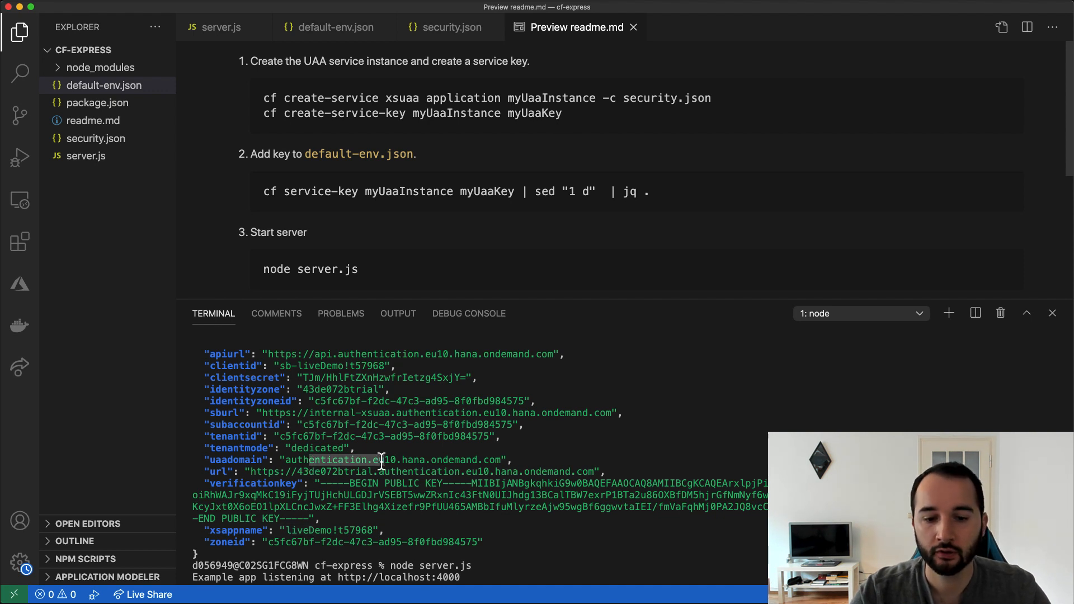
mouse_move(329, 413)
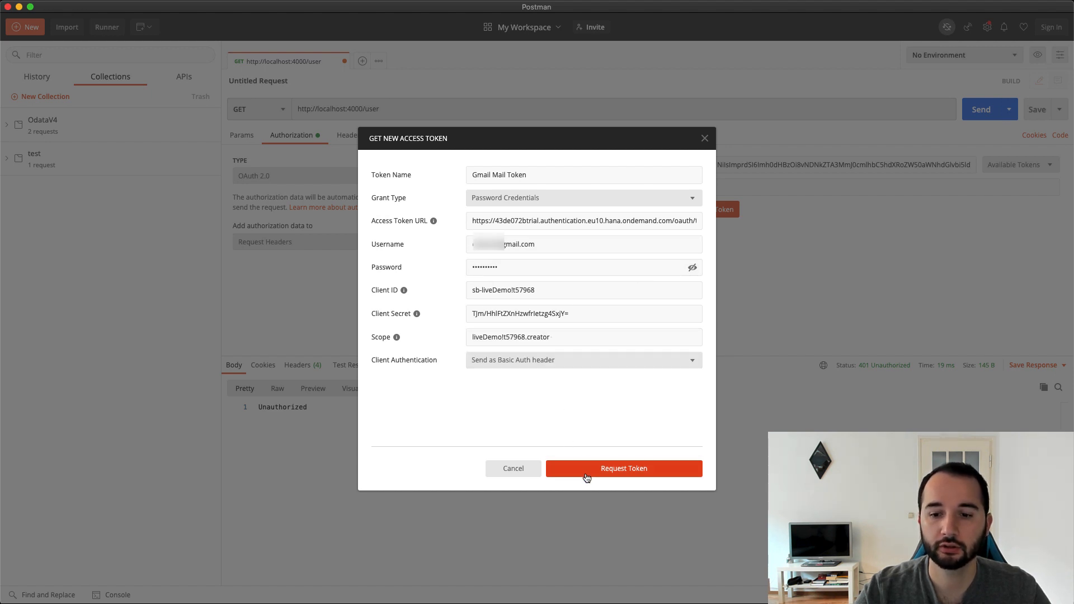
Request and use a Gmail Mail Token, then send /user to get 200 OK with name JSON
left_click(623, 469)
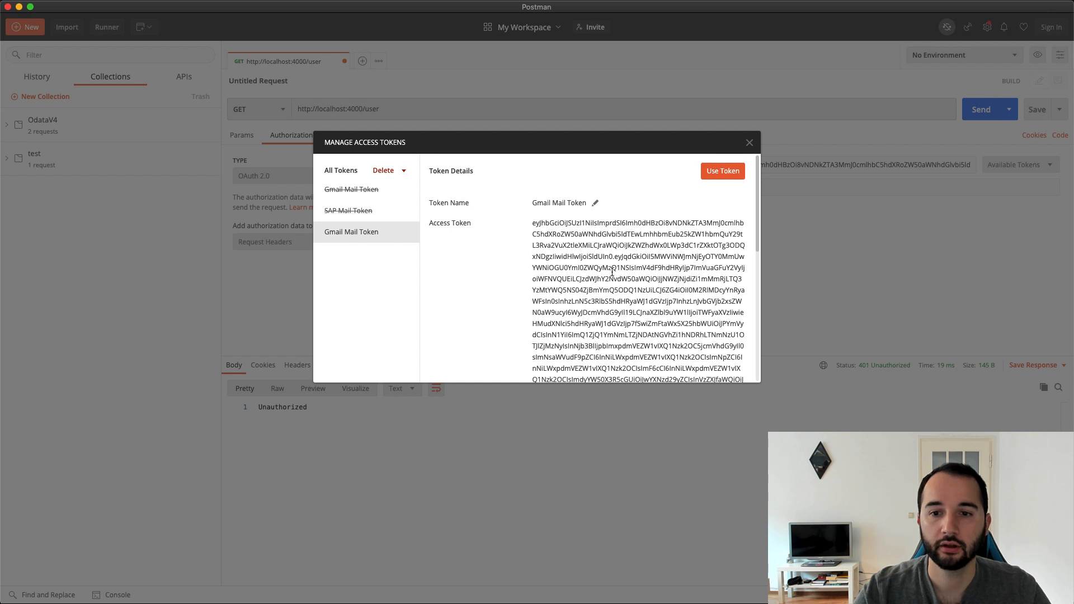
left_click(721, 171)
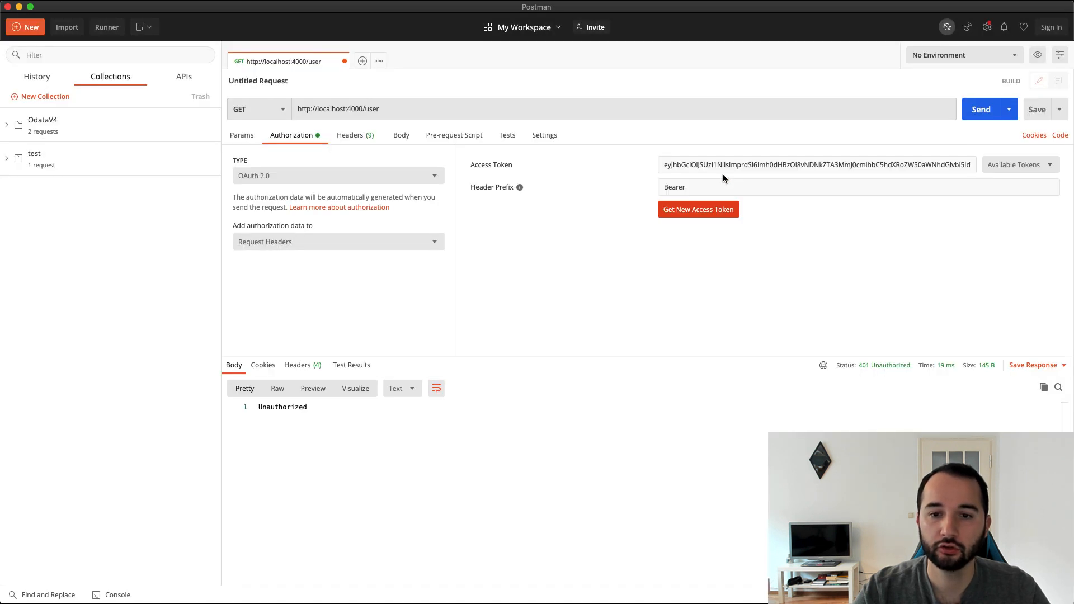
left_click(981, 109)
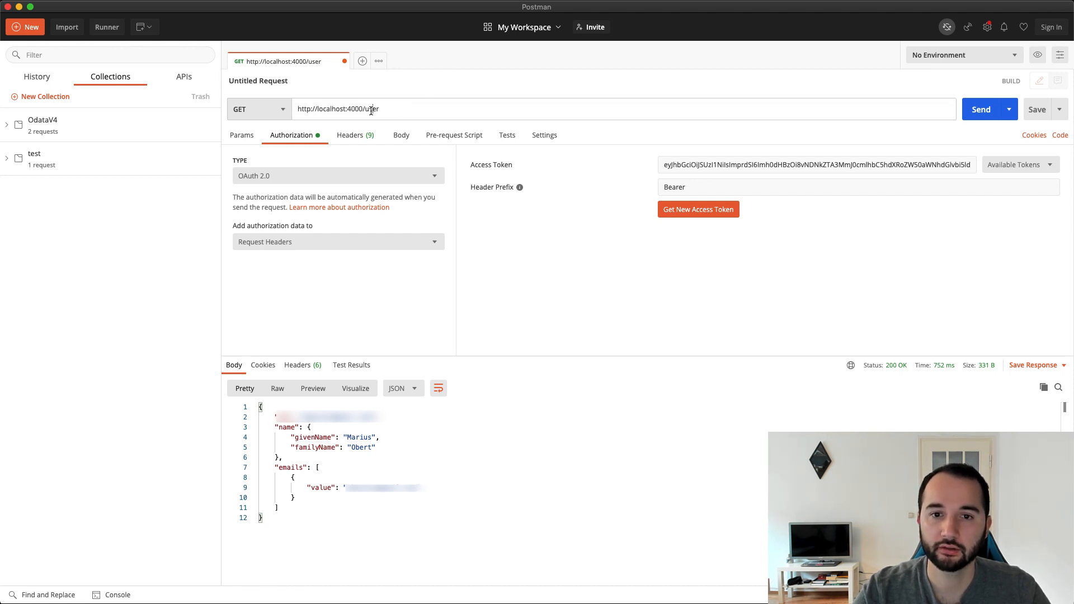
Send /checkScope with scope header creator (true), then admin (false)
type("checkSco")
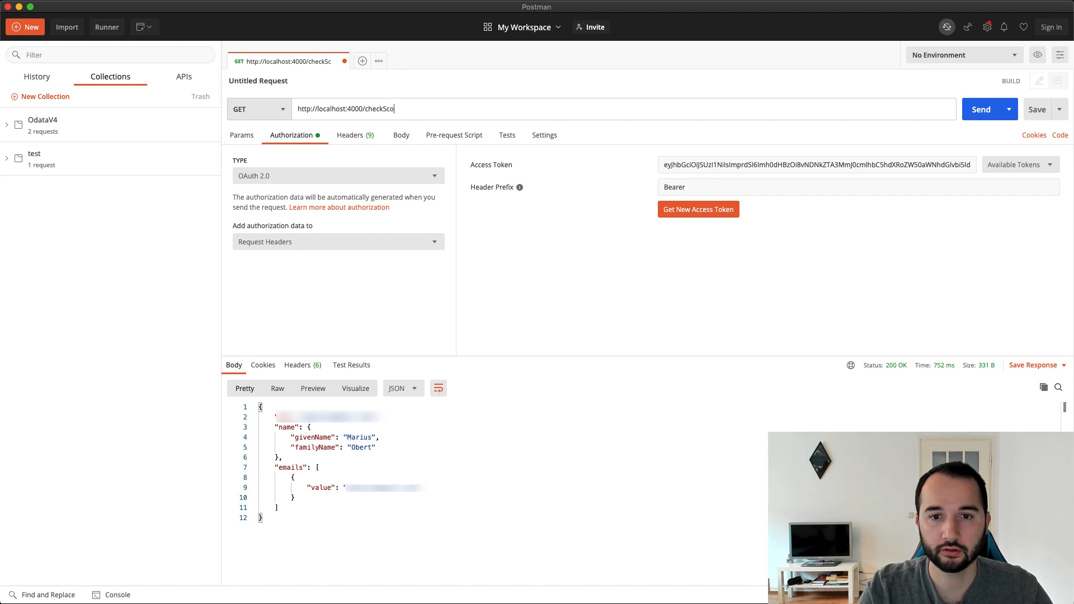
left_click(350, 135)
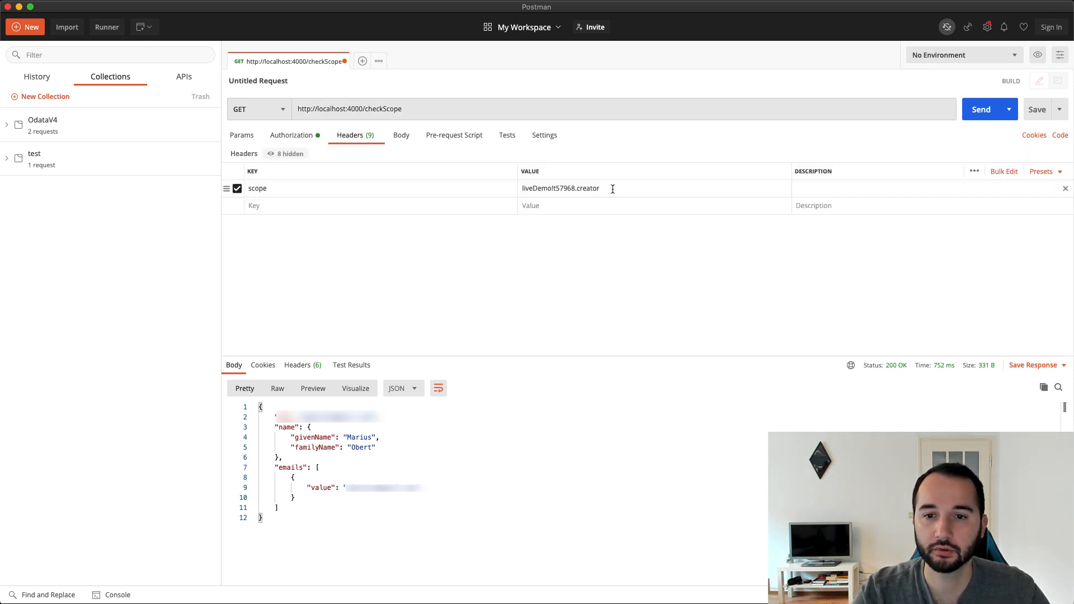
double_click(588, 188)
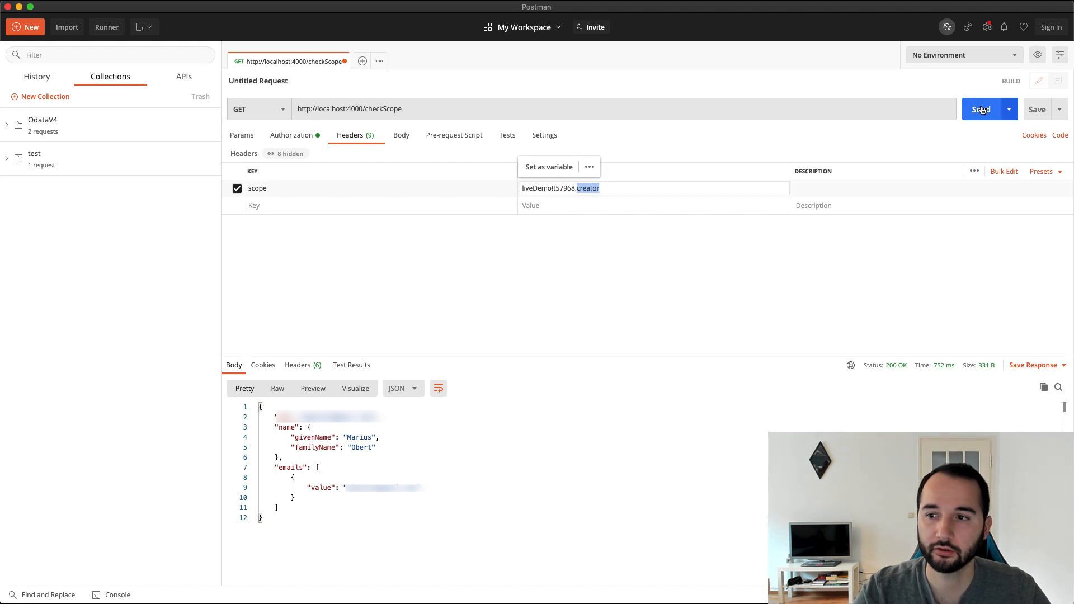
left_click(980, 109)
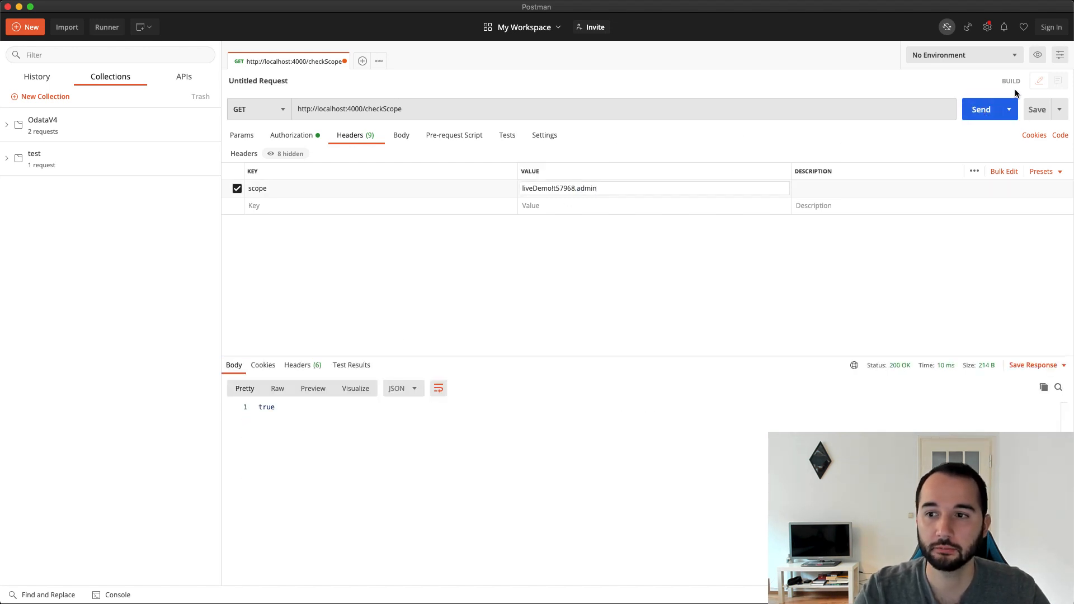
left_click(980, 109)
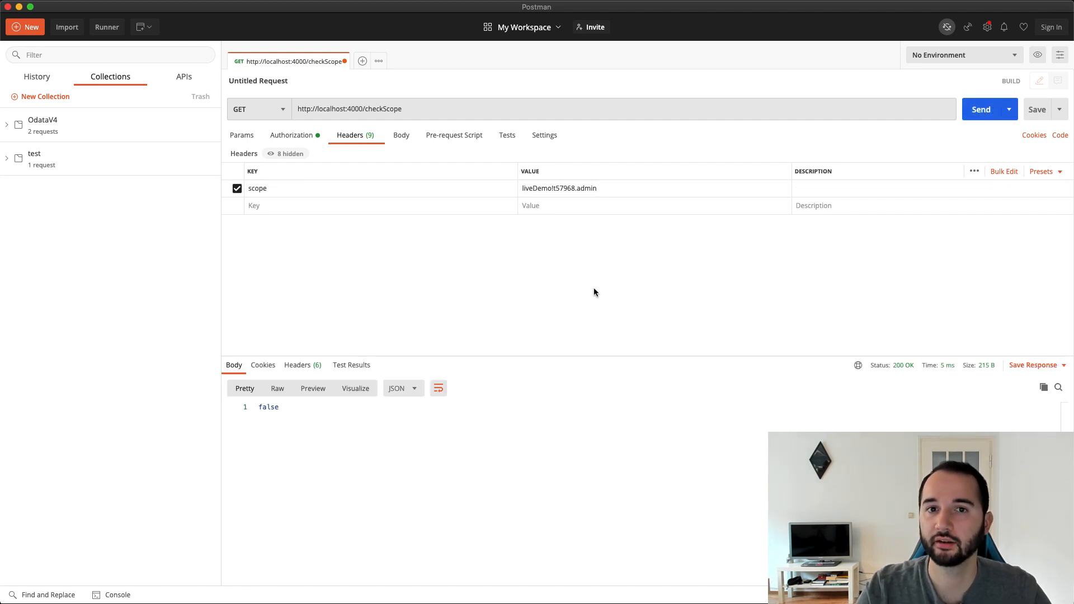
mouse_move(293, 135)
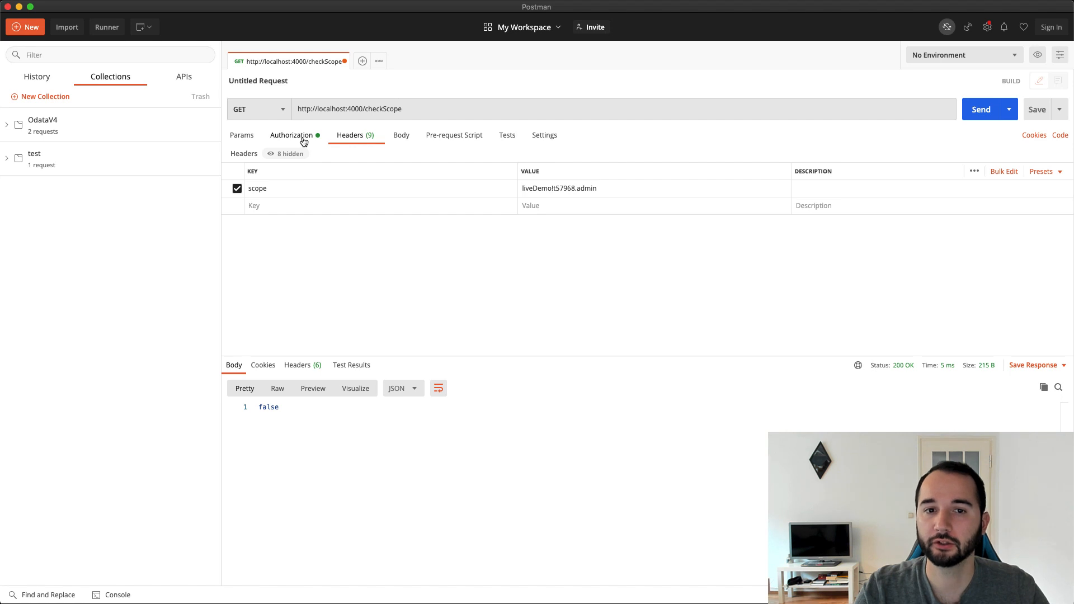
left_click(290, 134)
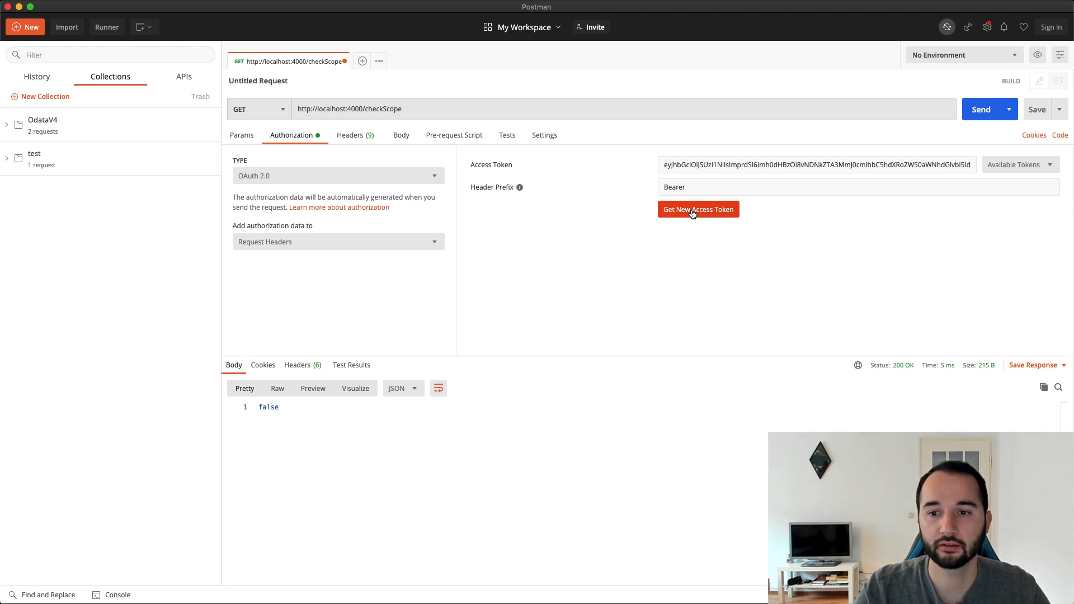
Apply an SAP Mail Token for the sap.com user with admin scope; admin check returns true
left_click(698, 209)
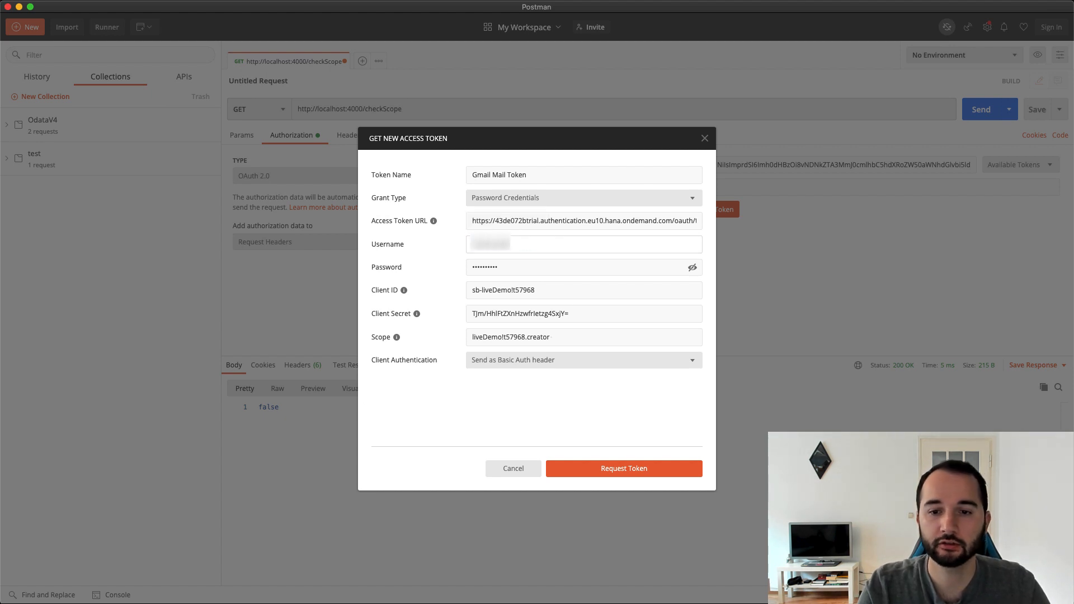
type("t@sap.com")
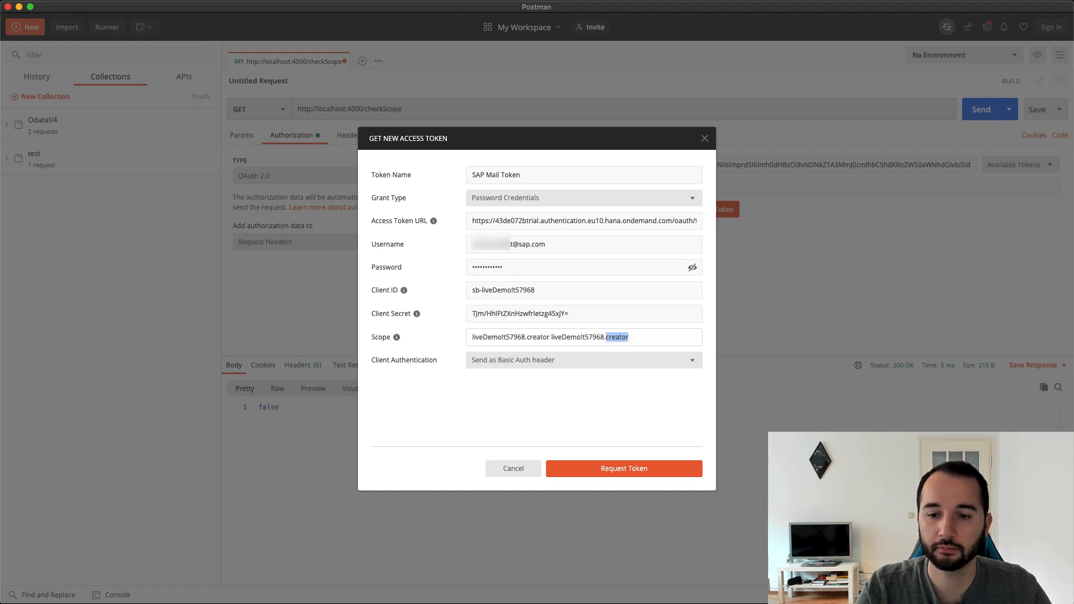
type("admin")
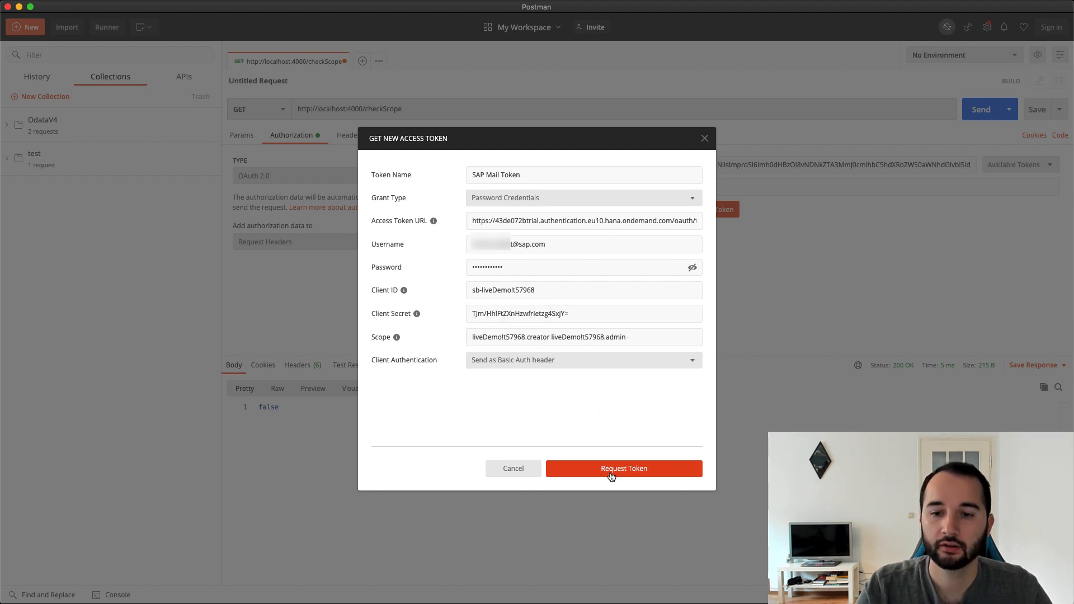
left_click(623, 469)
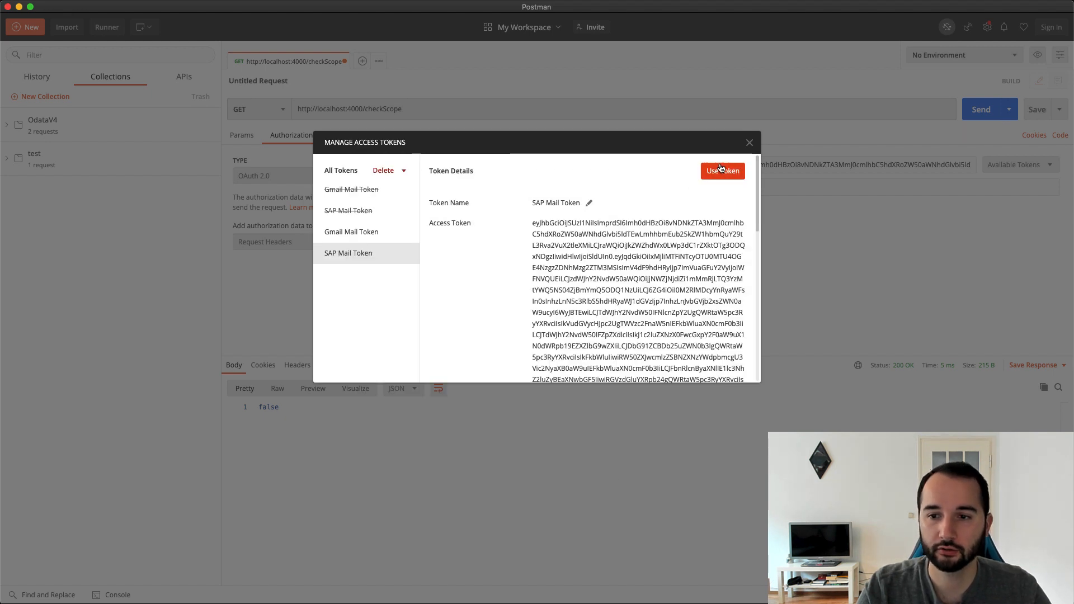
left_click(722, 171)
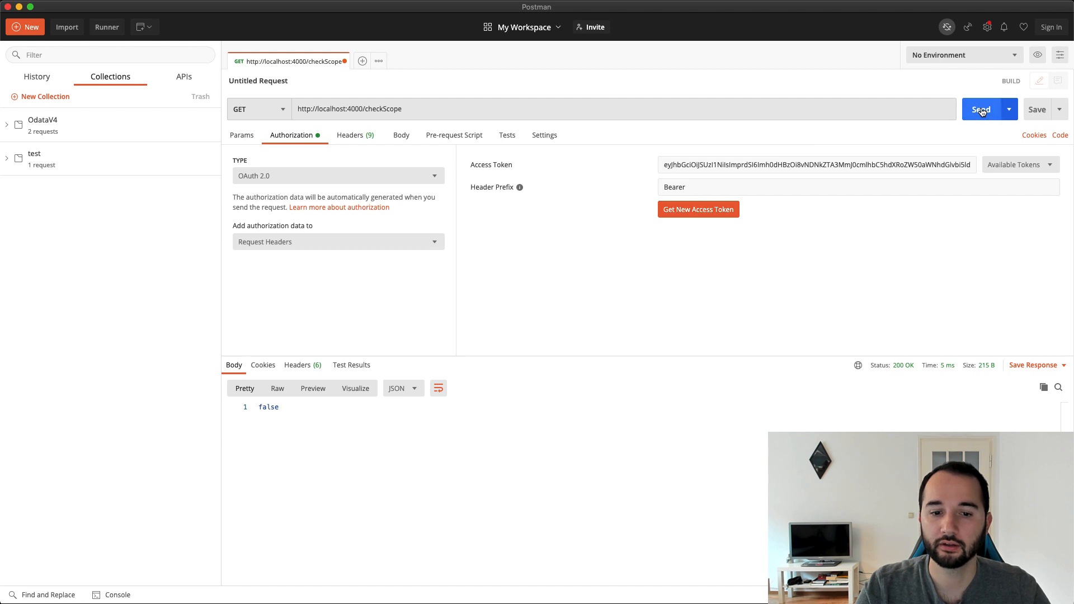
left_click(980, 110)
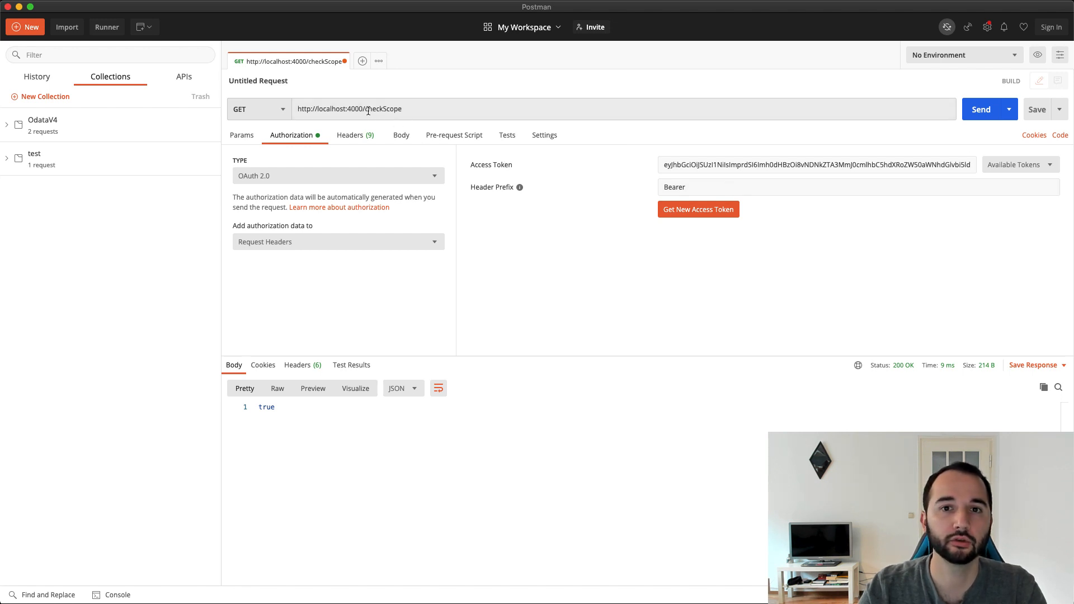
Change the URL path from checkScope to user and send it with the SAP token
double_click(376, 110)
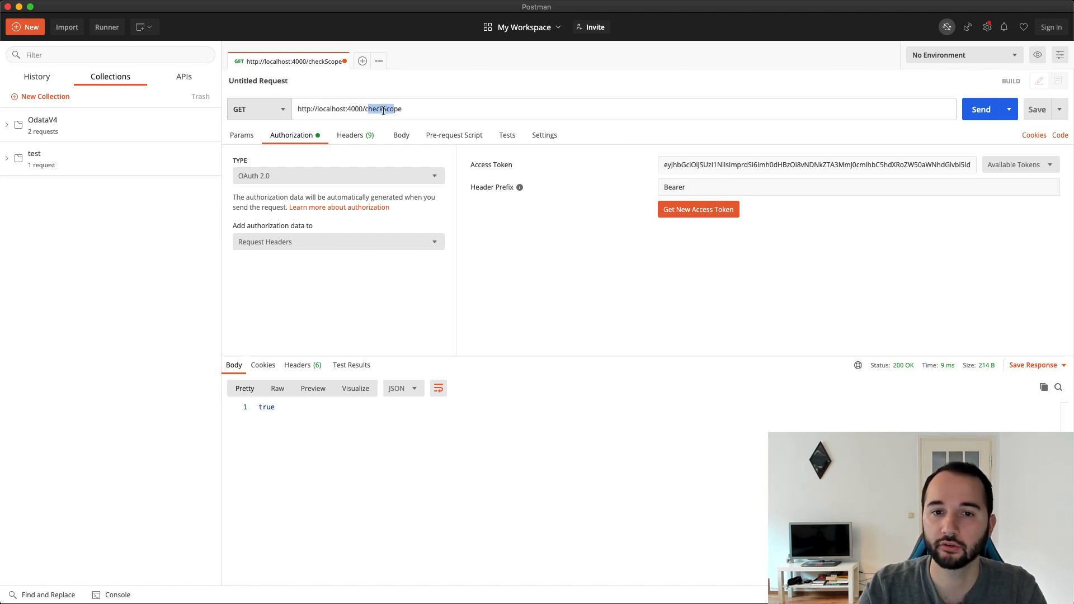
key("Backspace")
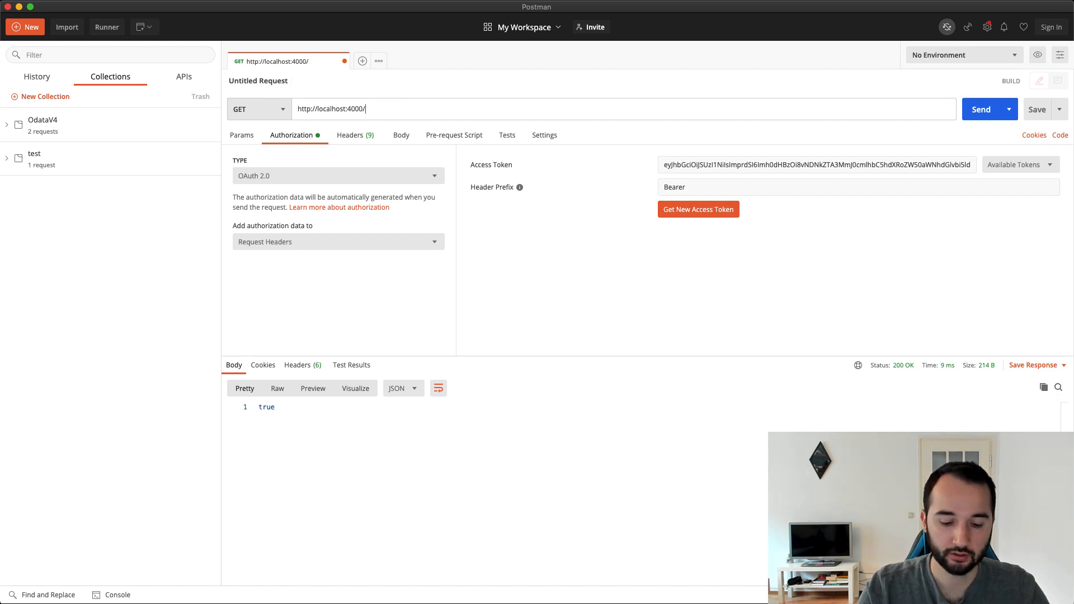
type("user")
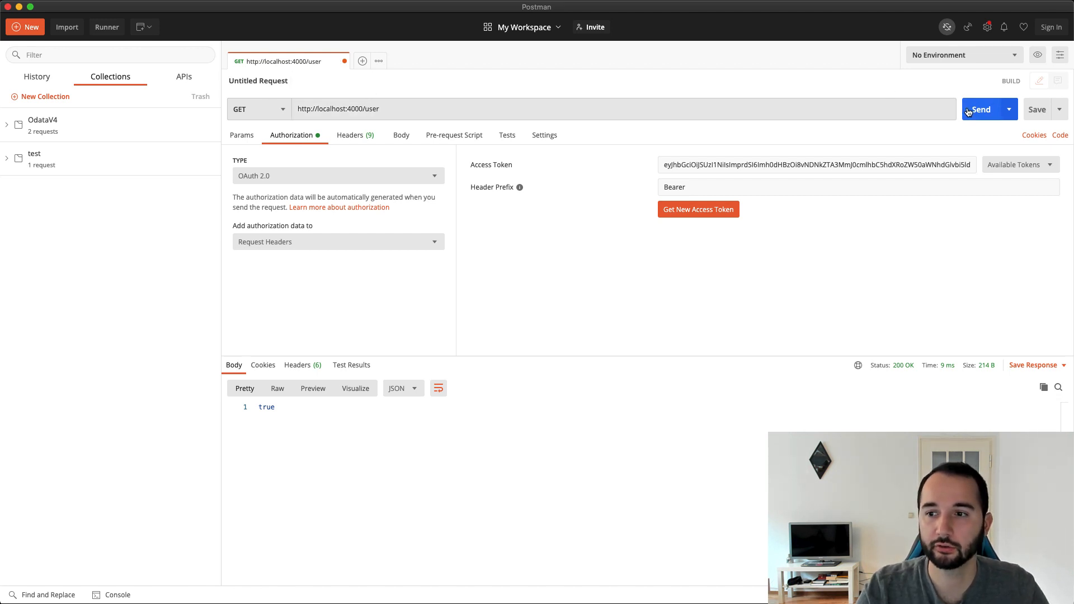
left_click(980, 109)
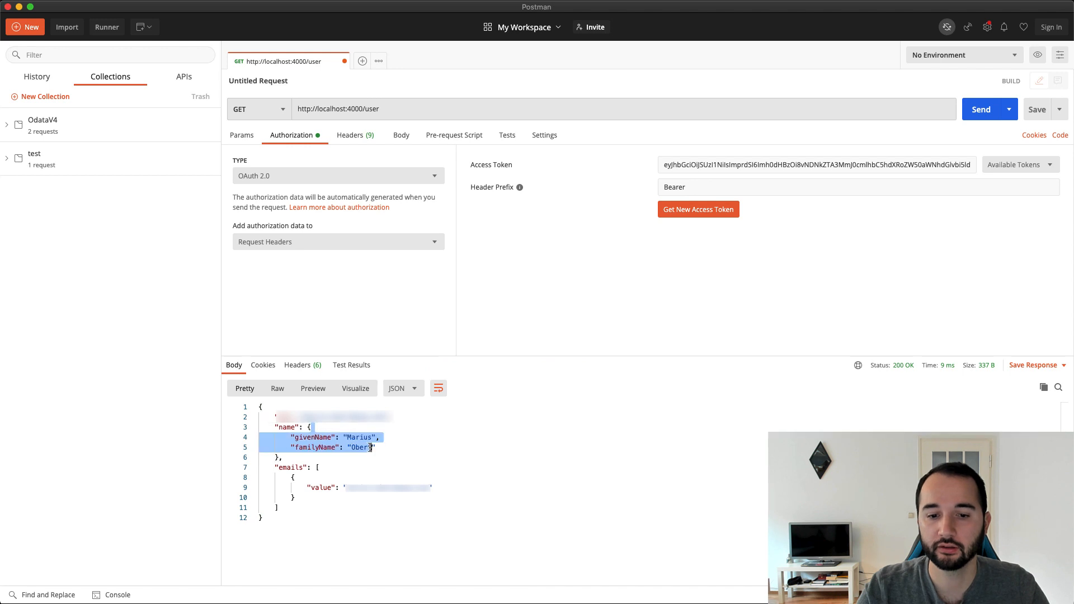
left_click(370, 448)
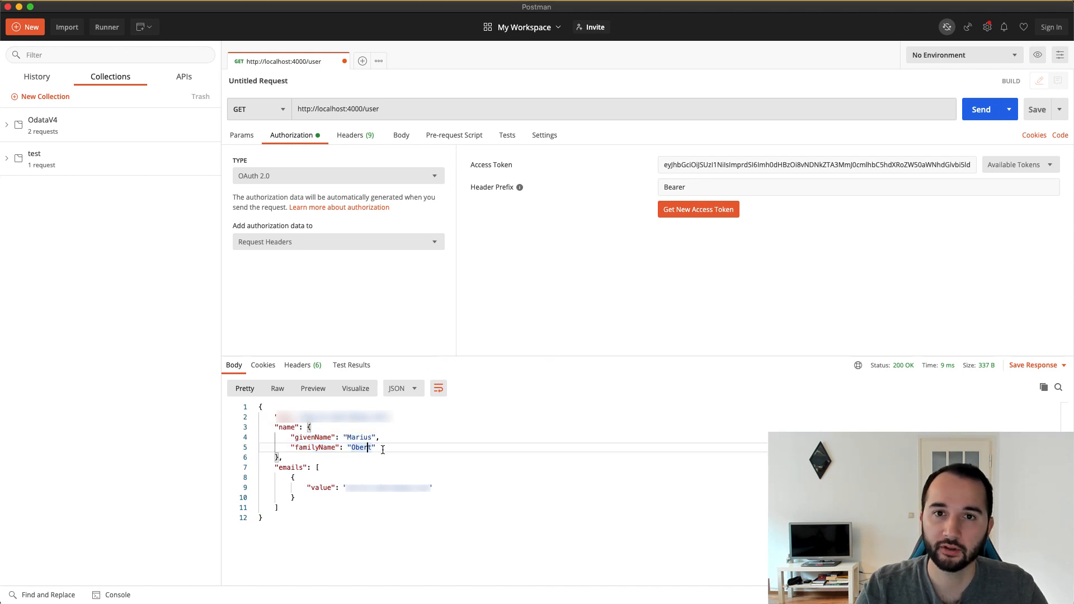